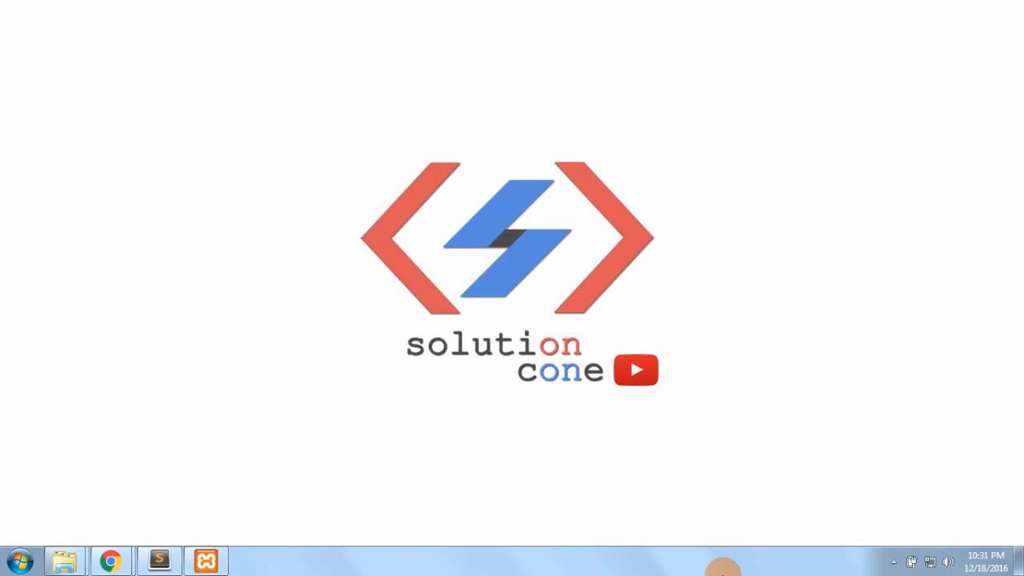
mouse_move(659, 99)
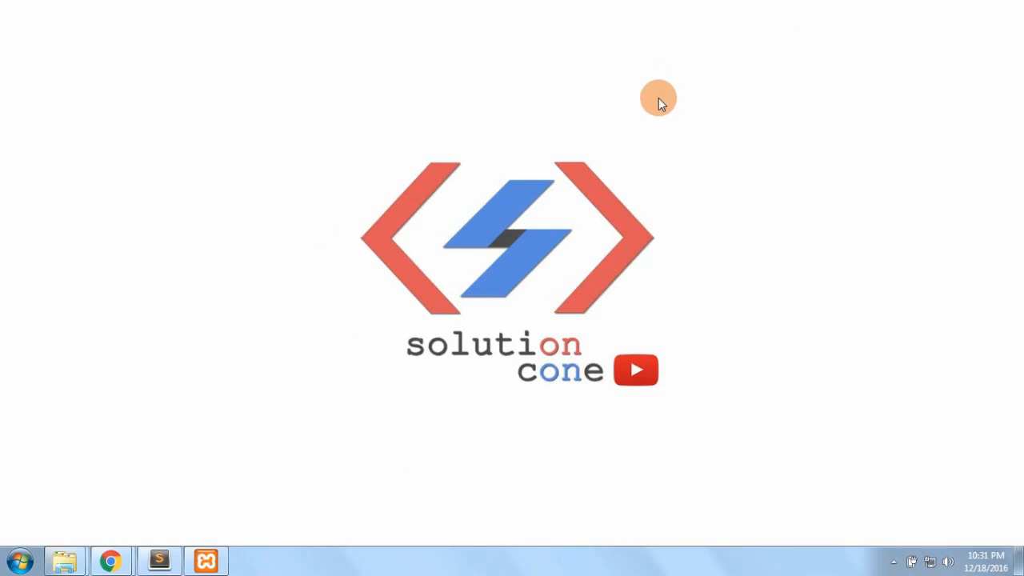
mouse_move(198, 202)
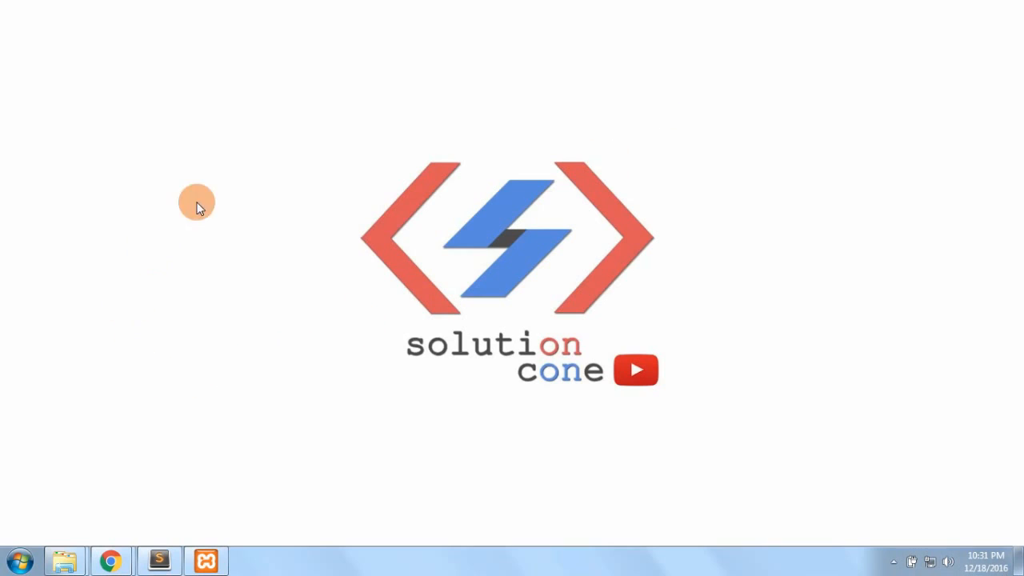
mouse_move(191, 437)
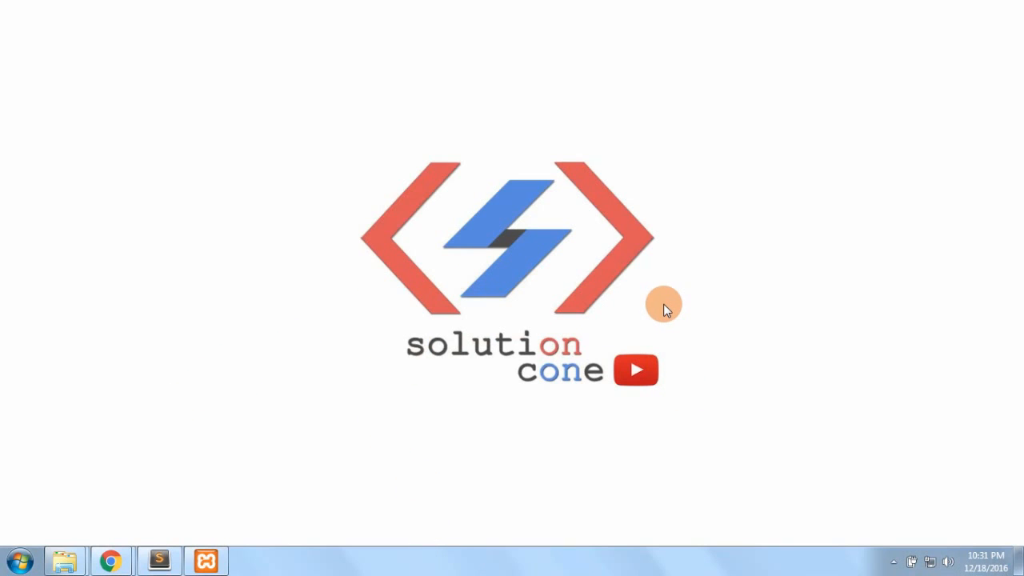
mouse_move(445, 451)
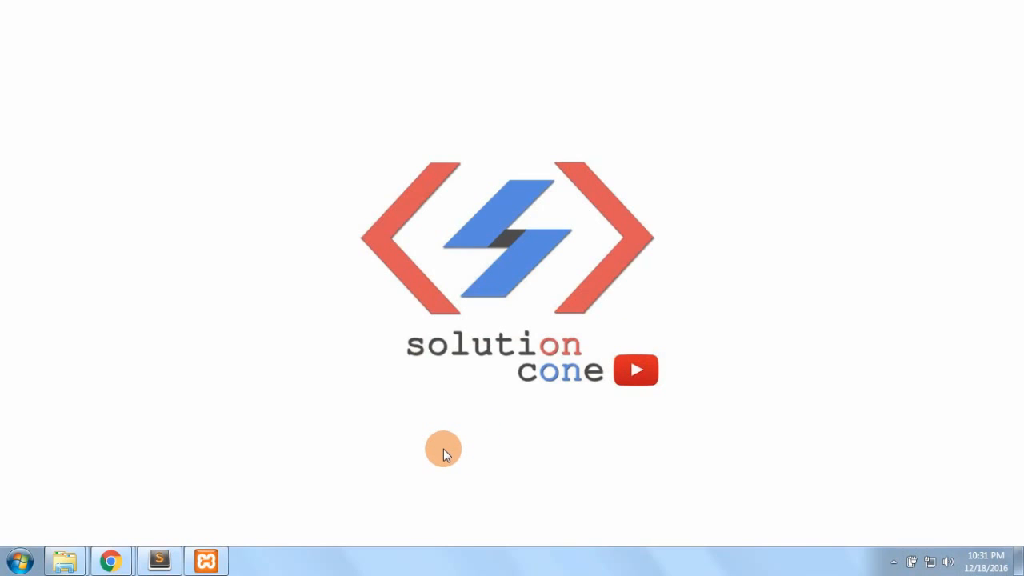
mouse_move(356, 128)
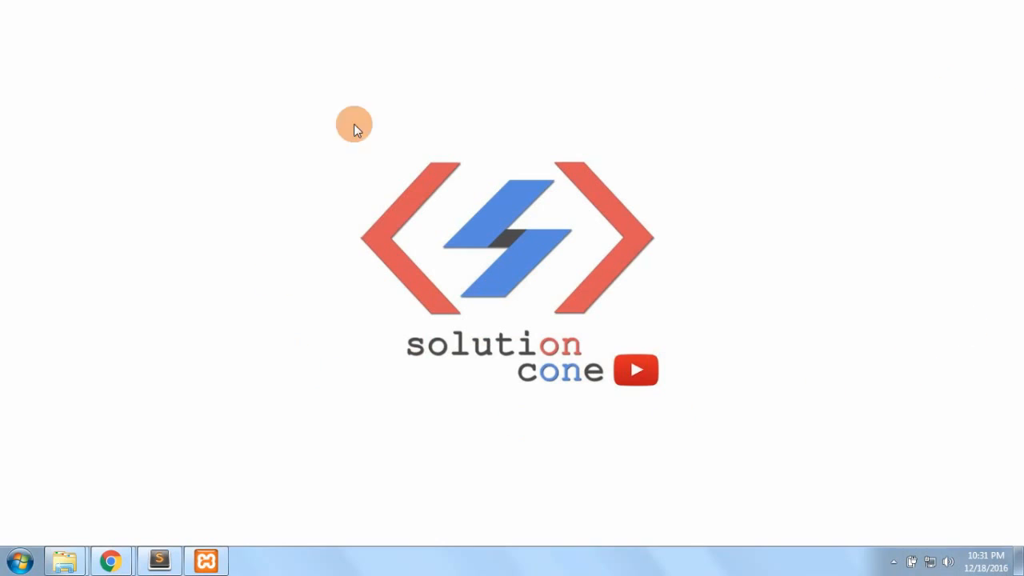
mouse_move(110, 560)
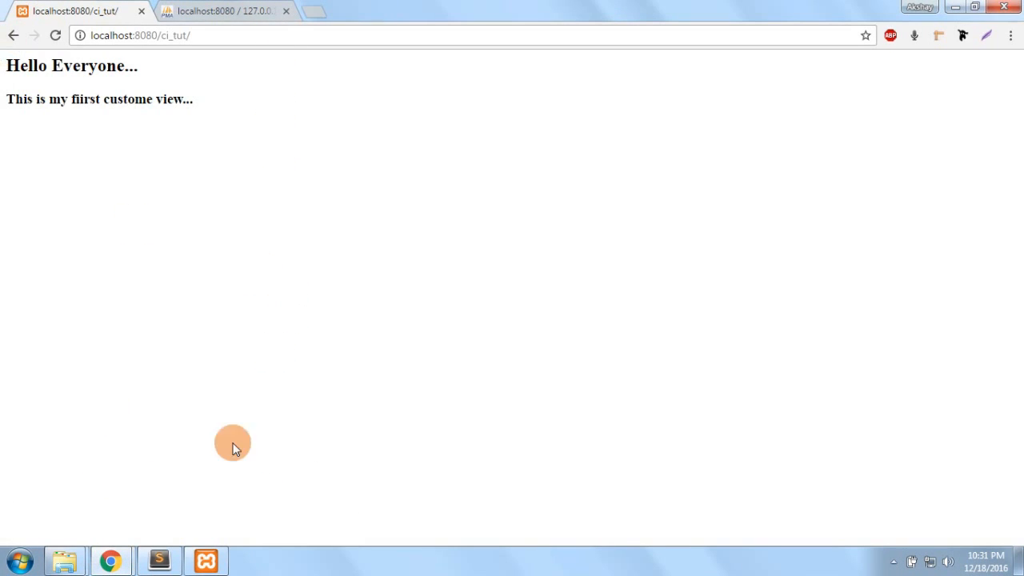
Switch from Chrome to Sublime Text showing the ci_tut project folders.
left_click(157, 560)
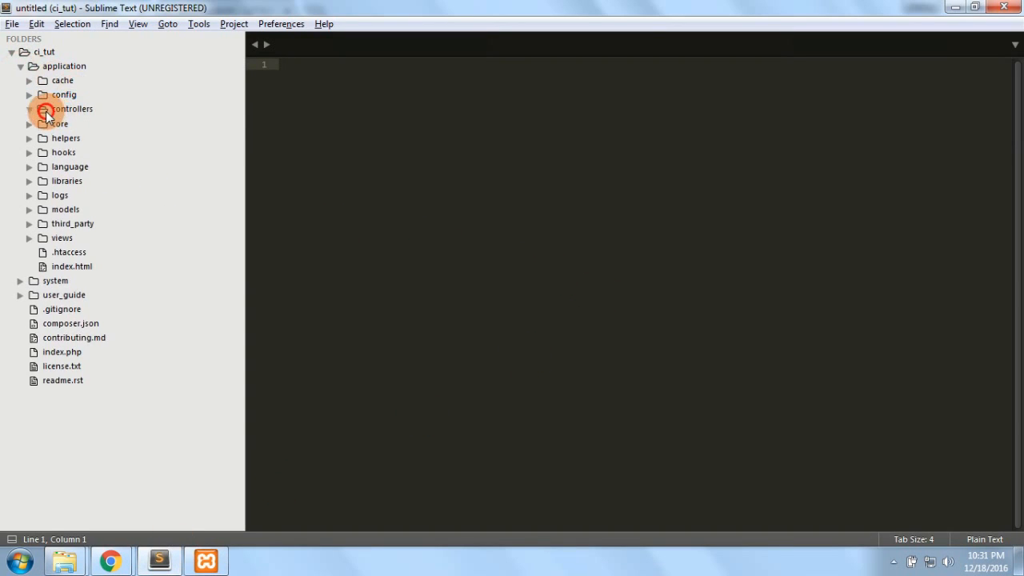
Create a new file in the controllers folder and save it as User_details.php.
right_click(74, 109)
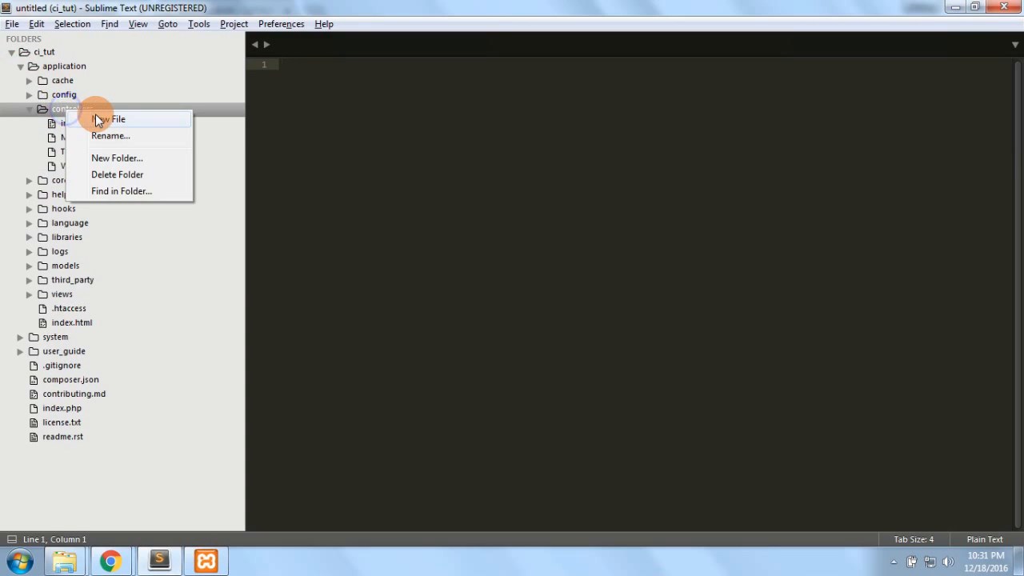
left_click(12, 24)
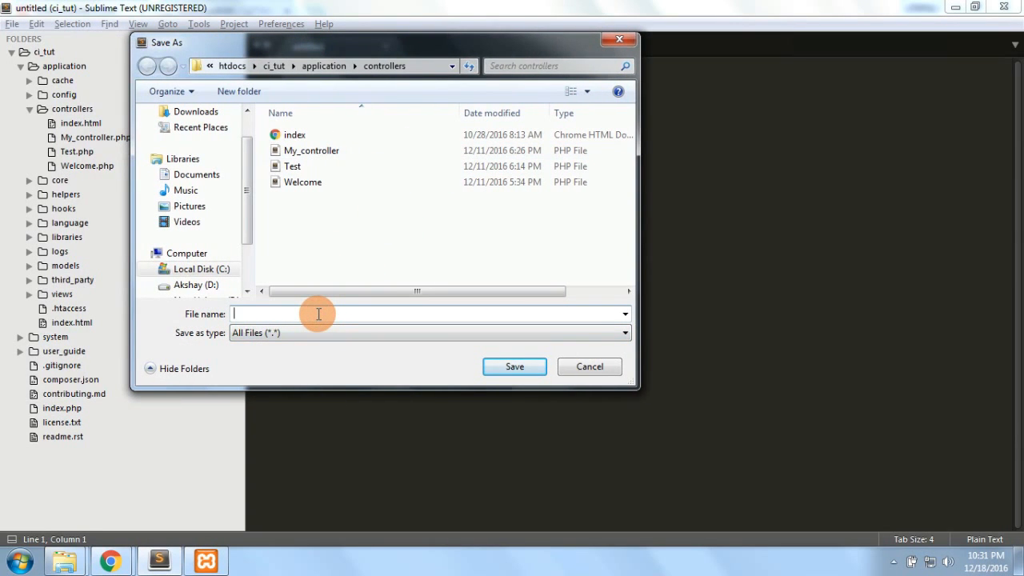
type("User")
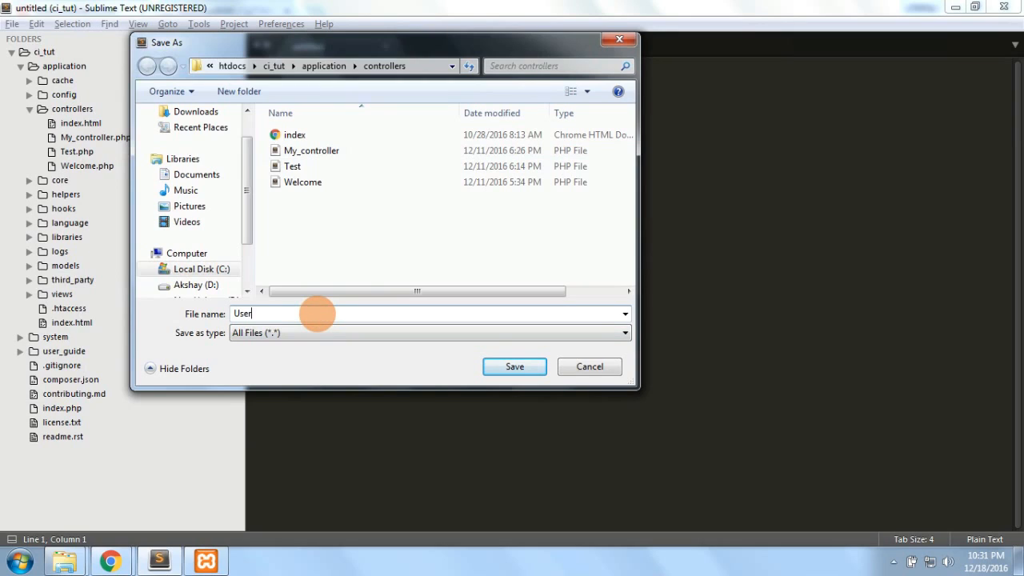
type("_d")
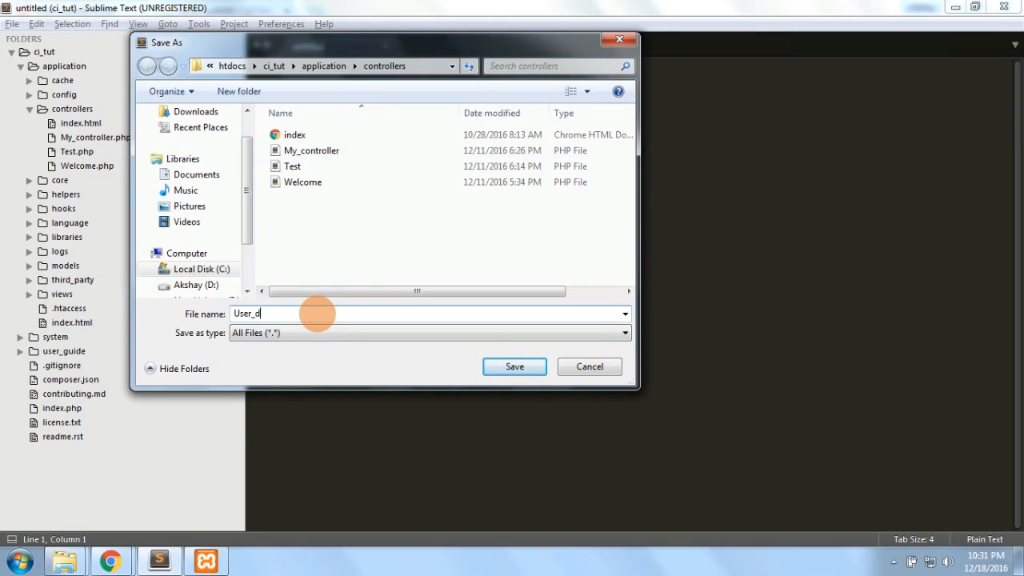
type("etails")
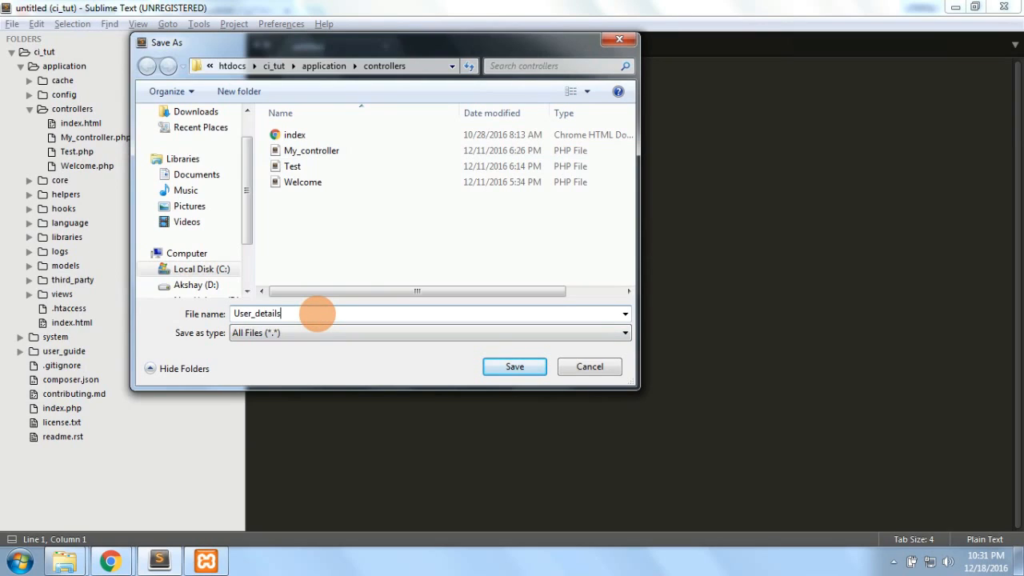
left_click(515, 366)
type("<?php")
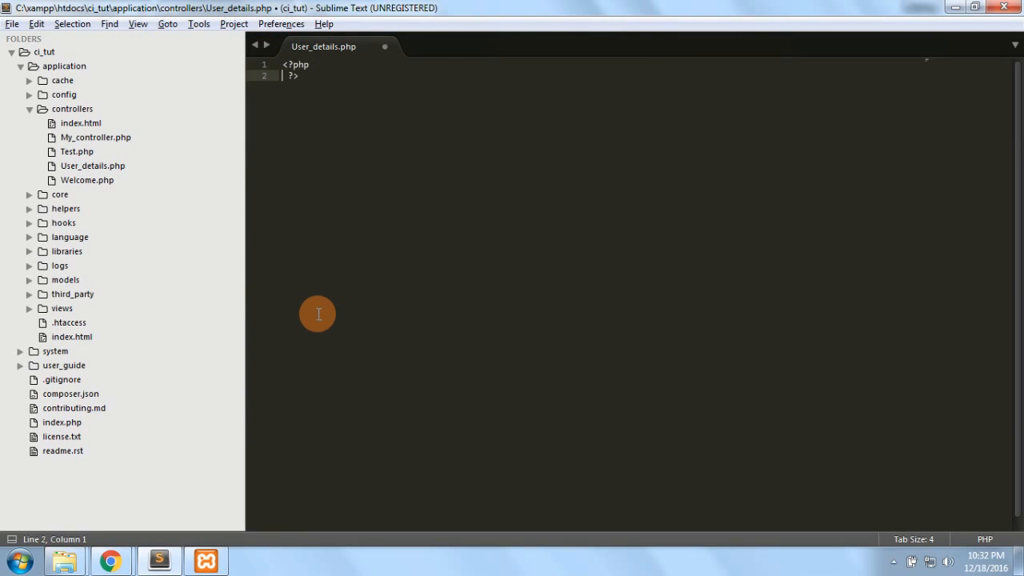
Declare class User_details extends CI_Controller with its opening brace.
type("class User")
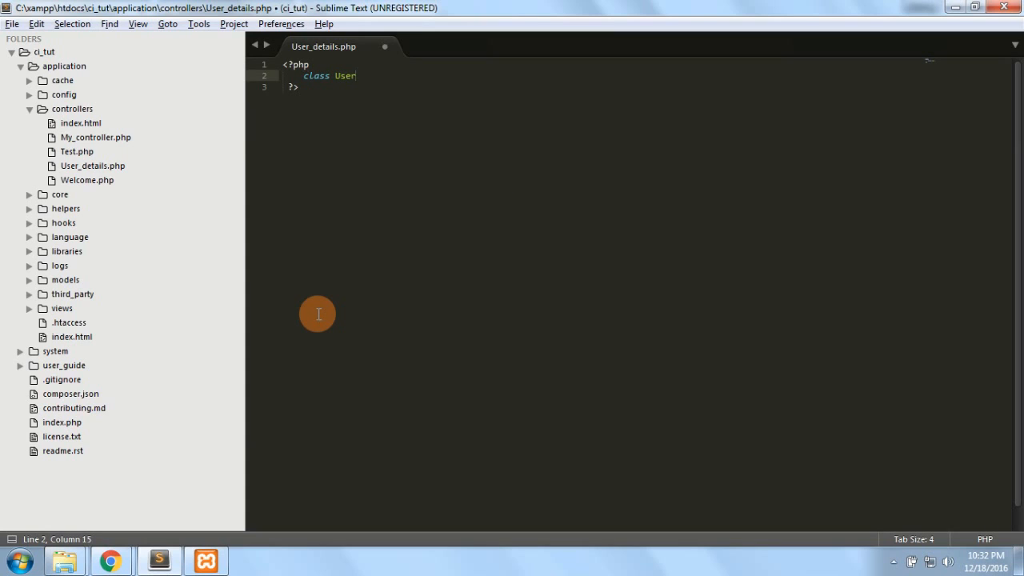
type("_detail")
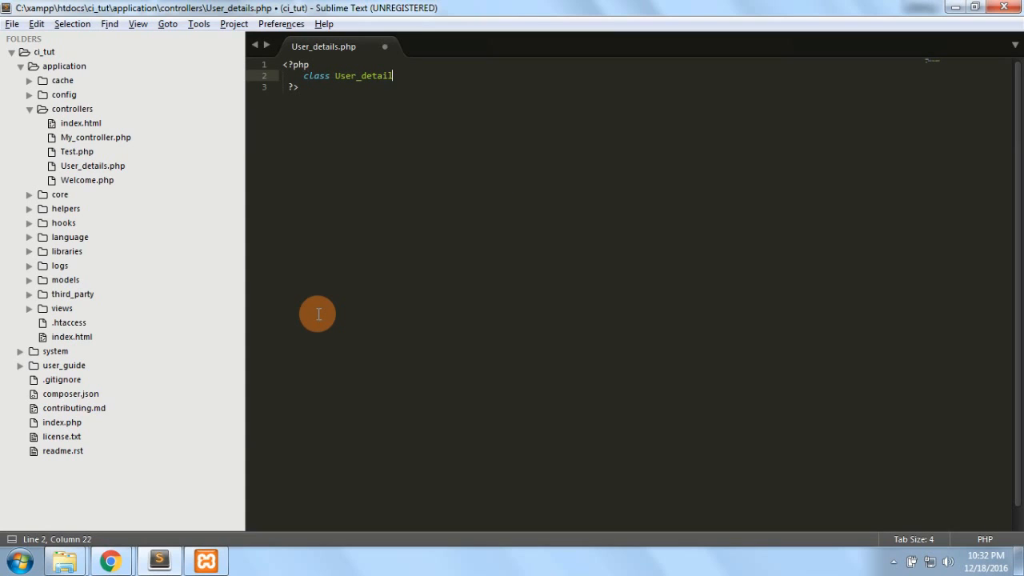
type("extends CI")
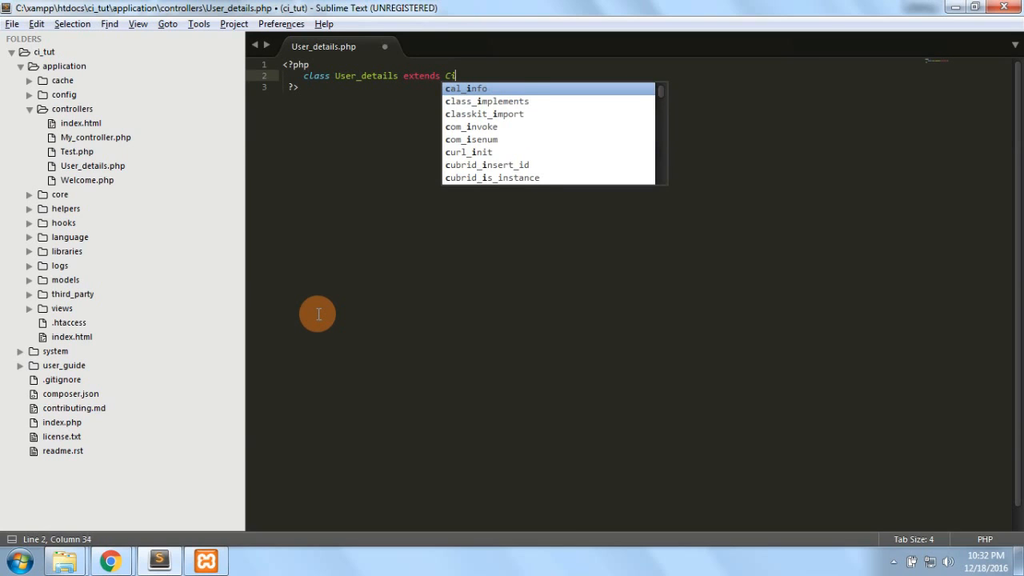
type("_Controller")
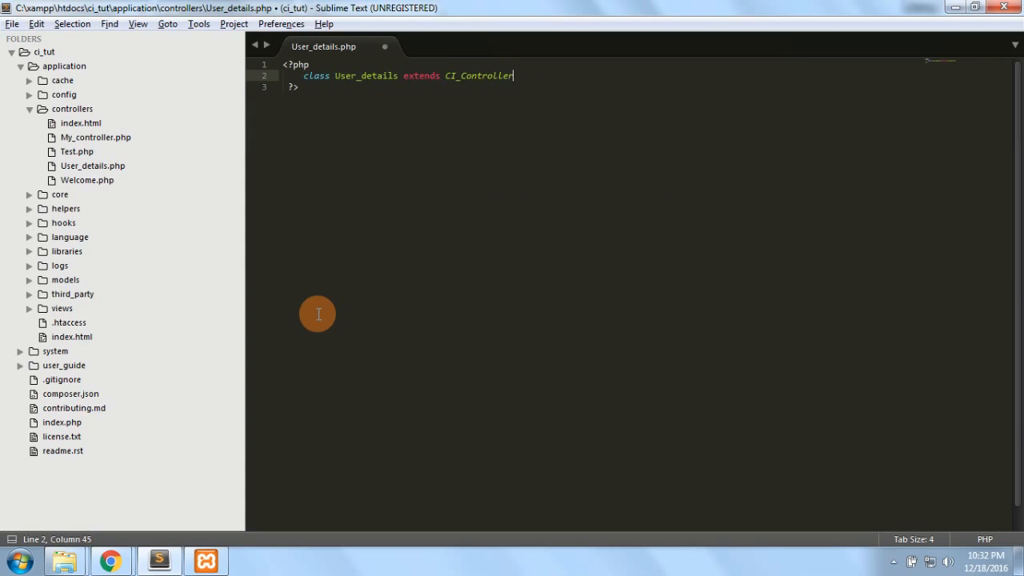
type("{")
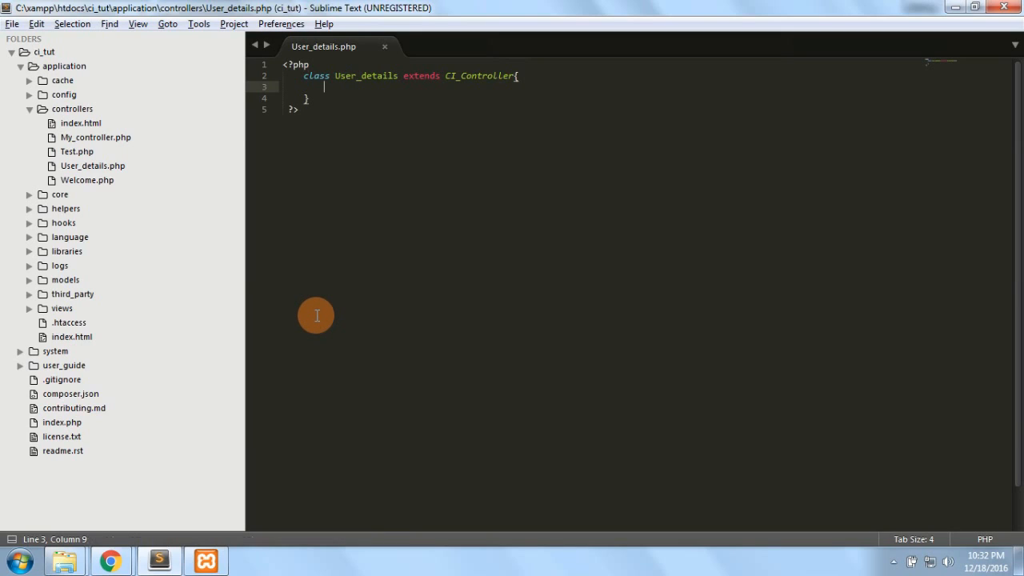
key("enter")
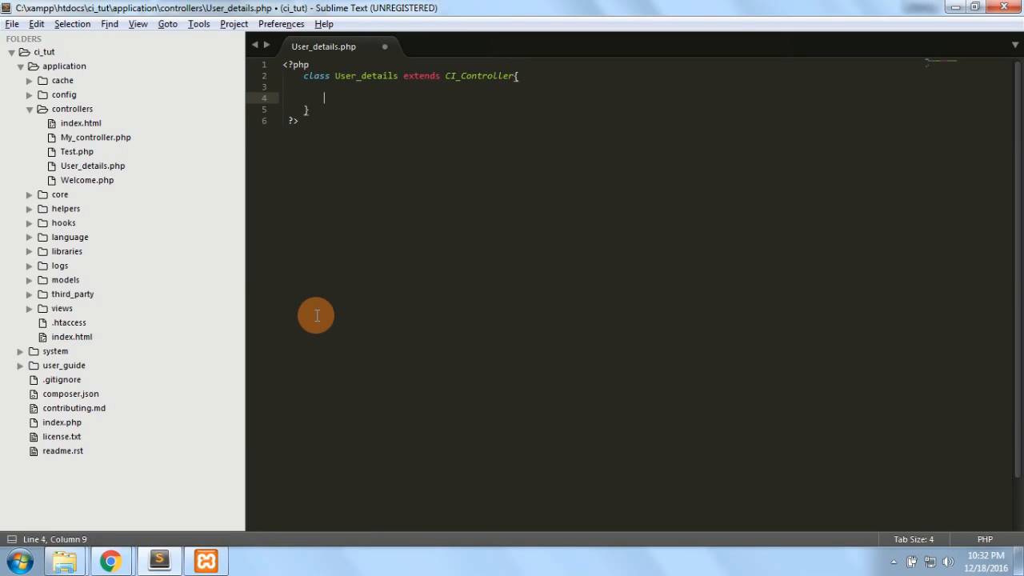
Add an index() function that echoes "Test", then switch to the browser.
type("function in")
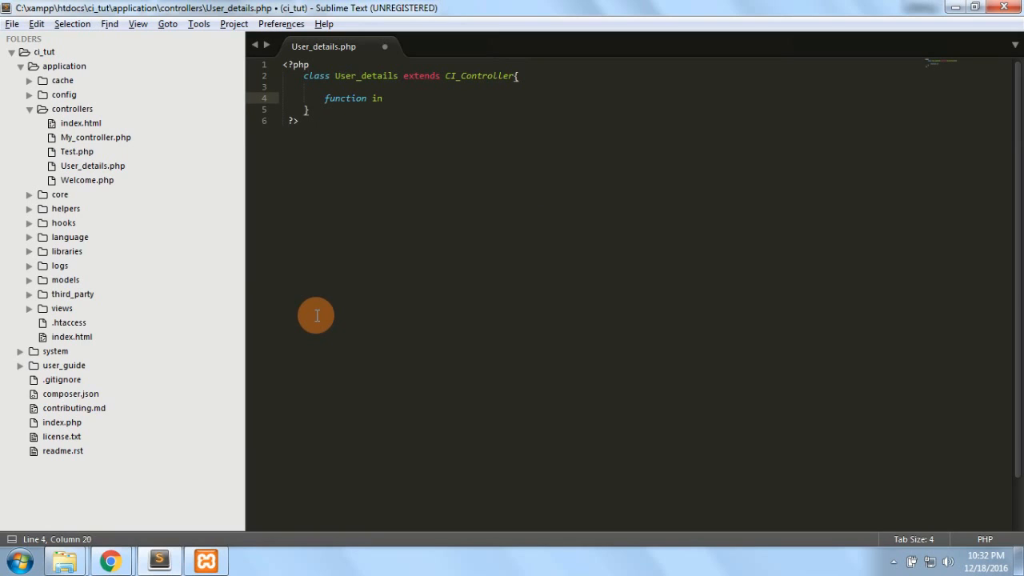
type("dex(){}")
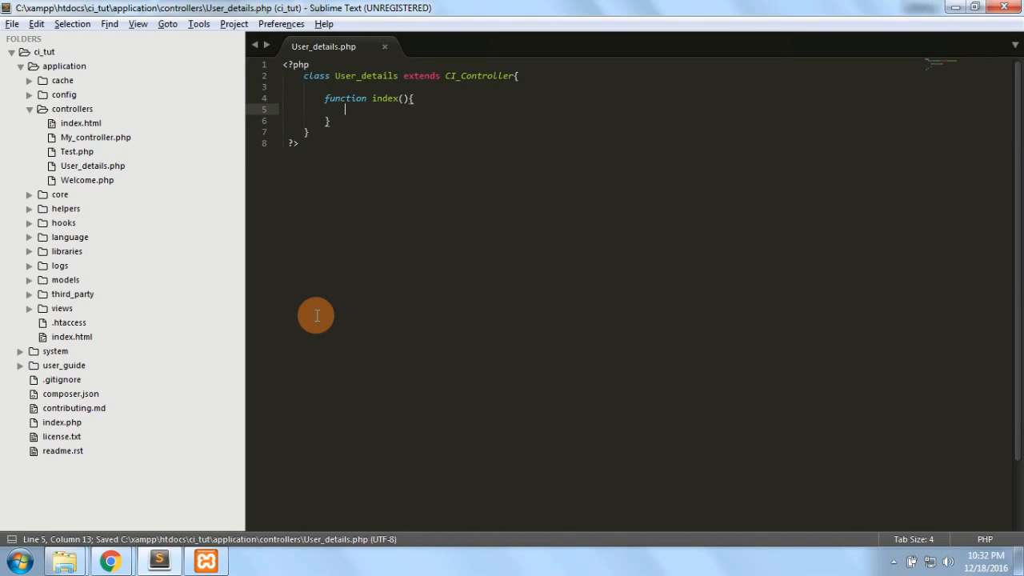
type("echo")
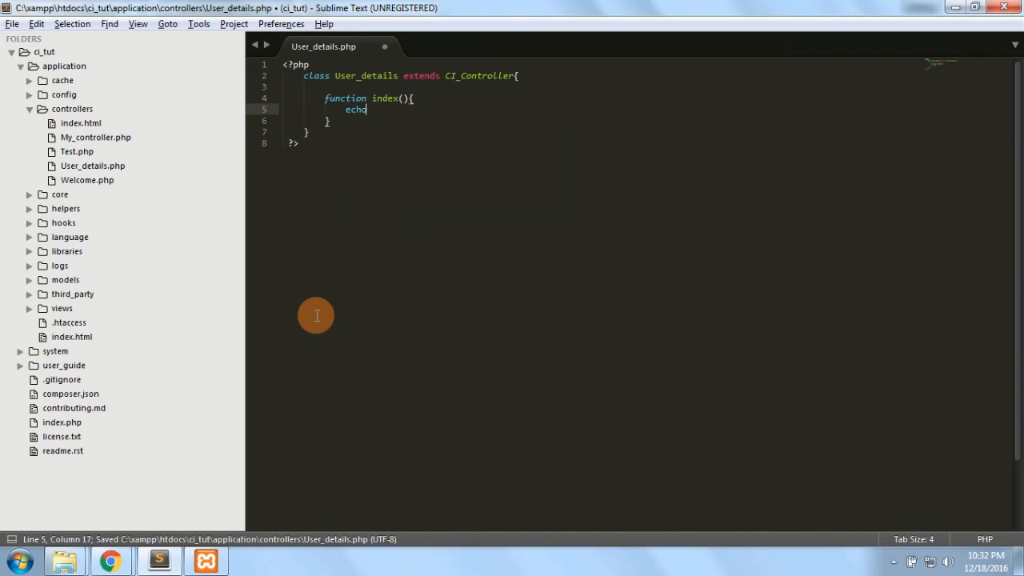
type("\"Test\";")
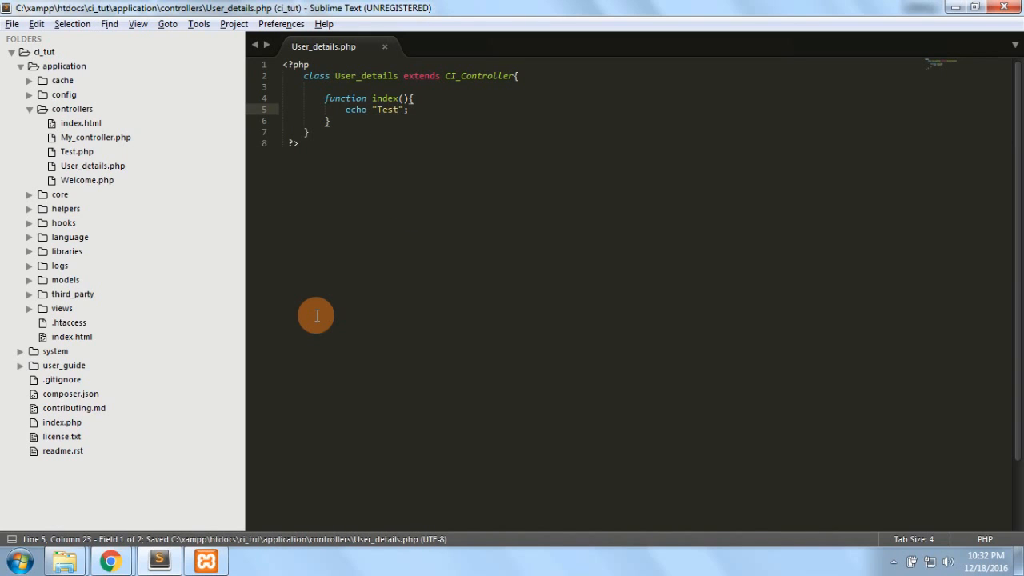
left_click(110, 560)
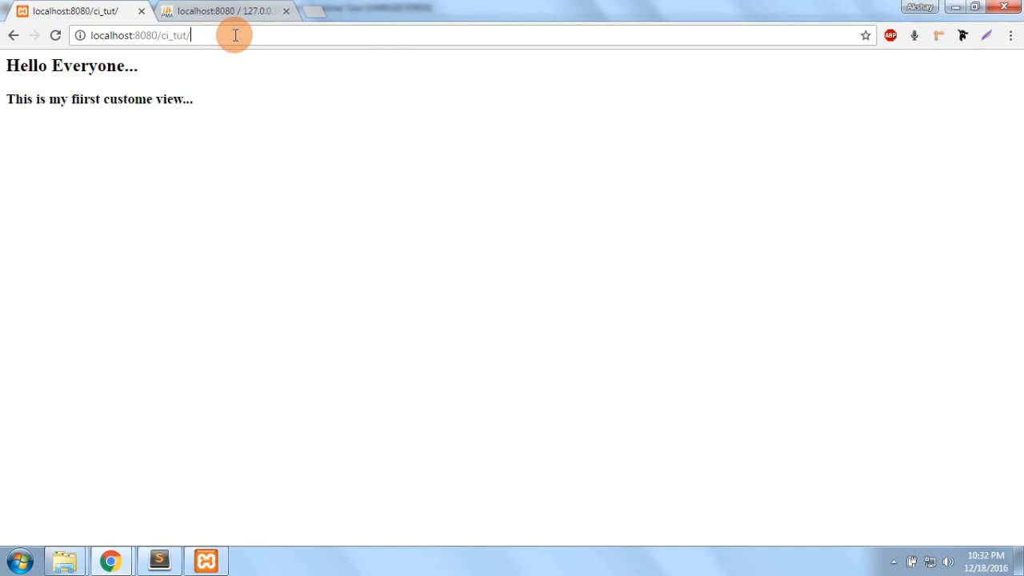
Load localhost:8080/ci_tut/index.php/user_details and confirm it shows Test.
type("user_details")
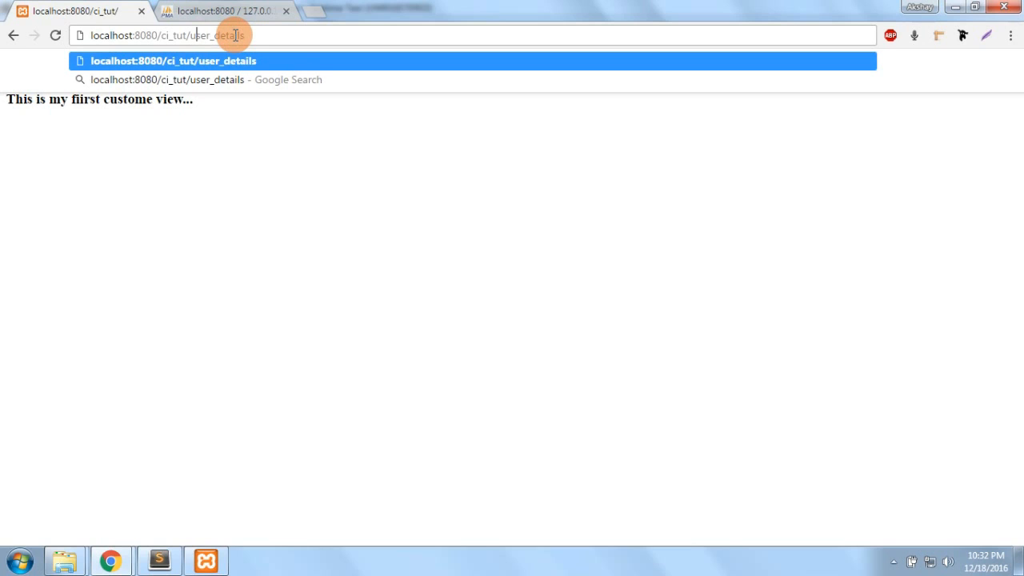
type("index.php/")
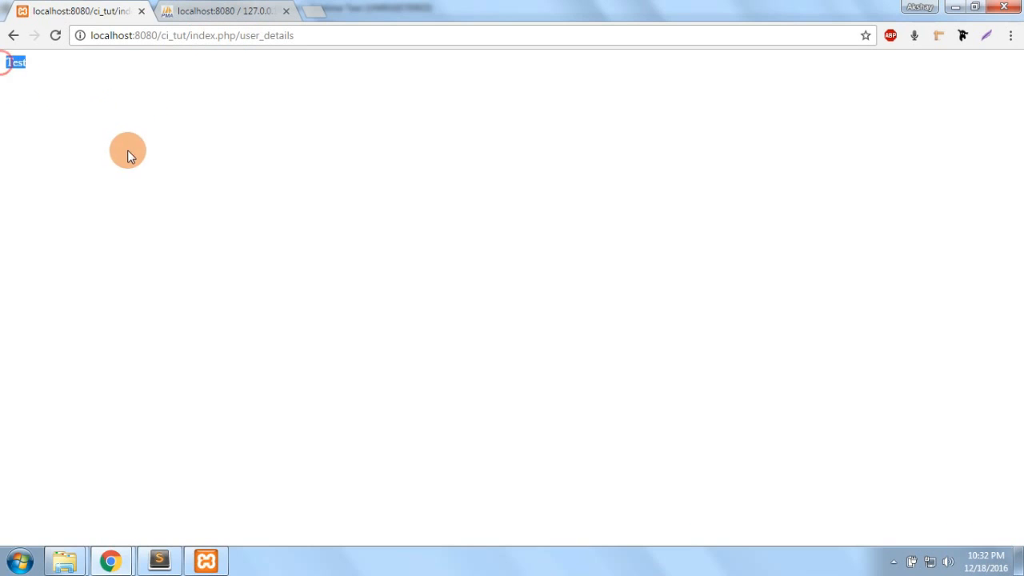
left_click(158, 561)
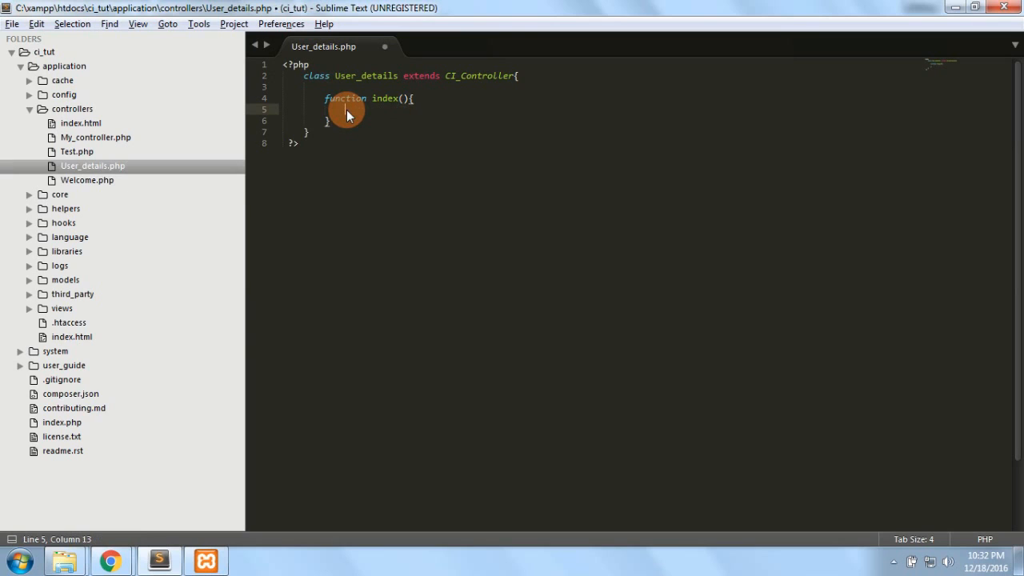
left_click(110, 560)
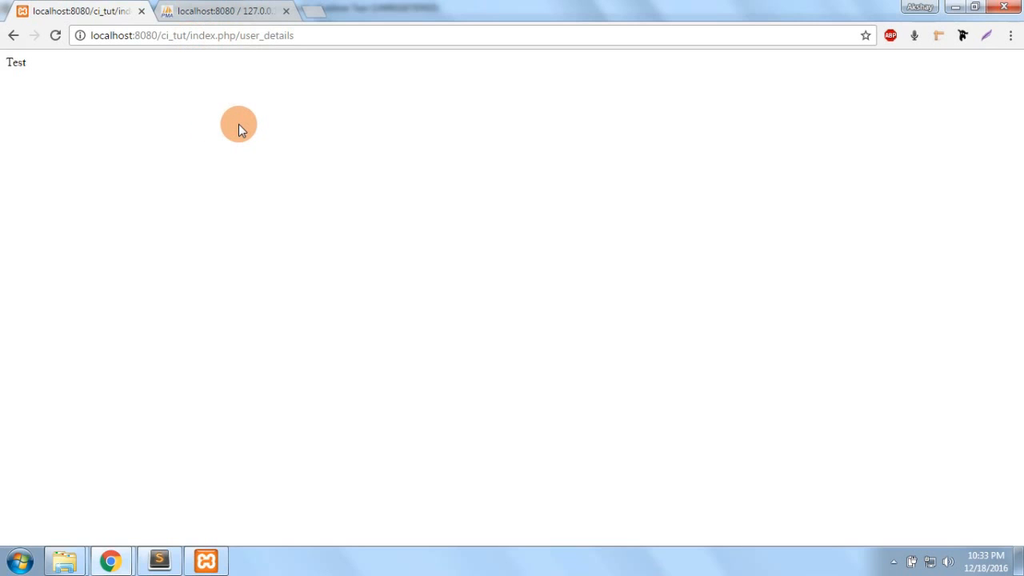
left_click(159, 560)
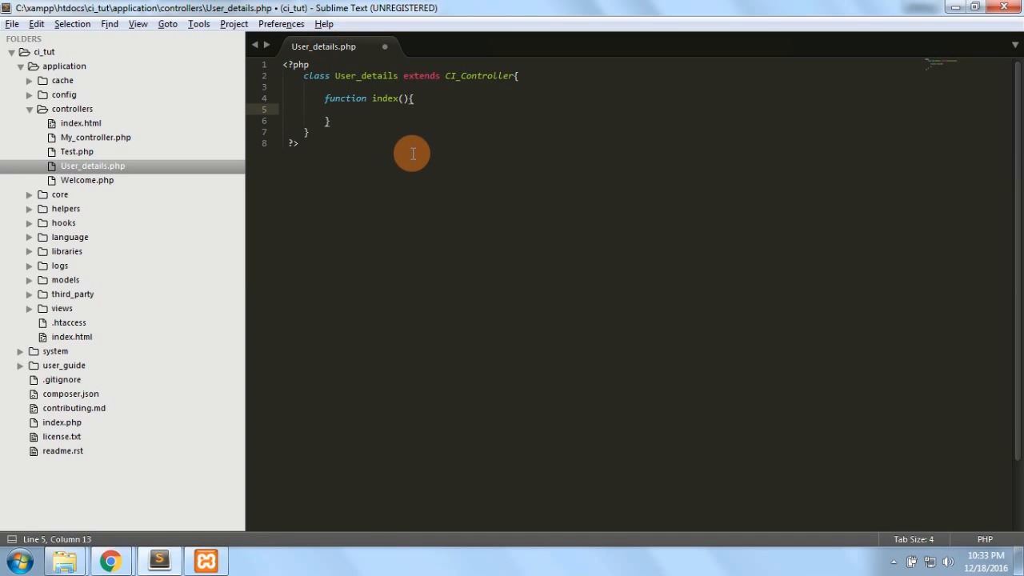
Save the controller and make index() call $this->load->view('user_view').
key("ctrl+s")
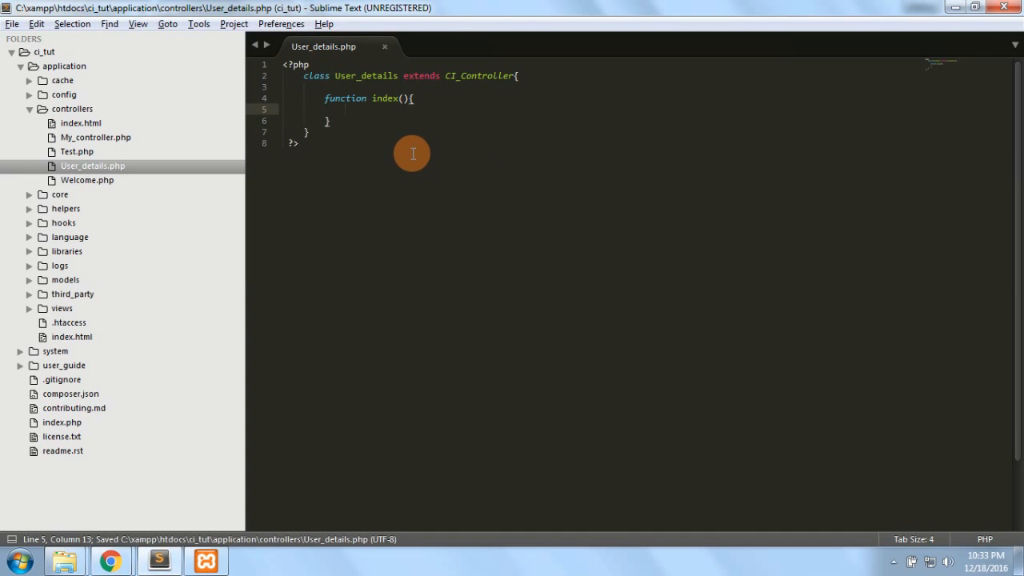
type("$this->l")
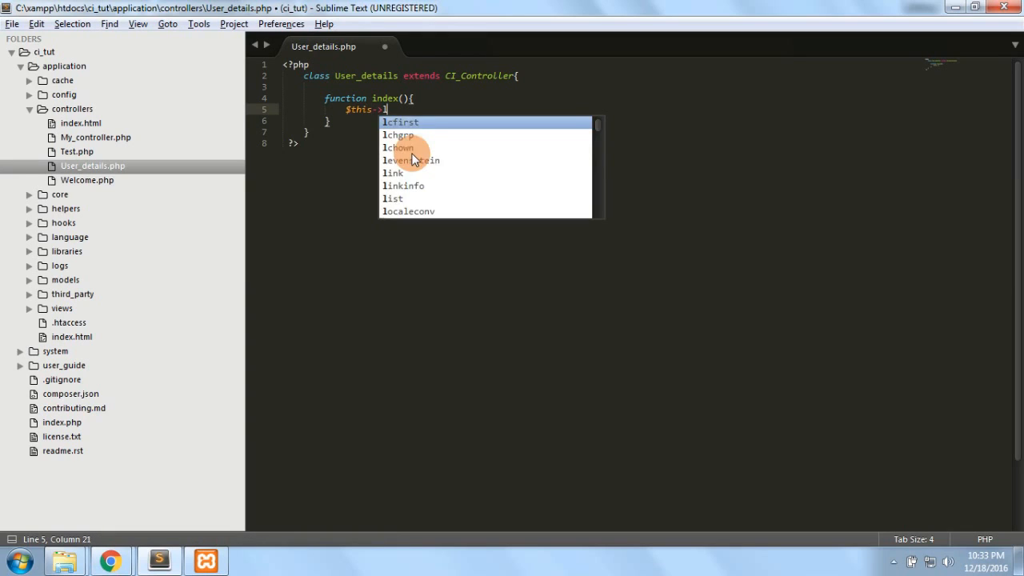
type("oad->")
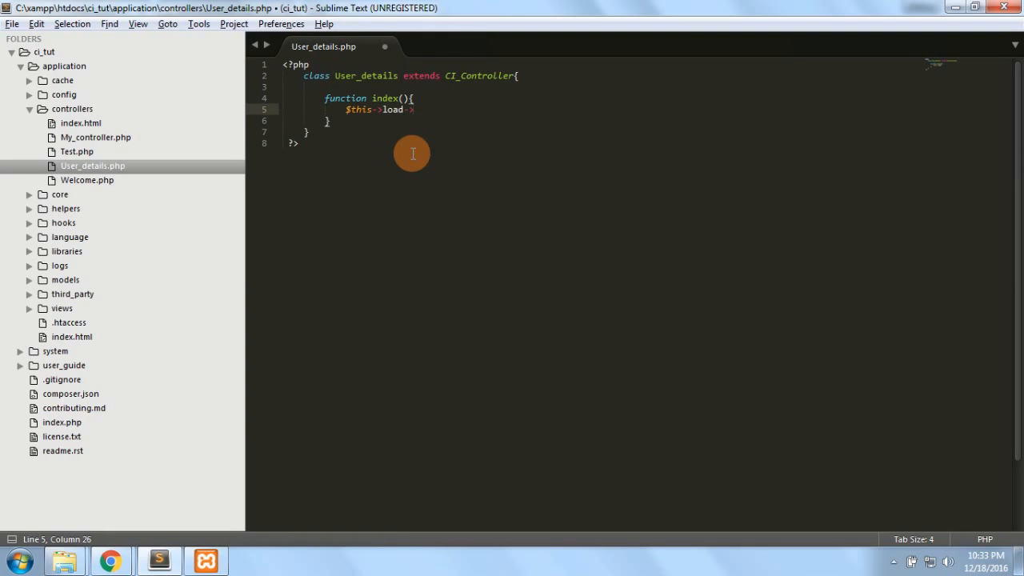
type(">view")
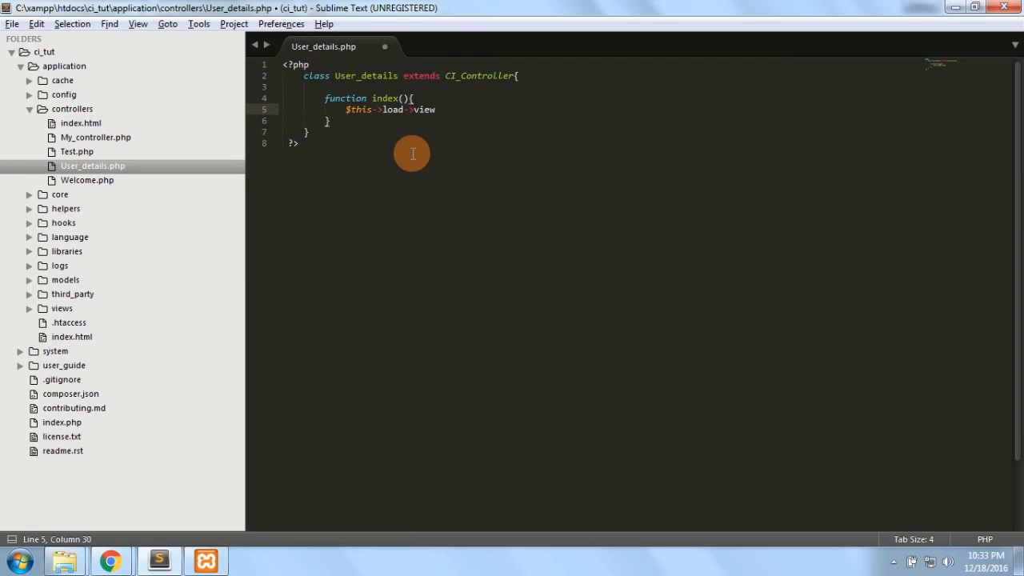
type("();")
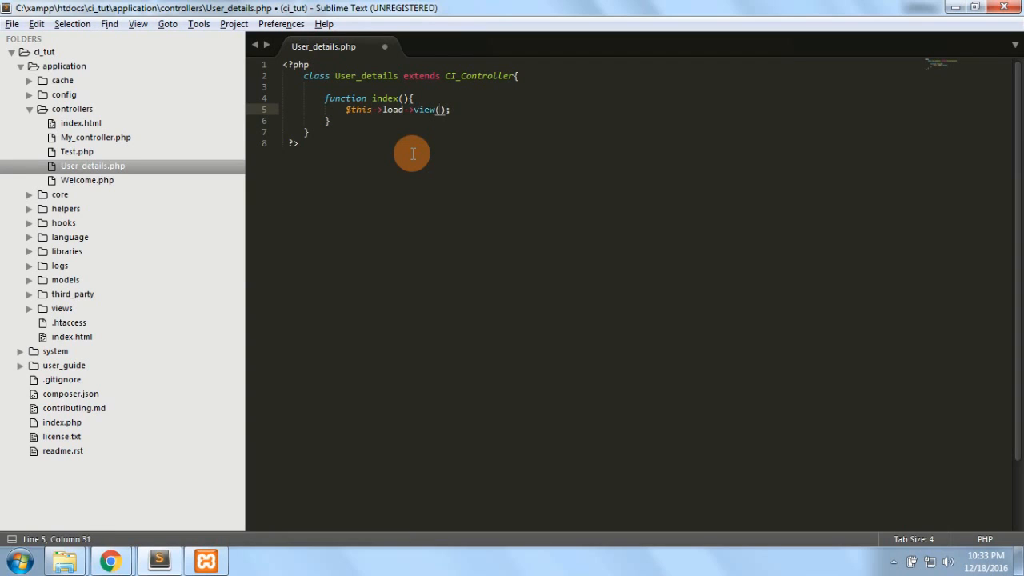
type("''")
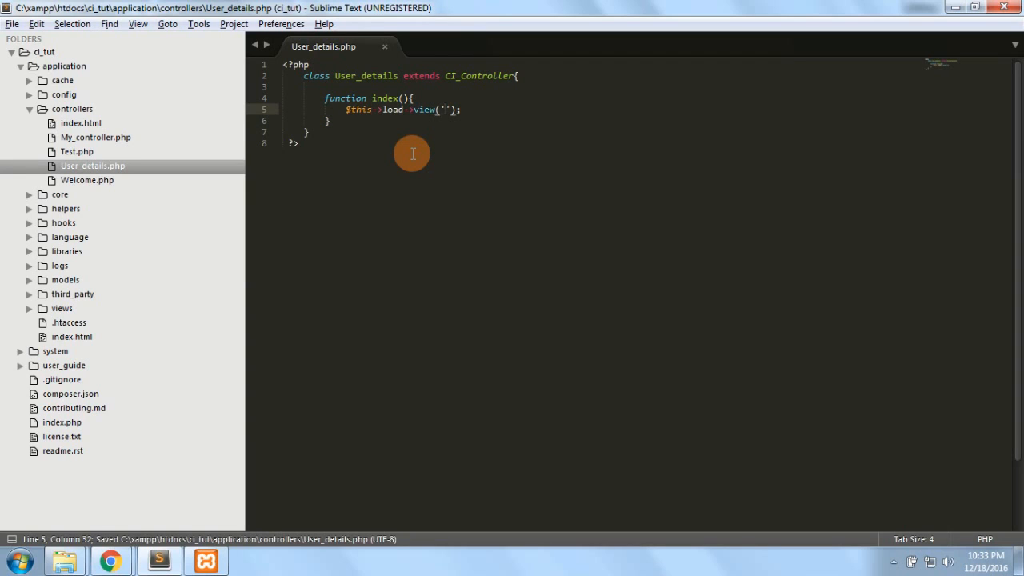
type("user_view")
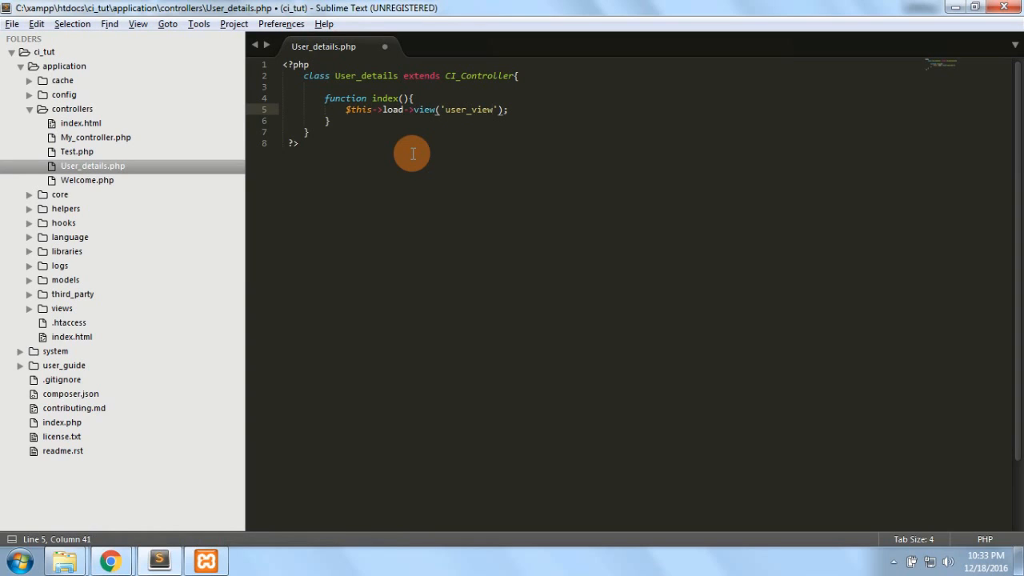
type(".php")
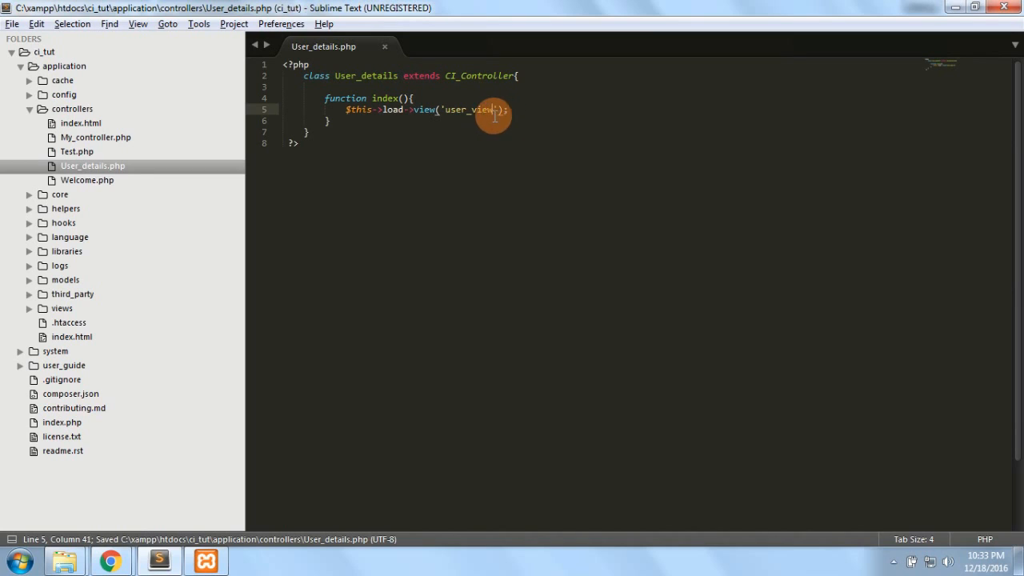
double_click(467, 109)
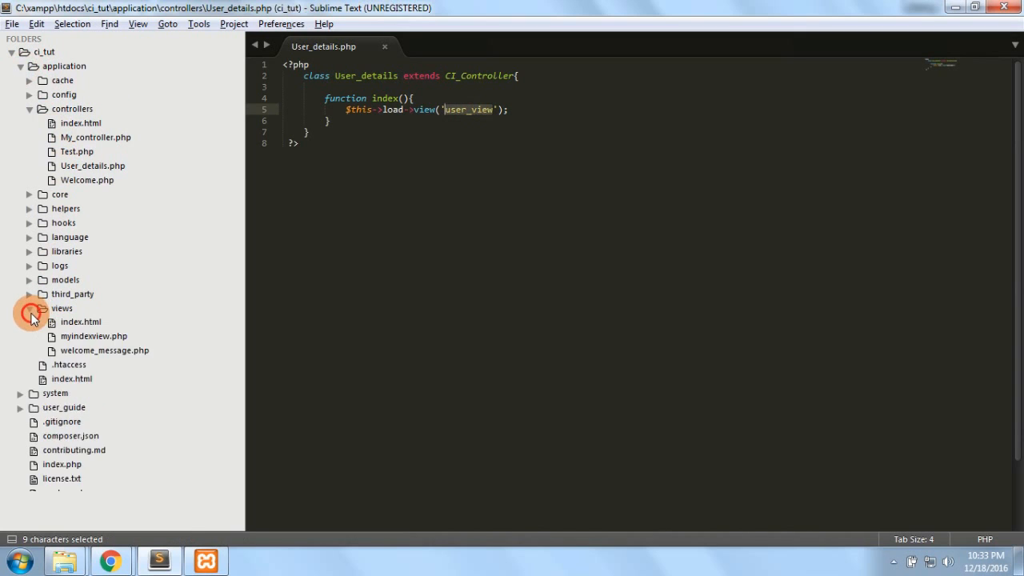
Create a new file in the views folder and save it as user_view.php.
right_click(61, 307)
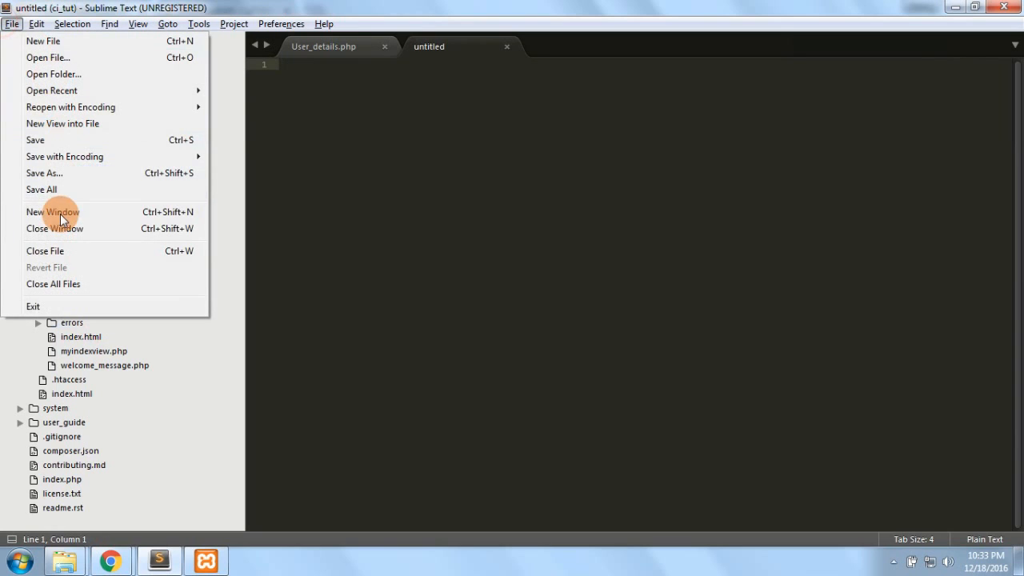
left_click(43, 172)
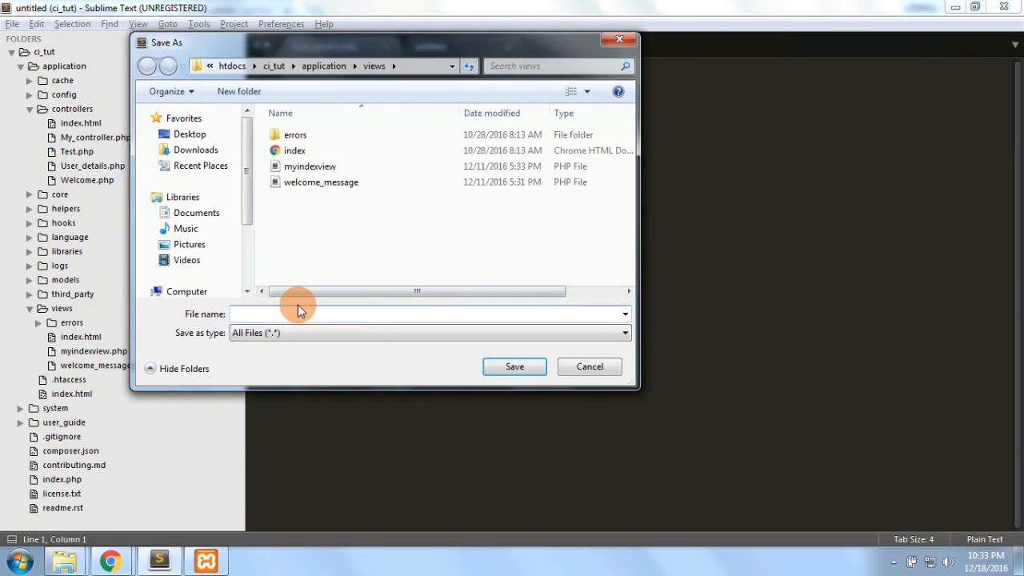
type("user_view.php")
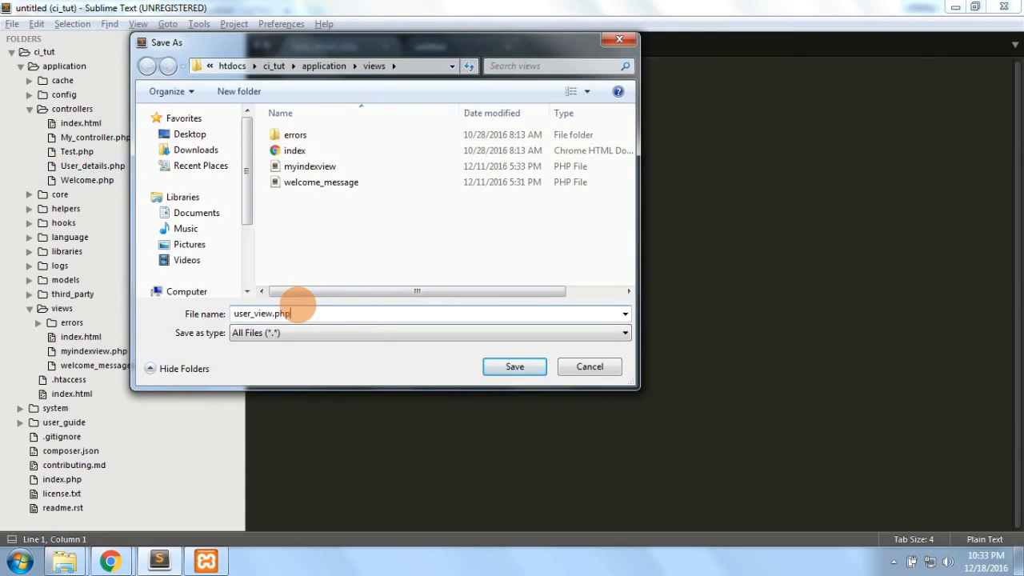
left_click(515, 366)
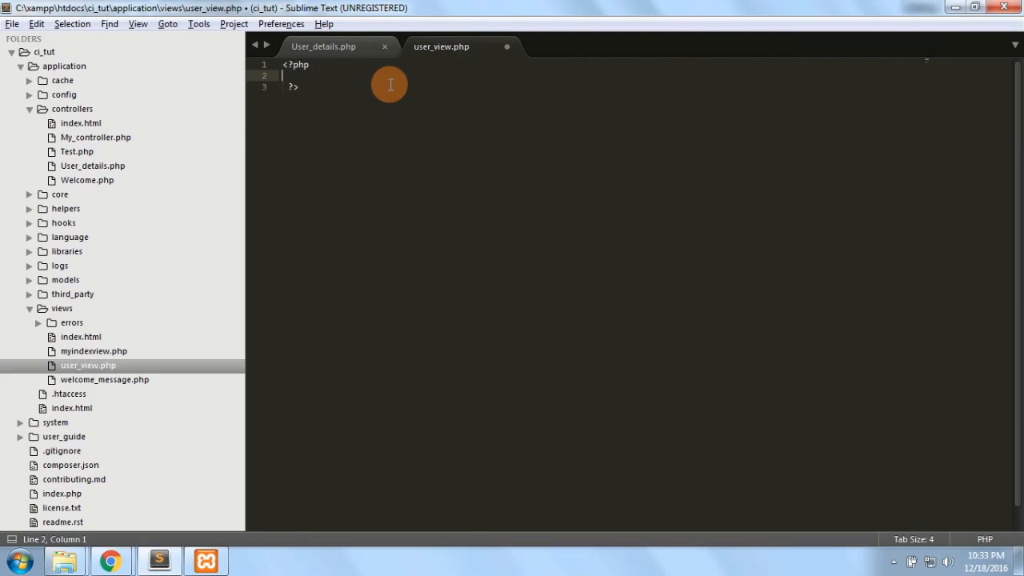
Write echo "I am View For user Details"; in user_view.php.
type("echo \"string\";")
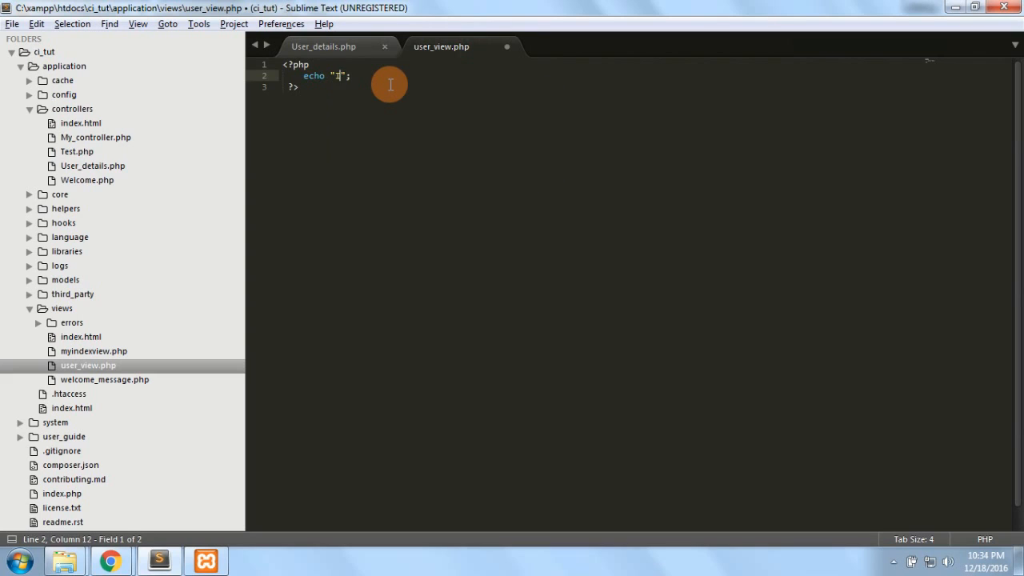
type("I am View")
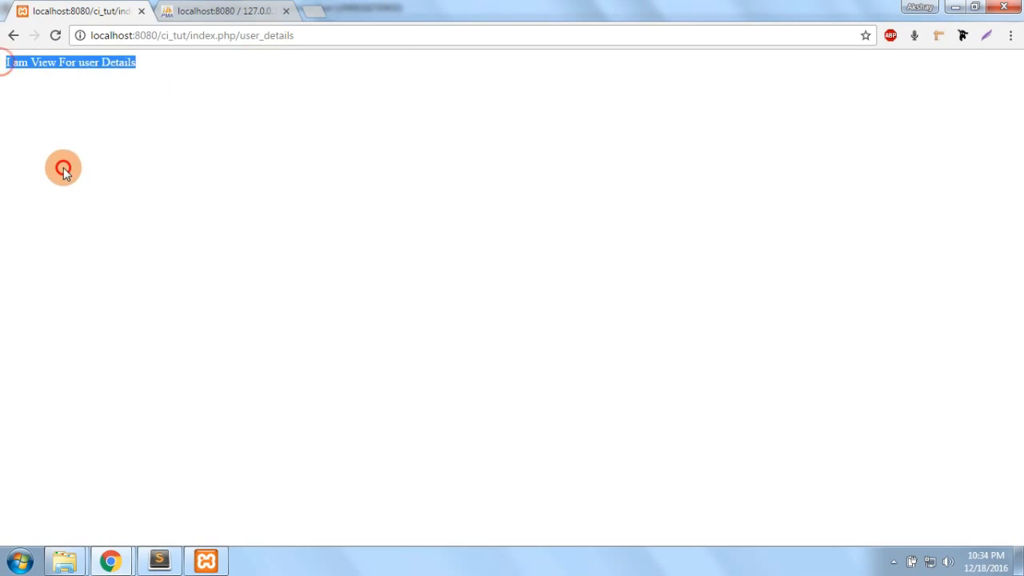
Return to Sublime Text and switch to the user_view.php tab.
left_click(158, 560)
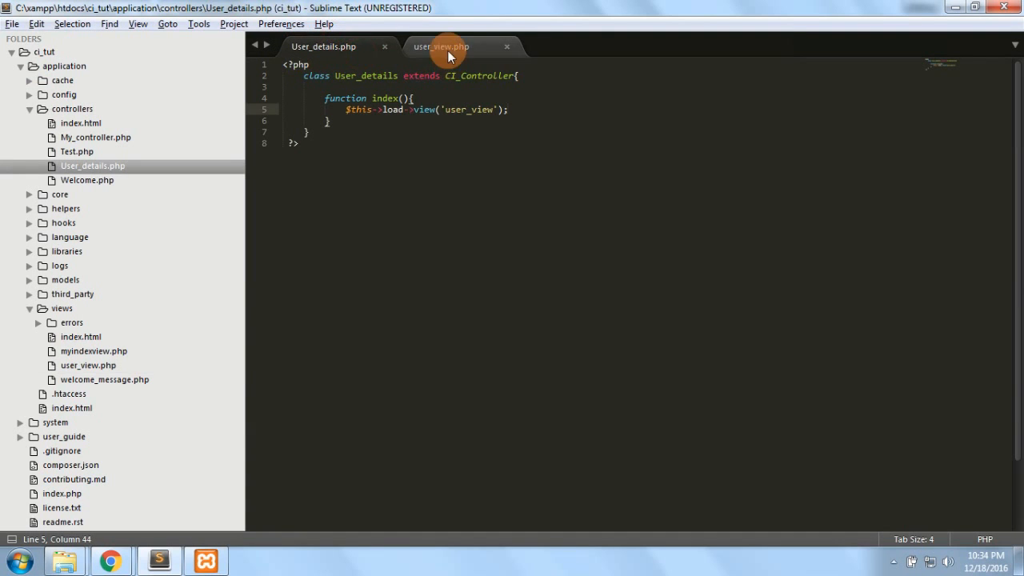
left_click(441, 45)
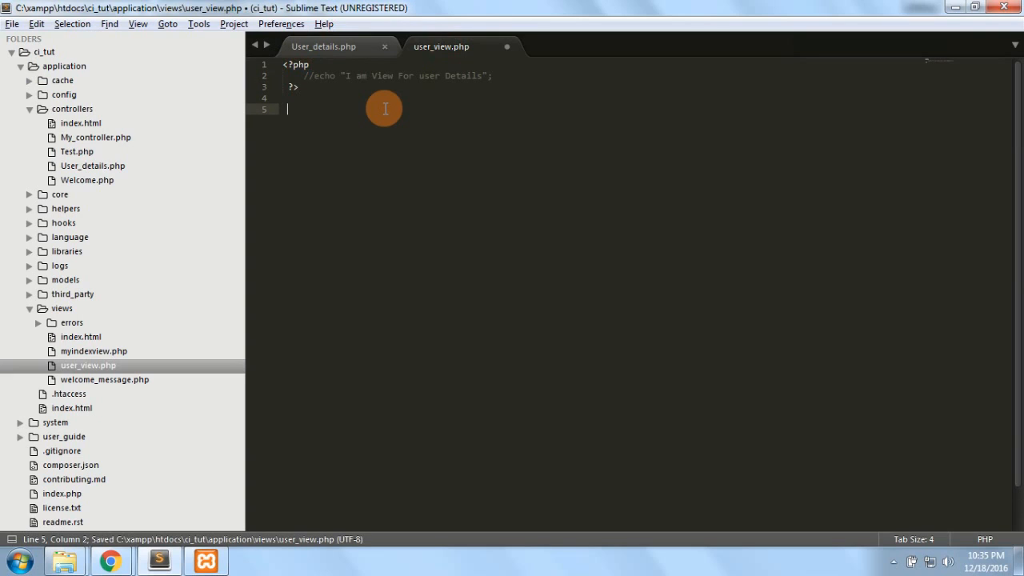
Expand an HTML page skeleton with a table headed Sr.No and Username.
type("<table></table>")
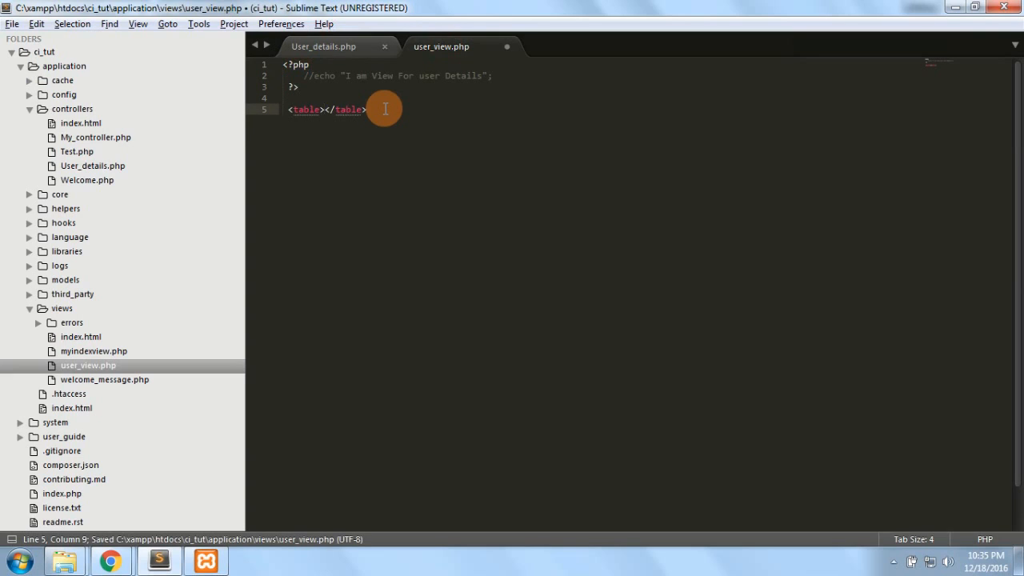
type("html>")
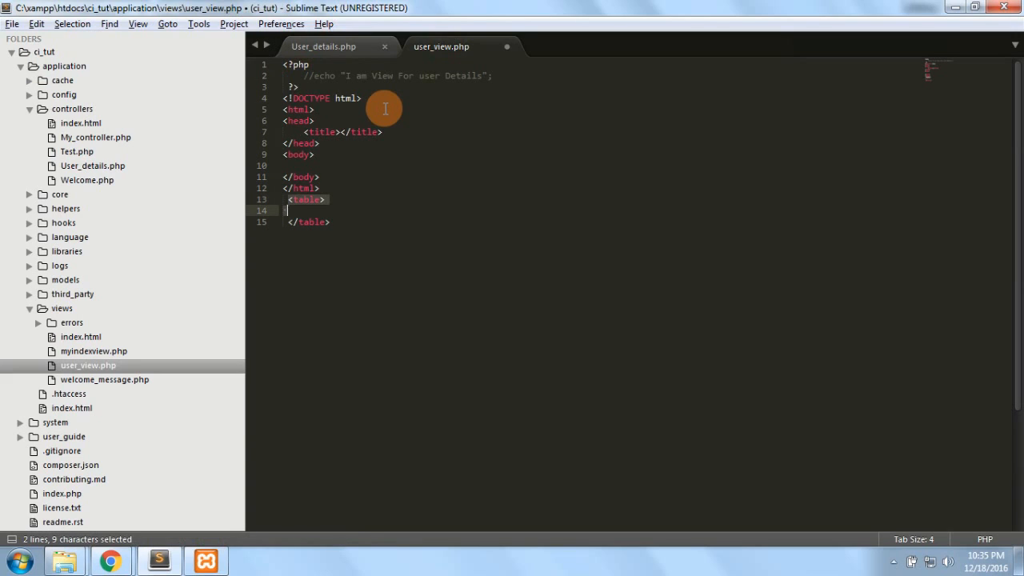
key("ctrl+x")
type("th")
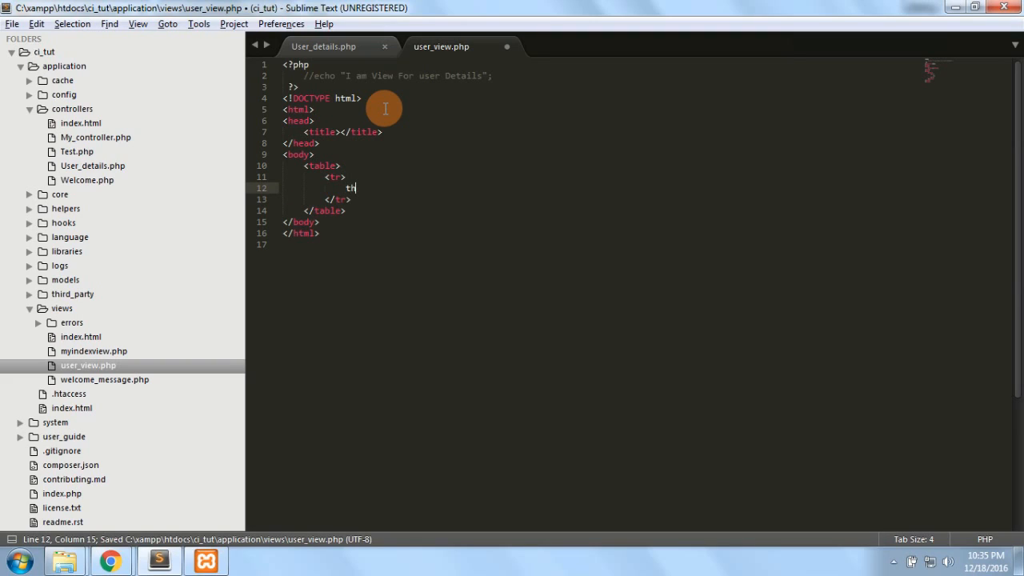
type("></th>")
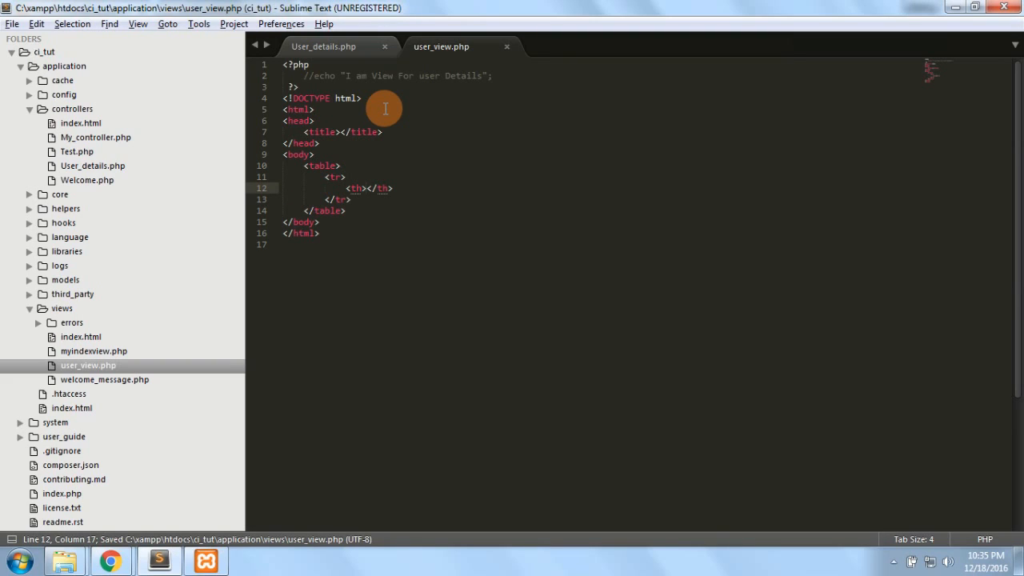
type("Sr")
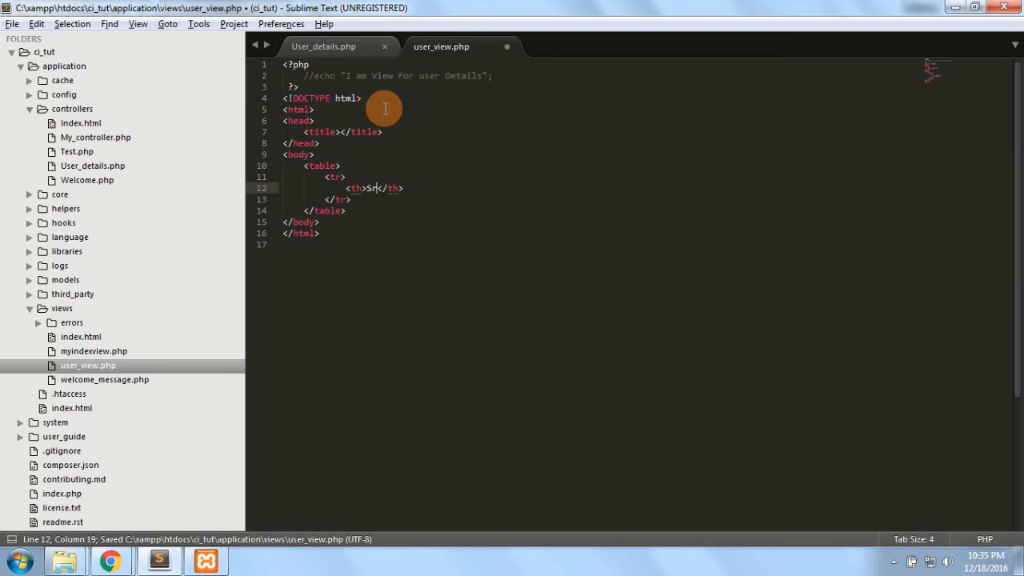
type(".No")
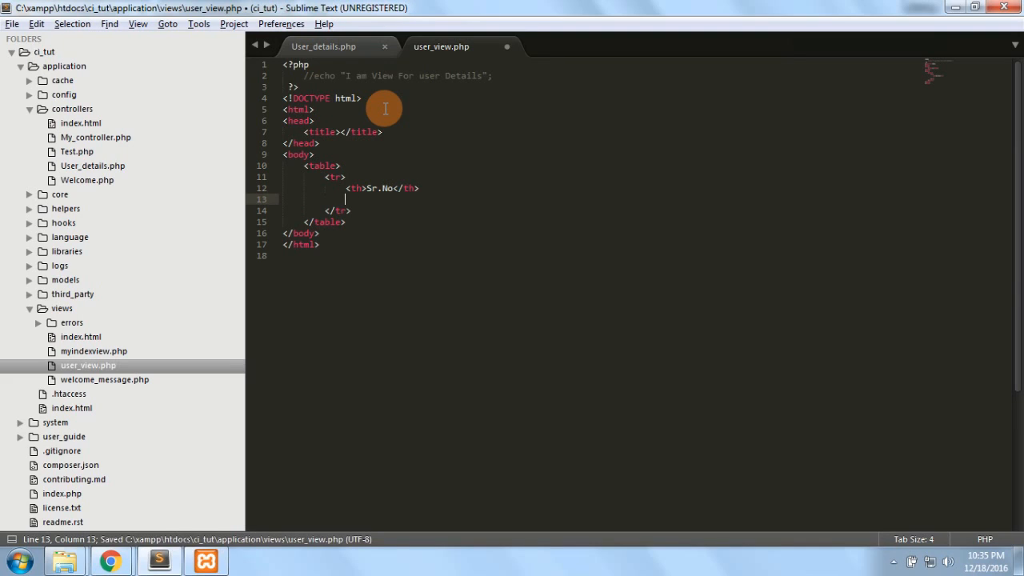
type("<th>Us</th>")
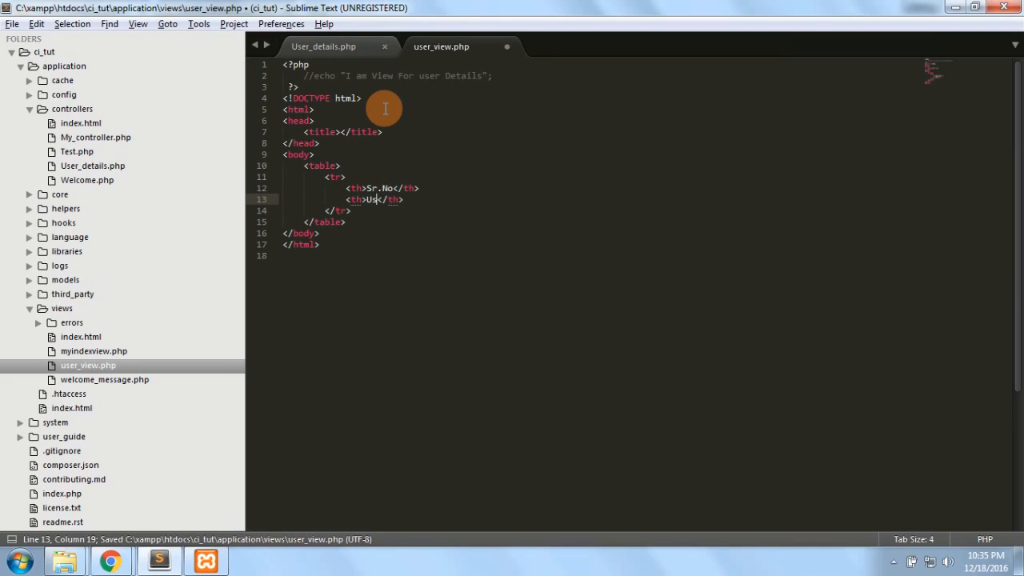
type("ername")
type("<tr>")
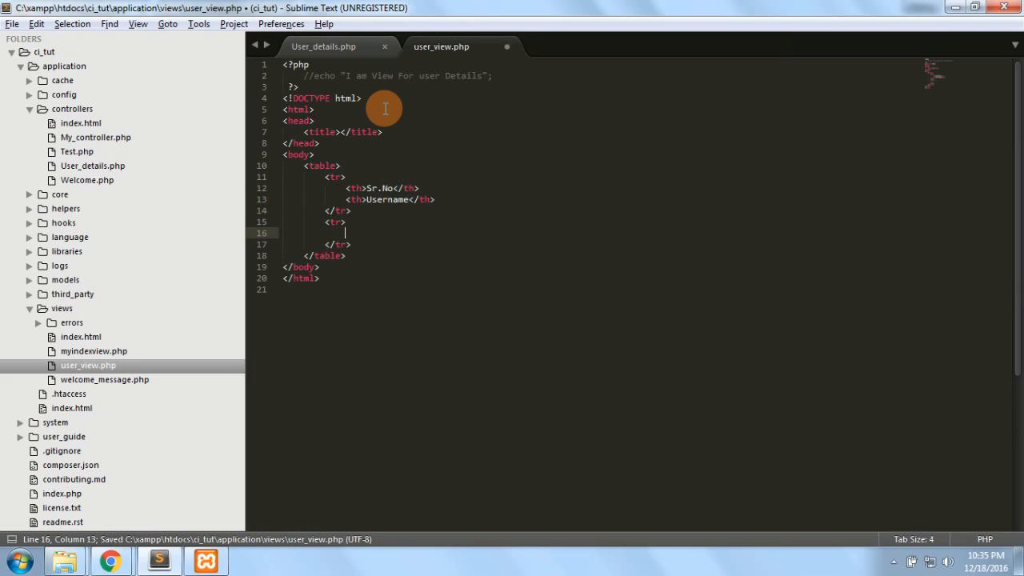
Add a first data row with cells 1 and scone.
type("<td></td>")
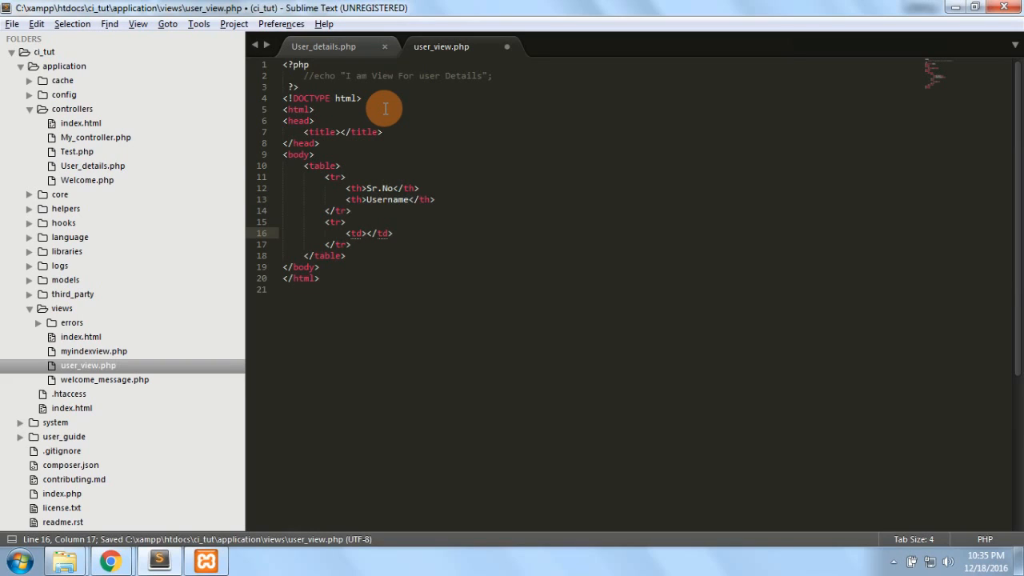
type("1")
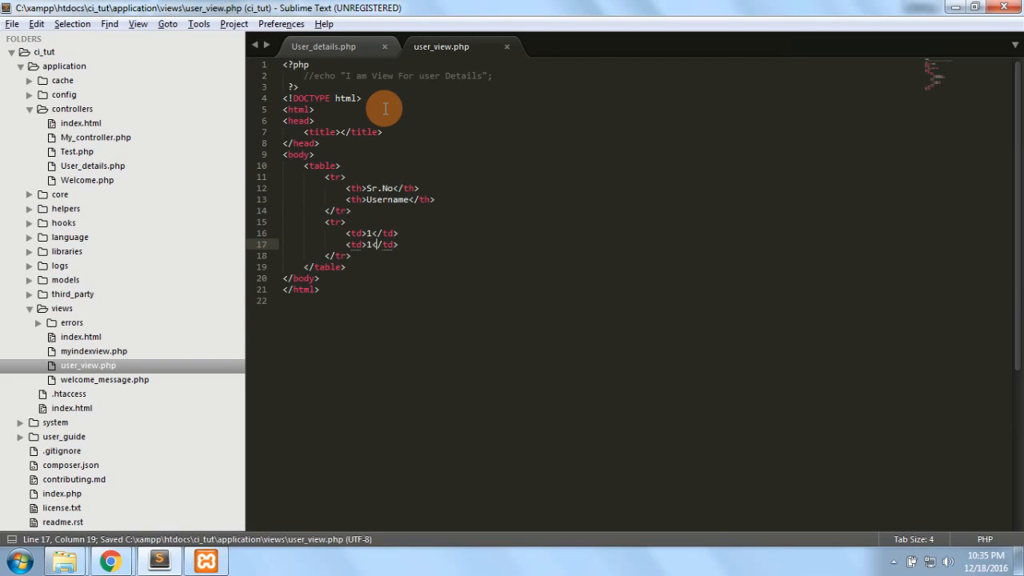
type("sd")
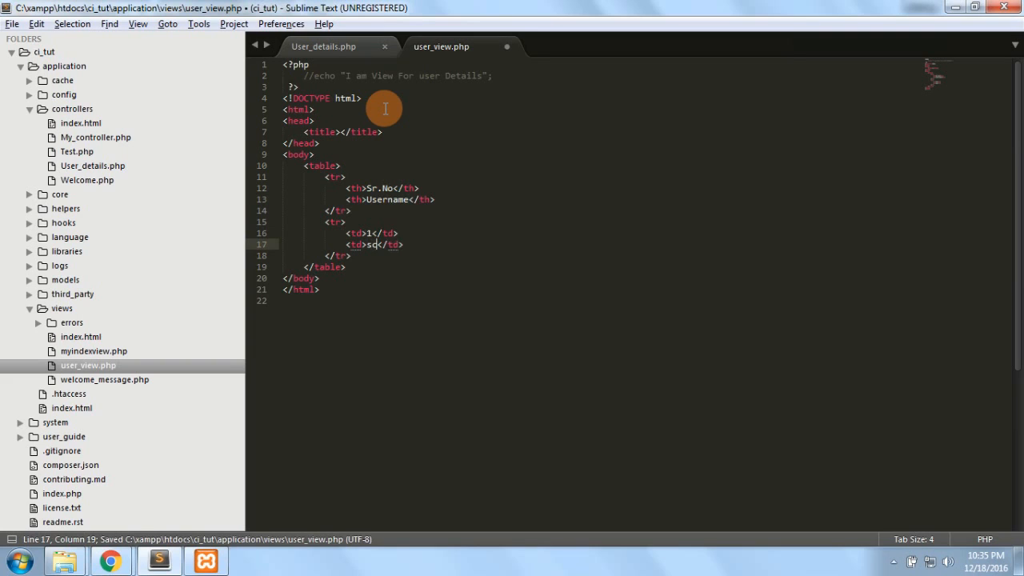
type("cone")
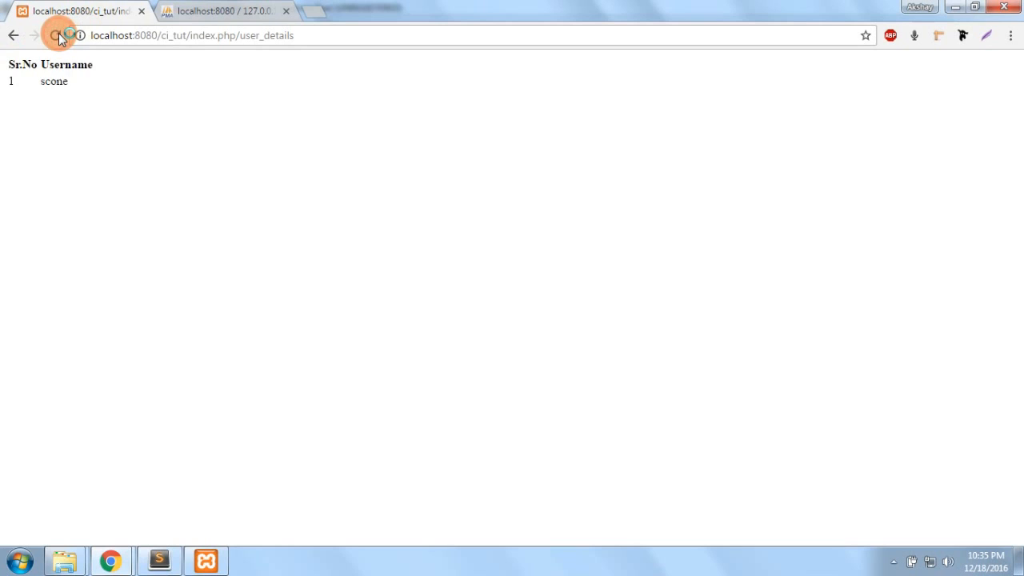
Set the page title to Test and reload the user_details page in Chrome.
left_click(54, 36)
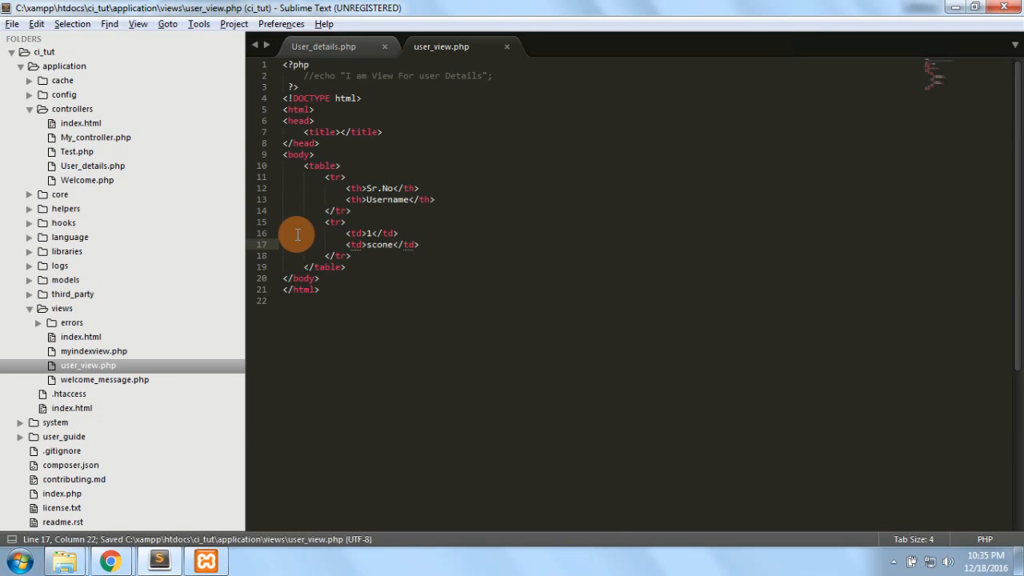
left_click(339, 131)
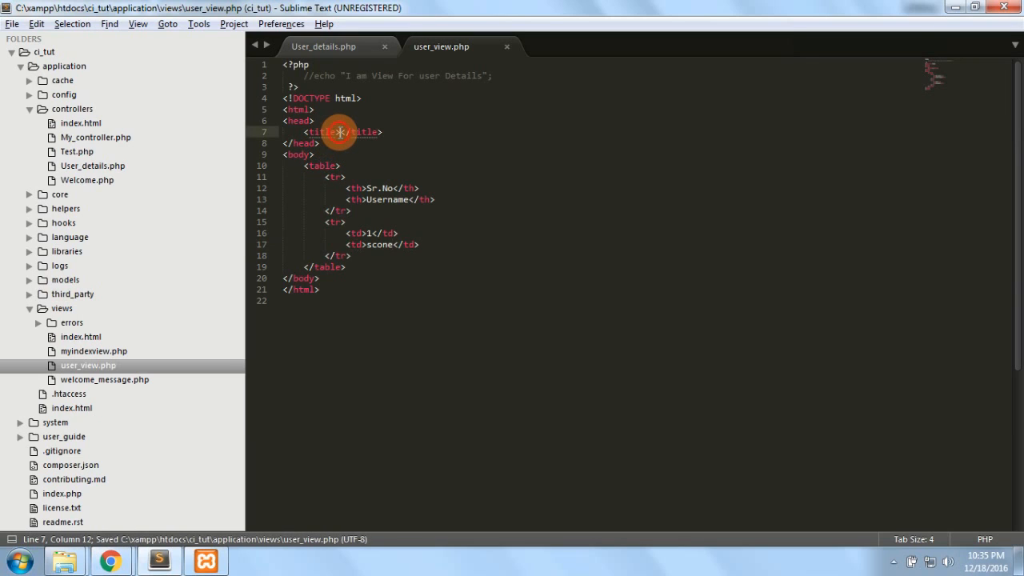
type("Test")
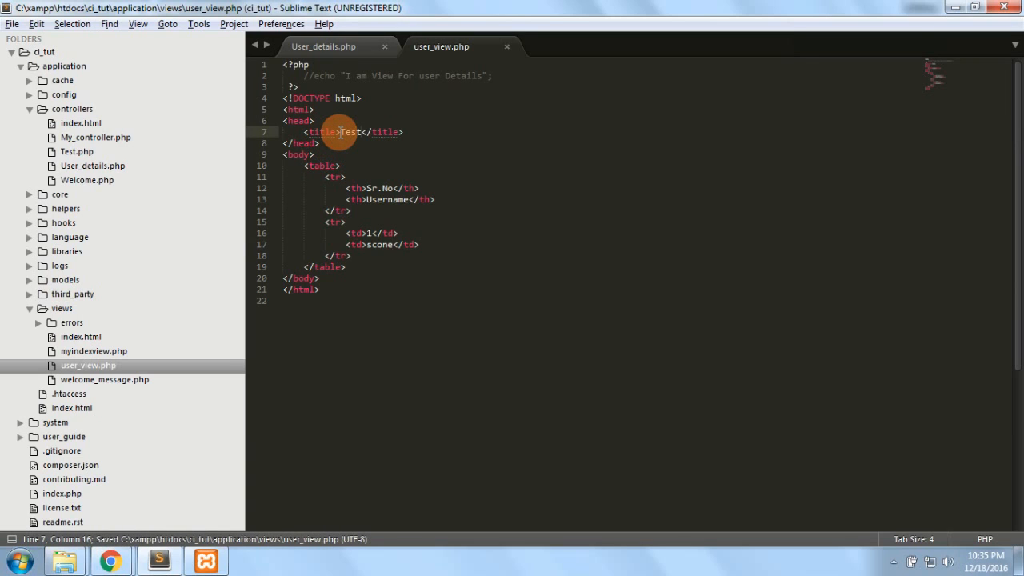
left_click(111, 560)
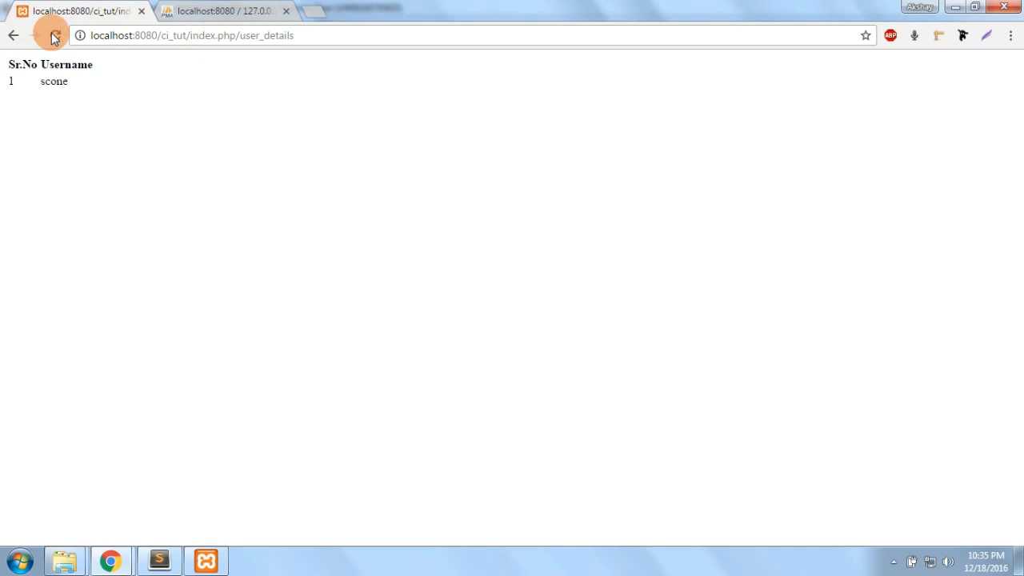
left_click(56, 36)
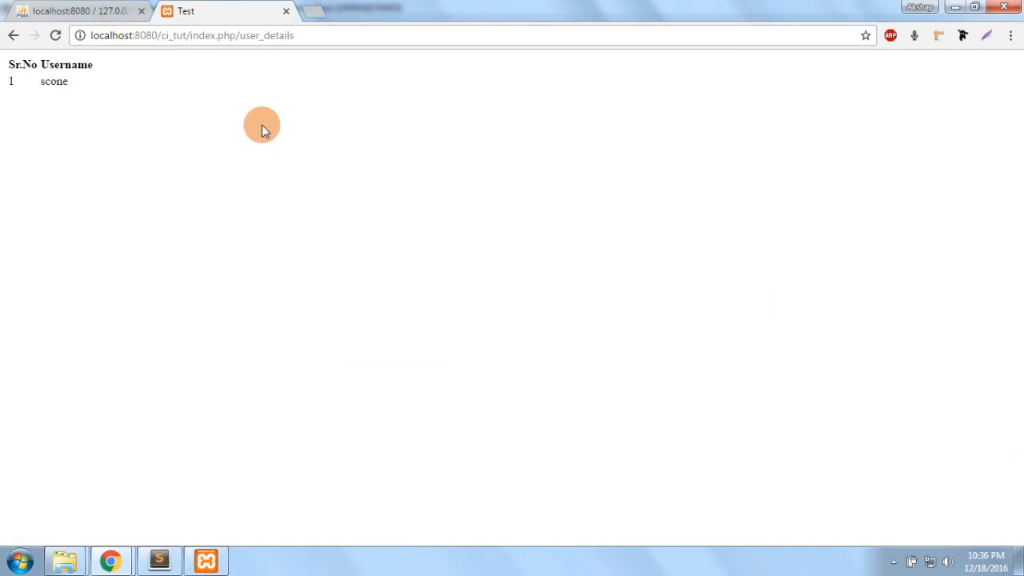
Add a blank line inside the controller's index() function and save.
left_click(158, 560)
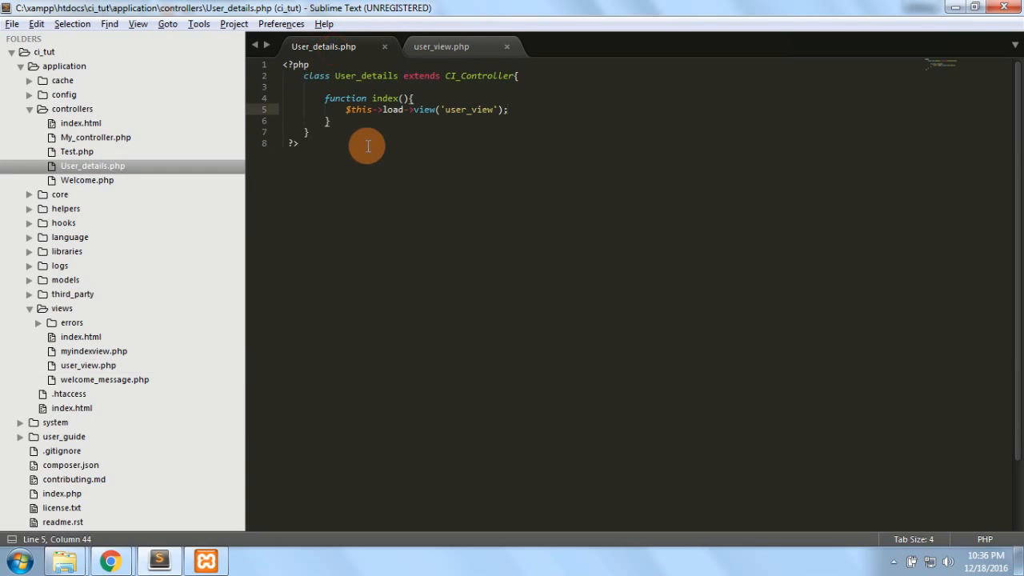
key("enter")
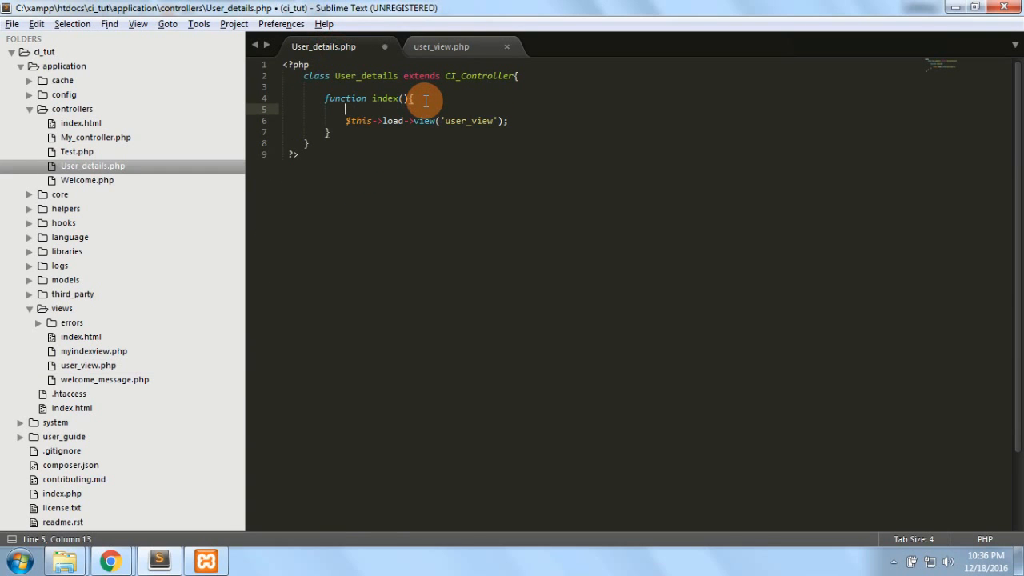
key("ctrl+s")
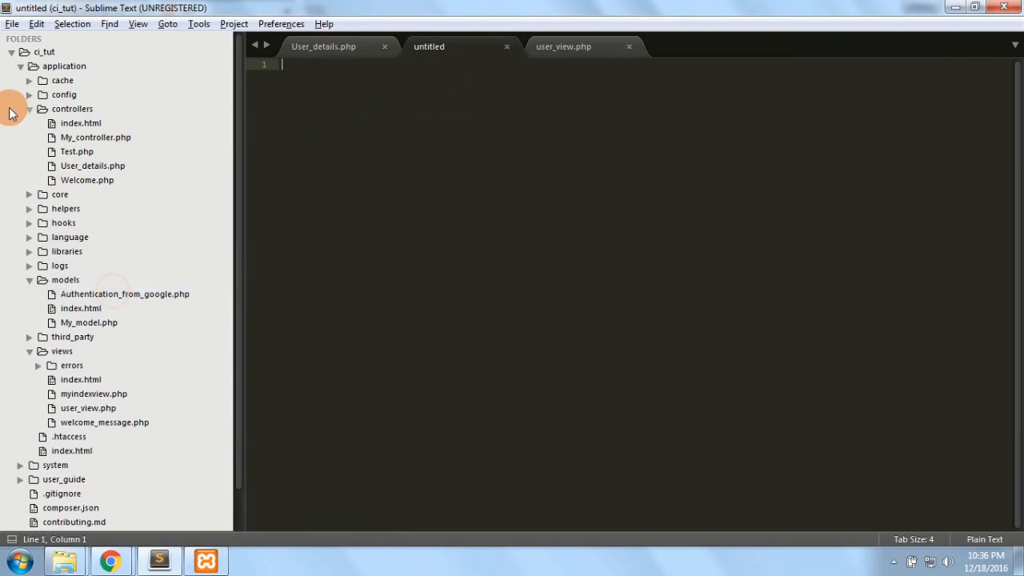
Start saving a new file via File > Save As with the name User_model.
left_click(13, 24)
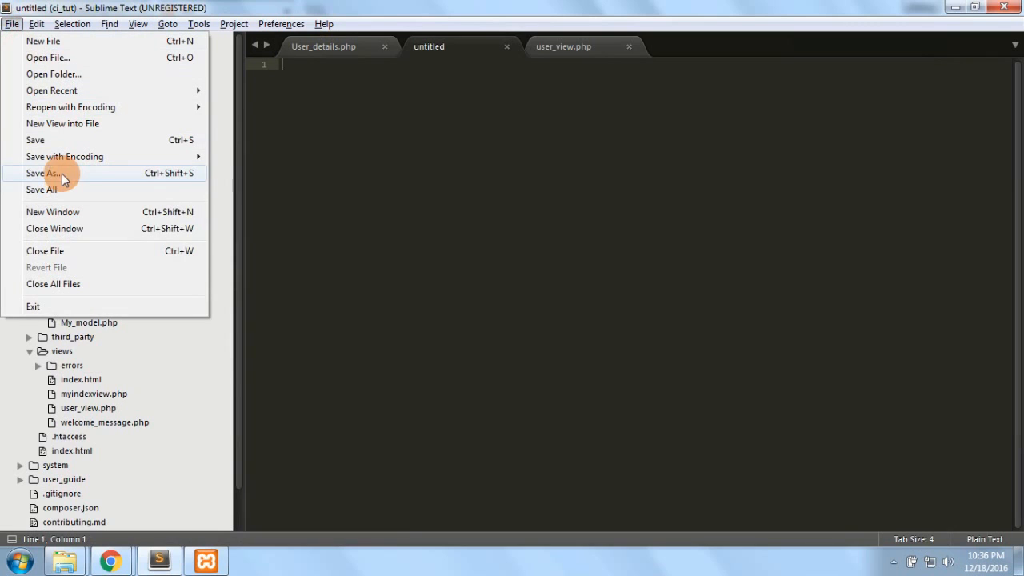
left_click(47, 173)
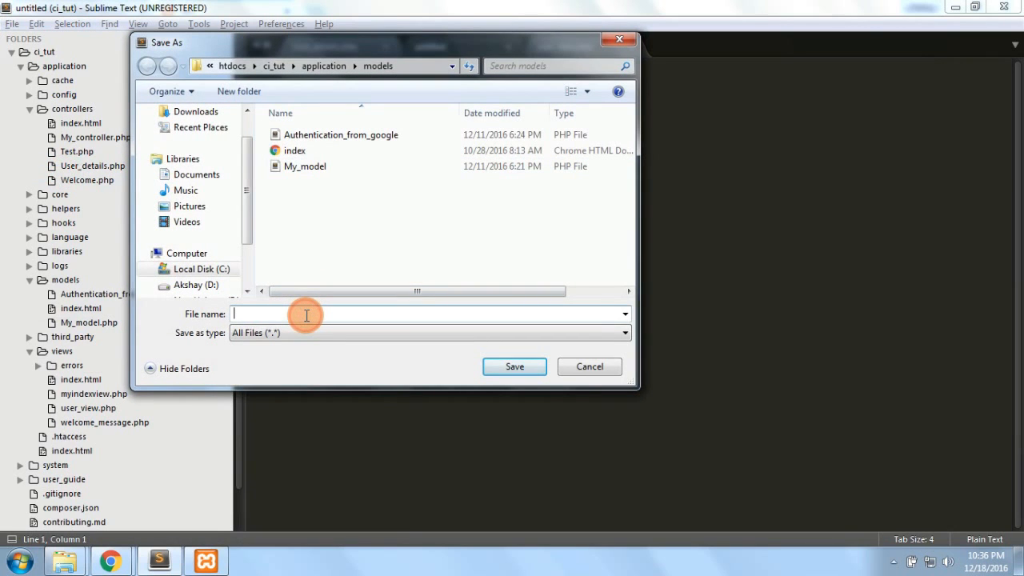
type("User_")
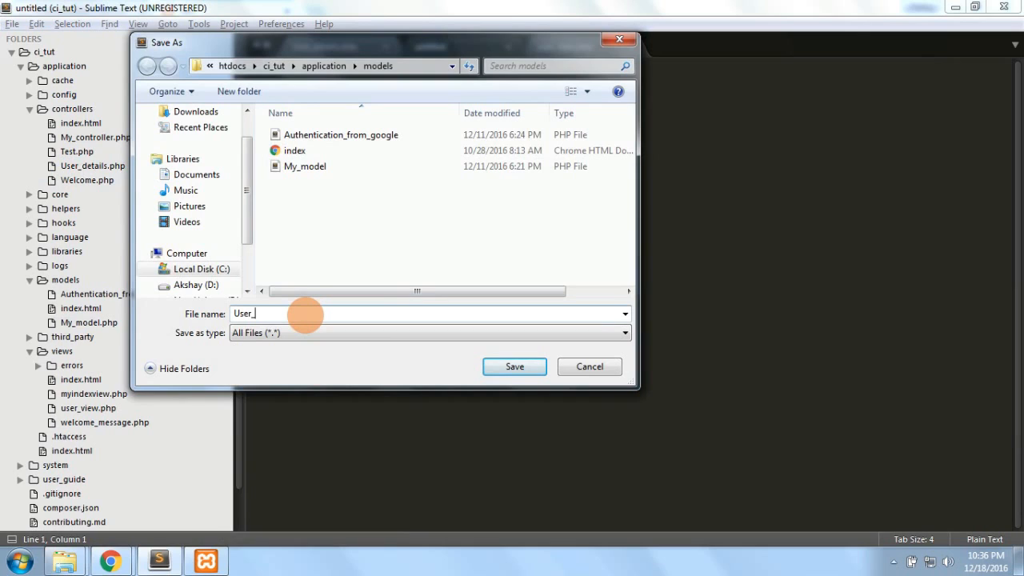
type("model.php")
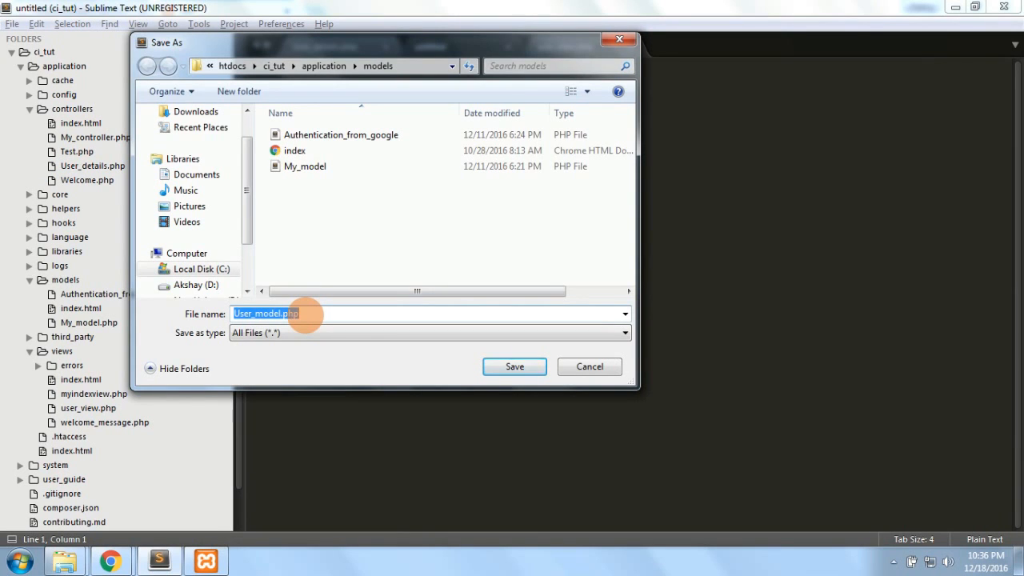
Save as User_model.php and declare class User_model extending CI_Model.
left_click(516, 367)
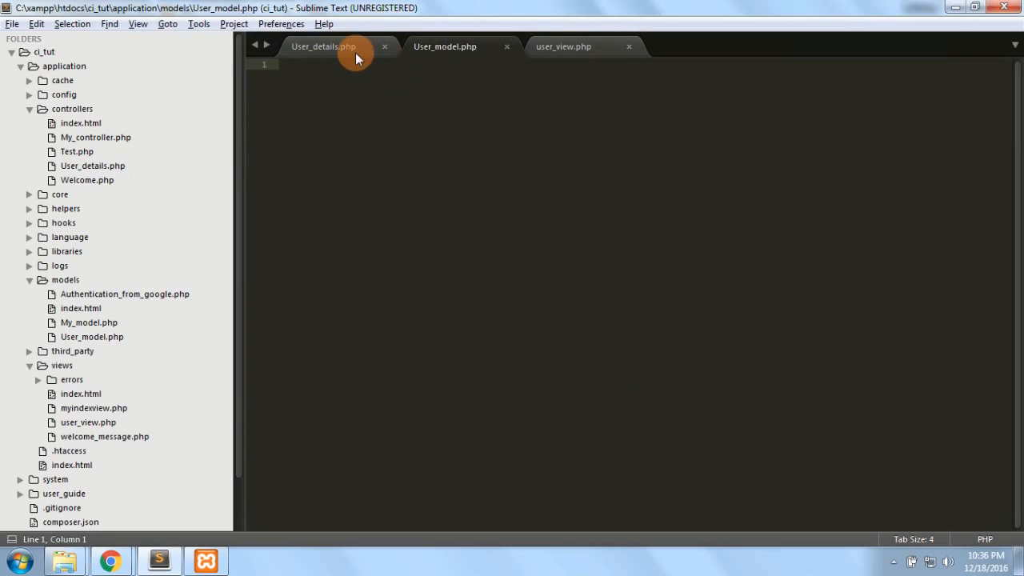
left_click(323, 46)
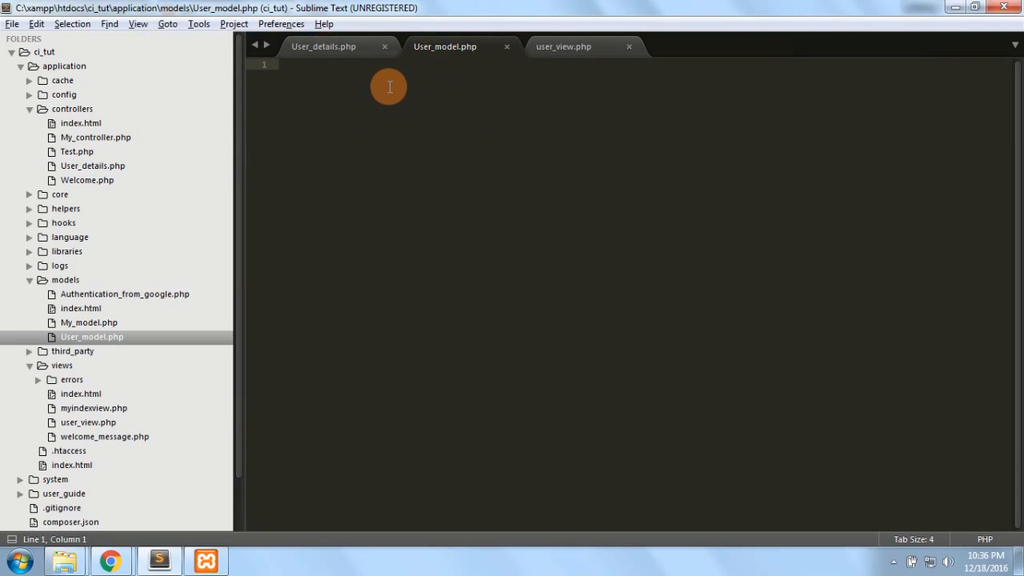
type("php")
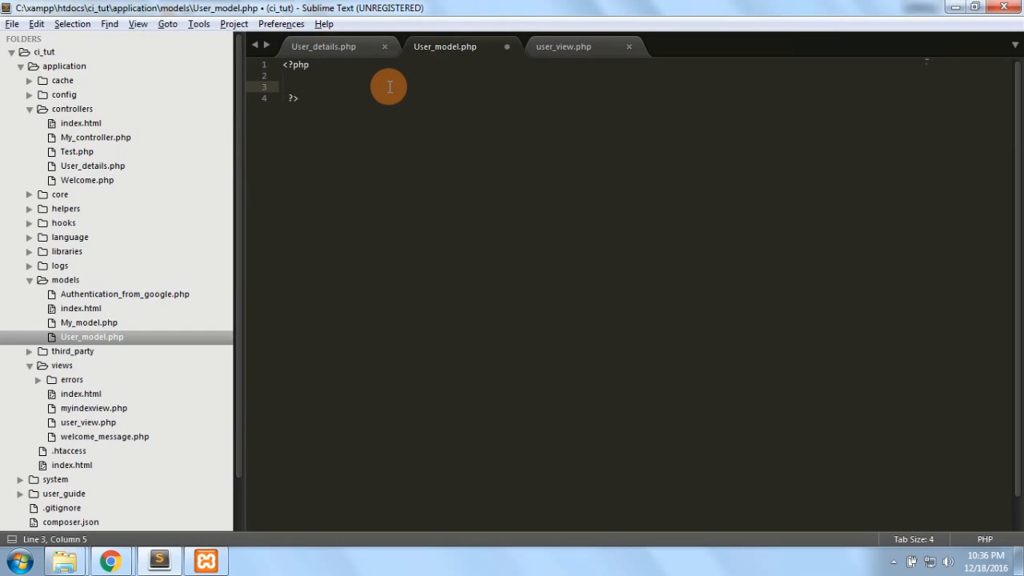
type("class User_model.php")
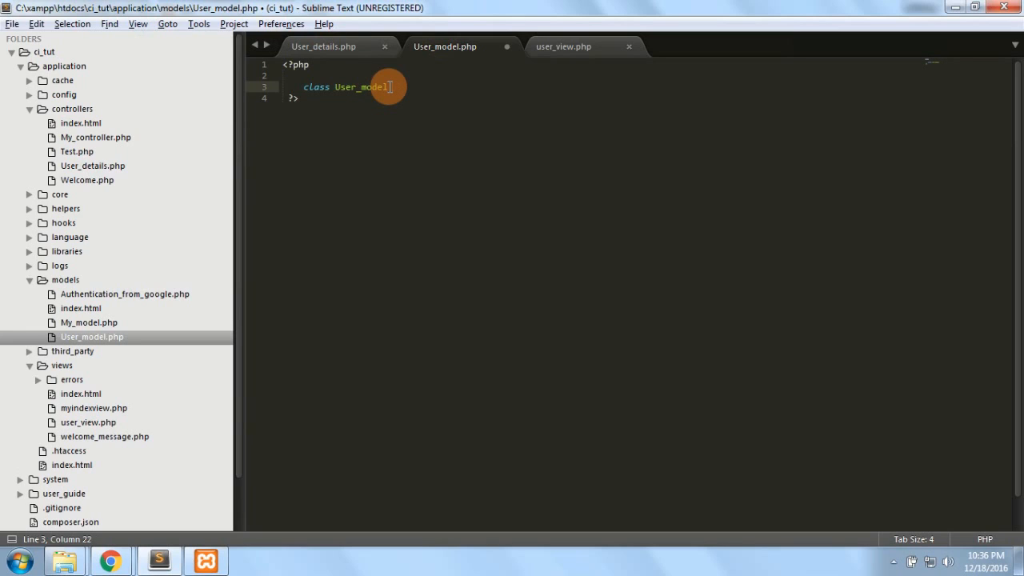
type("extends")
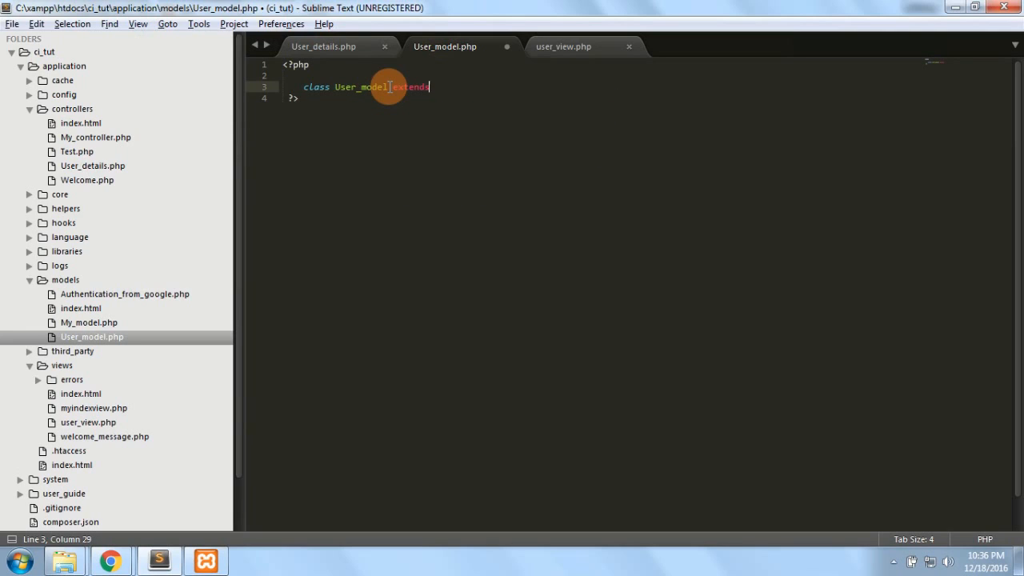
type("CI_MOD")
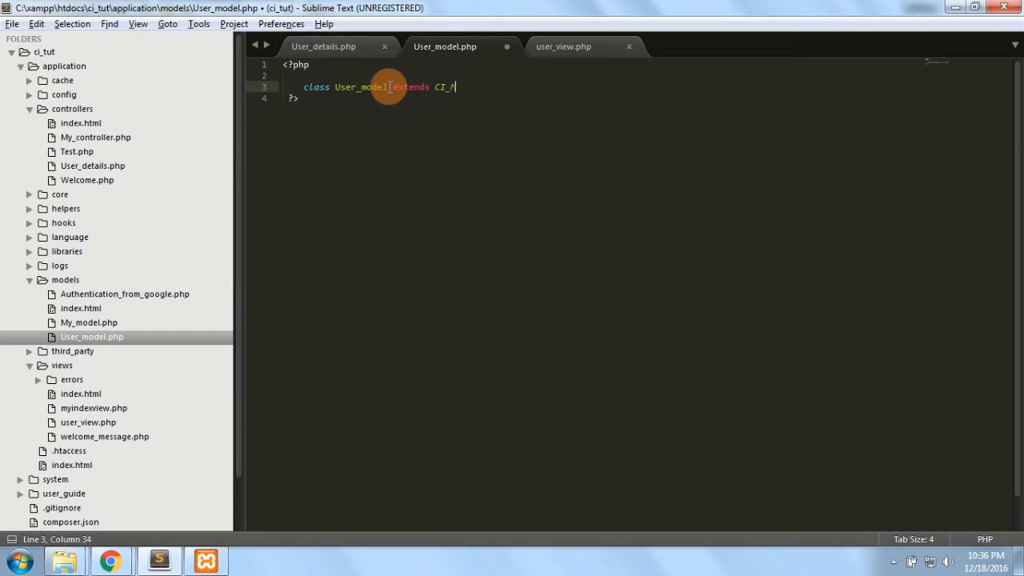
type("odel")
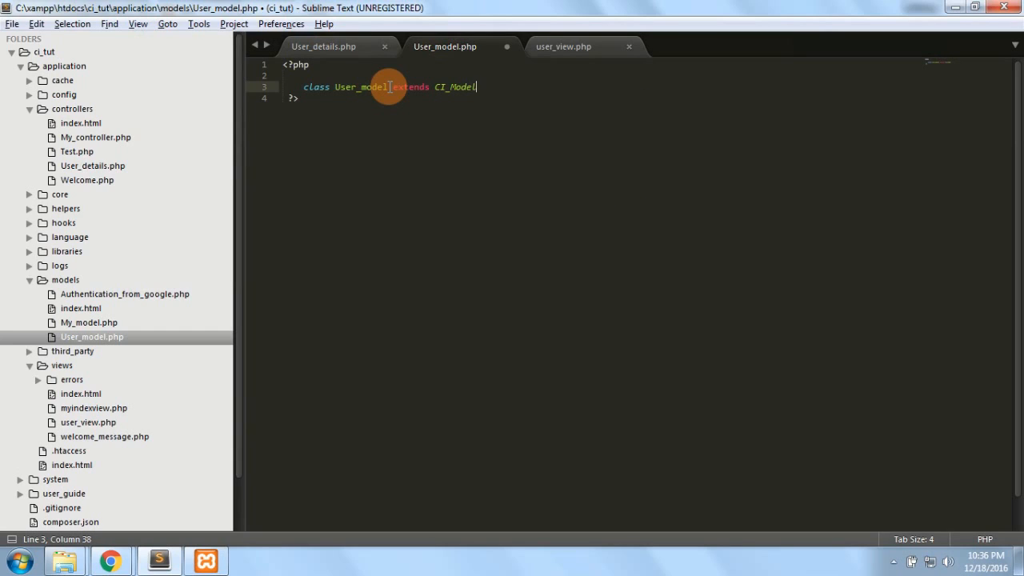
type("{")
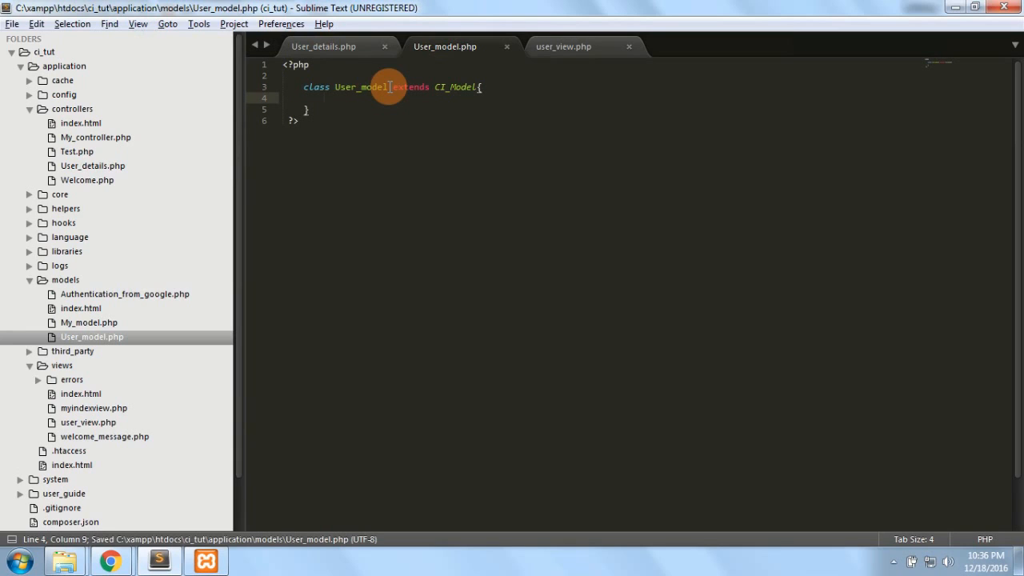
Write return_users() returning an array with username Akshay and company Solution Cone.
type("function")
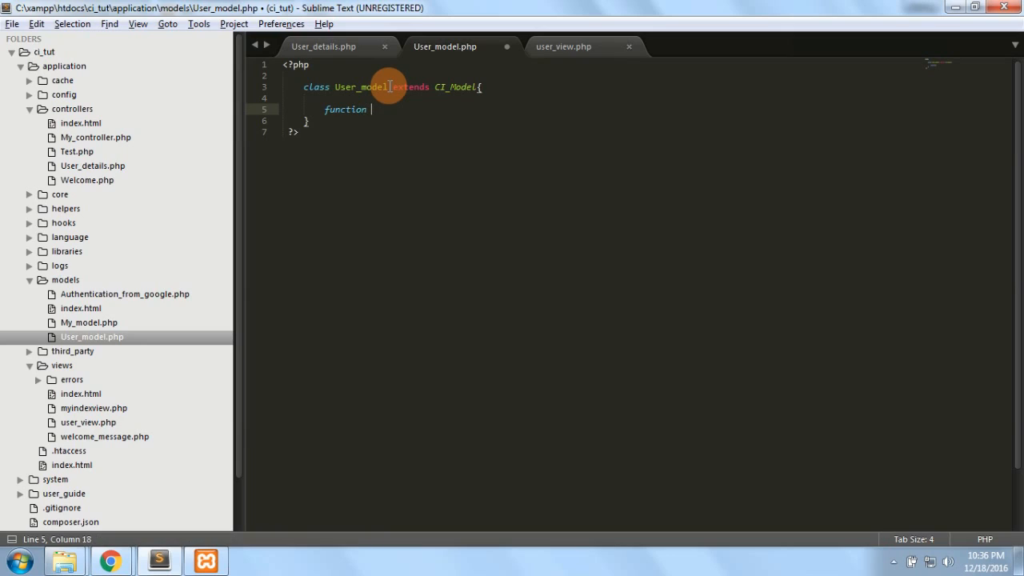
type("return")
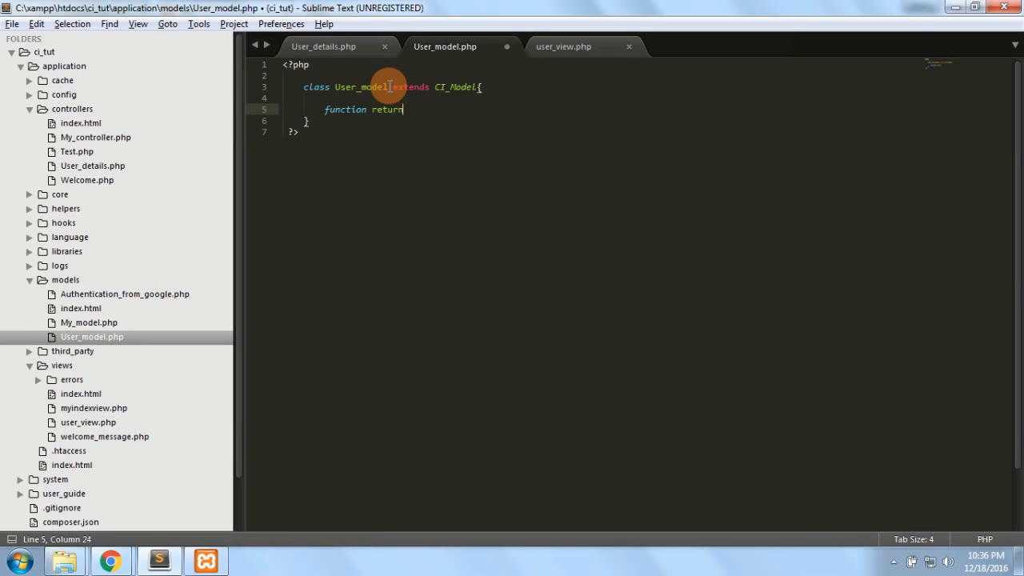
type("_users()")
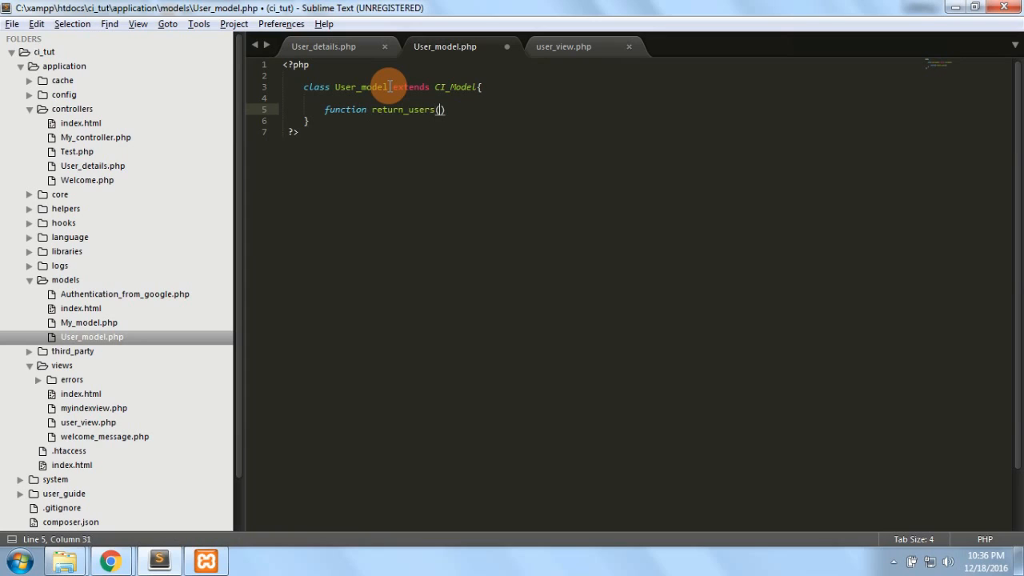
type("{")
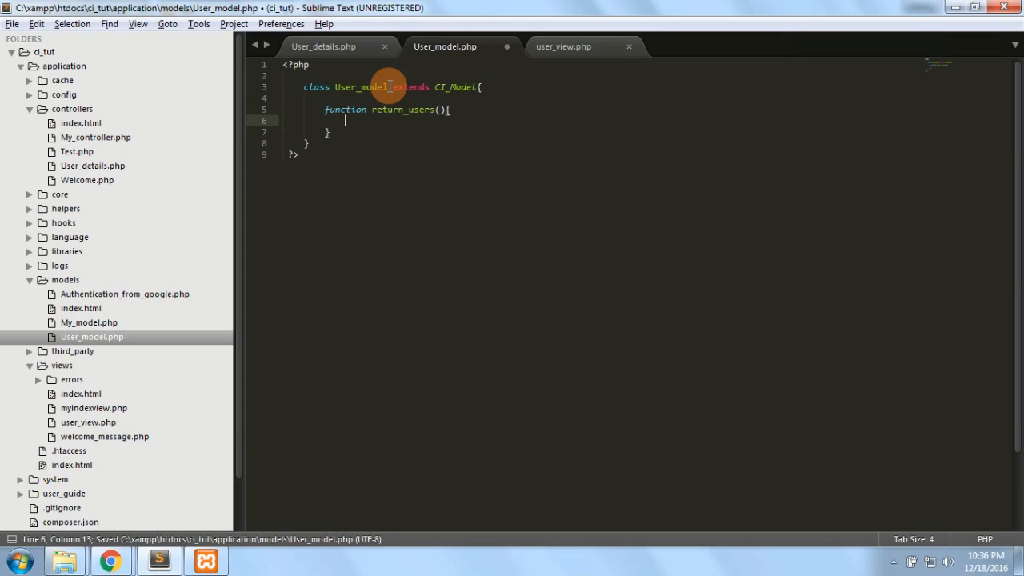
type("return [\"\"];")
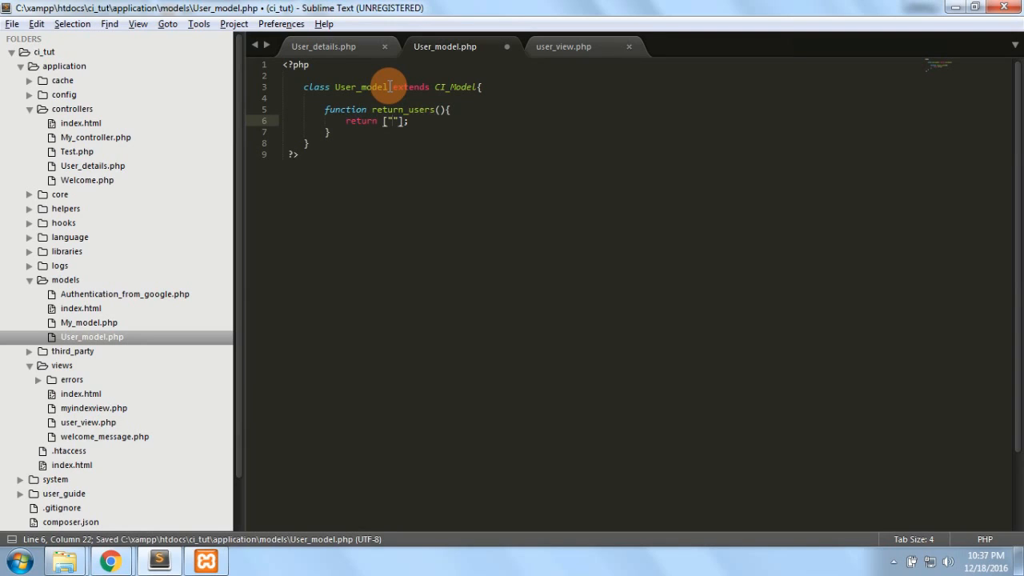
type("=>")
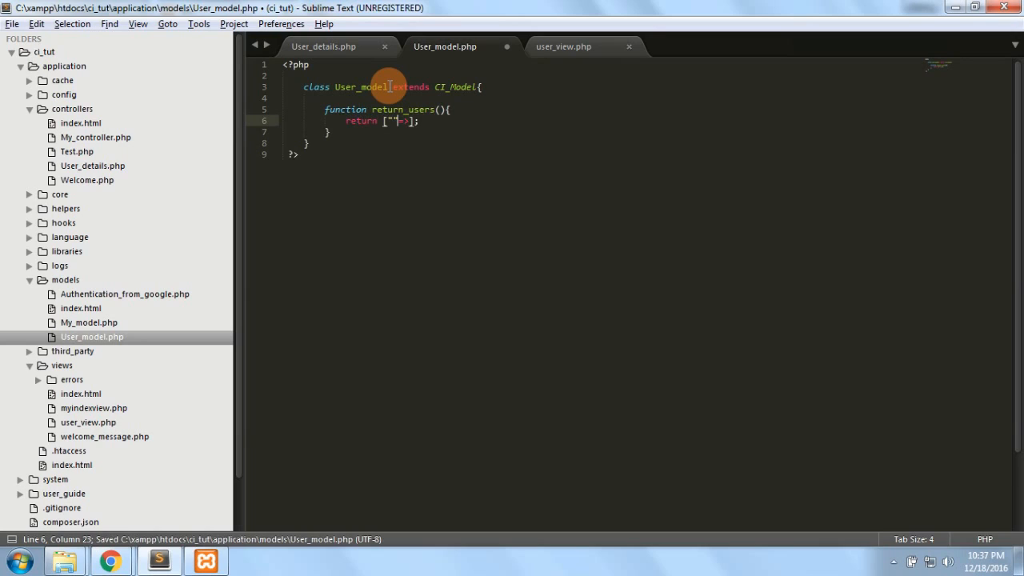
type("sername")
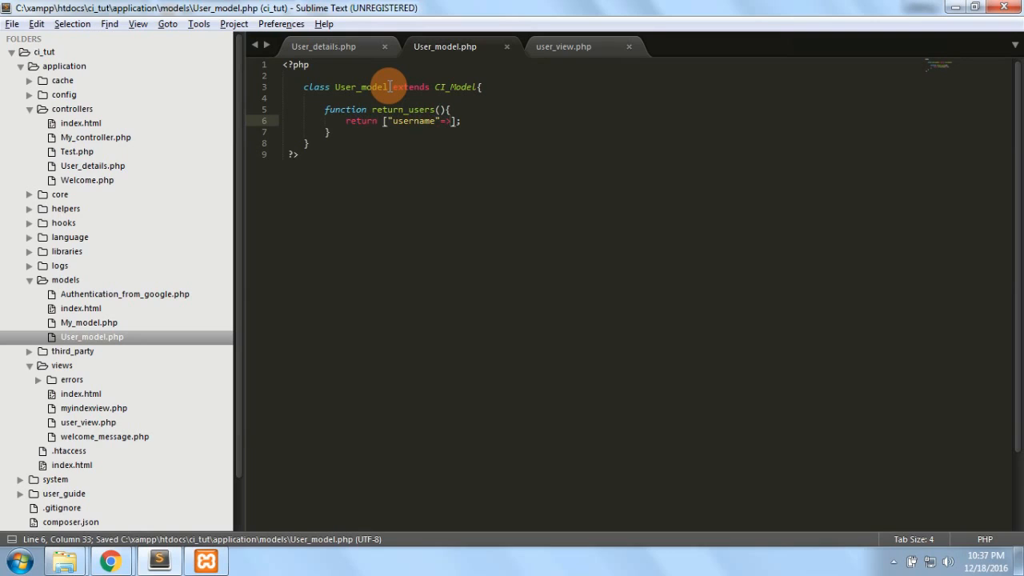
type("Akshay\"")
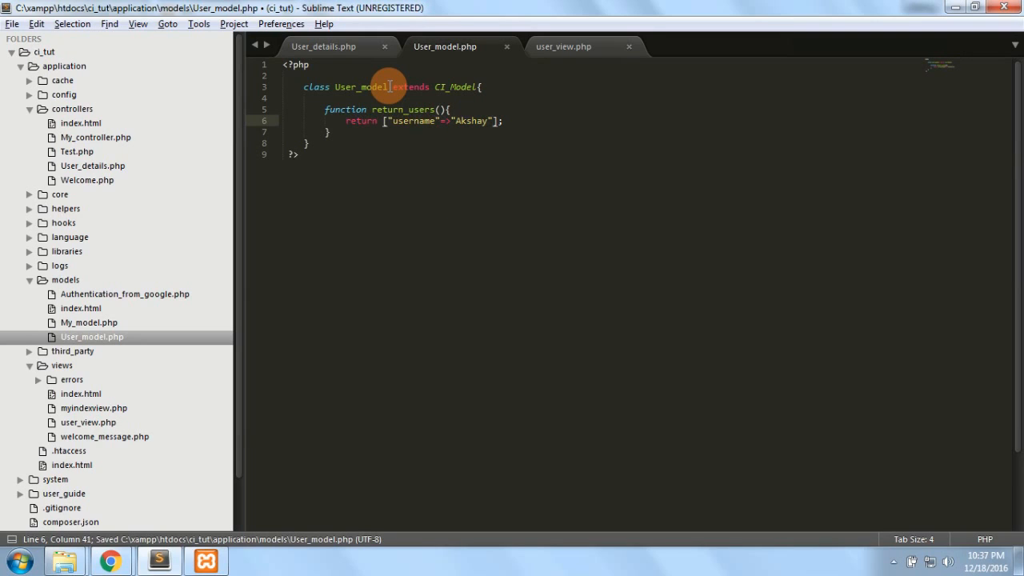
type(", \"\"")
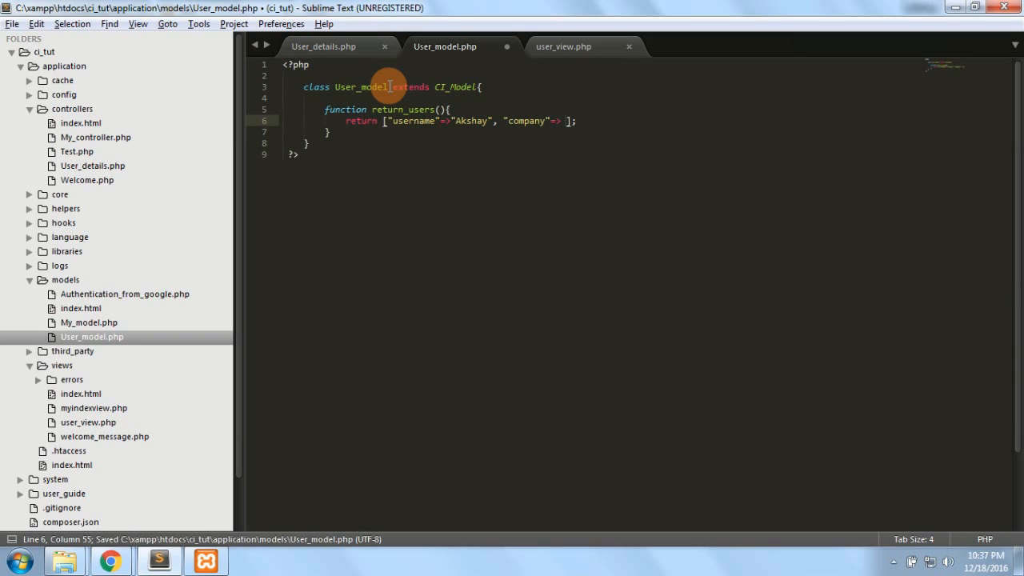
type("Solution Cone\"")
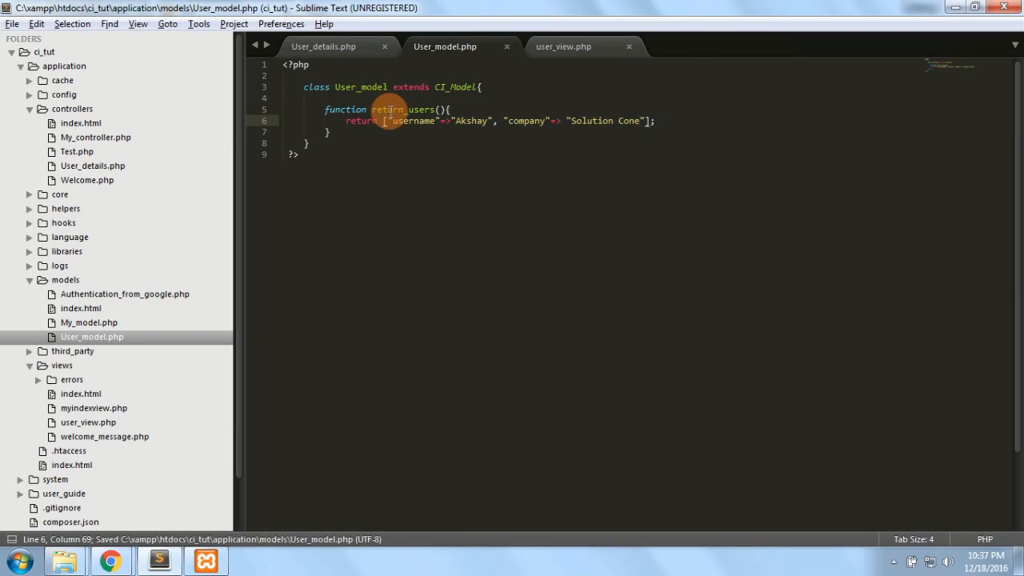
Select the return_users name and switch to the User_details controller.
double_click(403, 109)
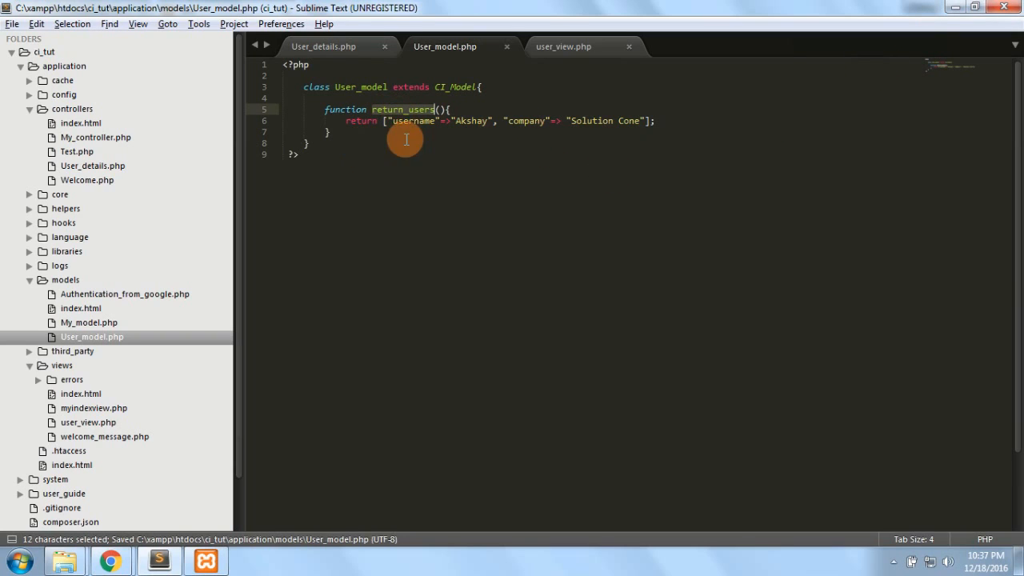
left_click(323, 45)
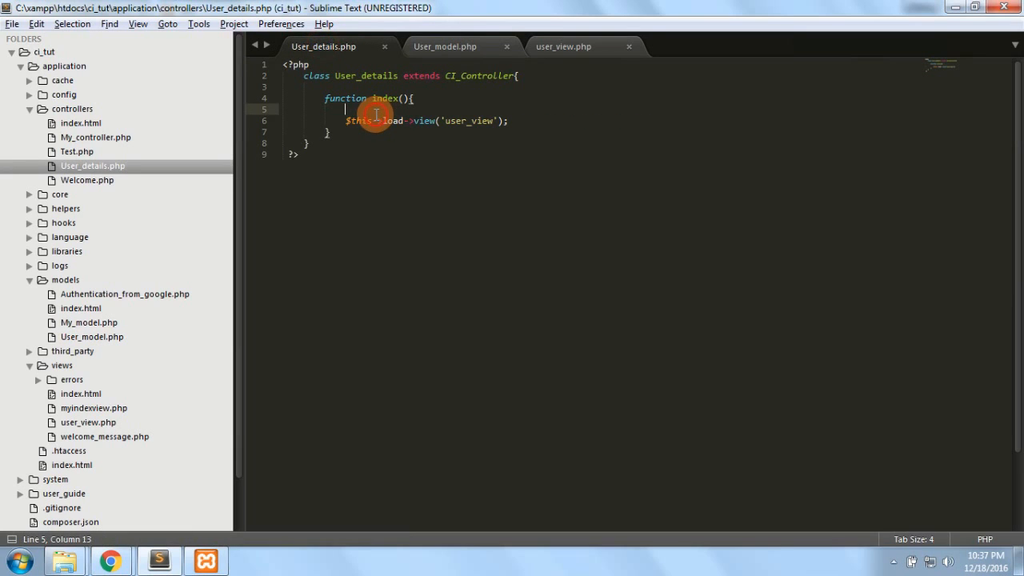
Load user_model in index() with $this->load->model('user_model') and save.
type("$thi")
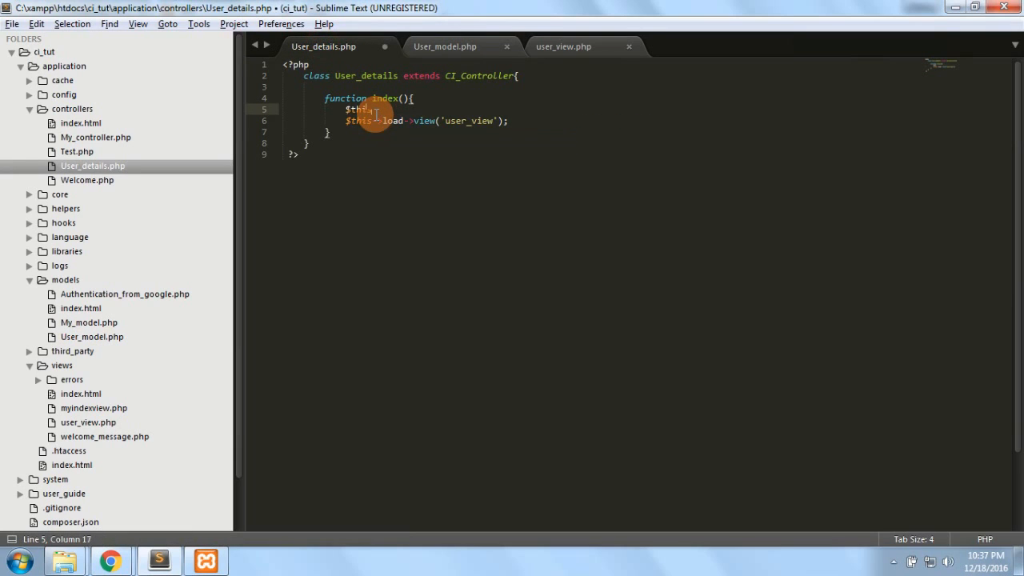
type("->load")
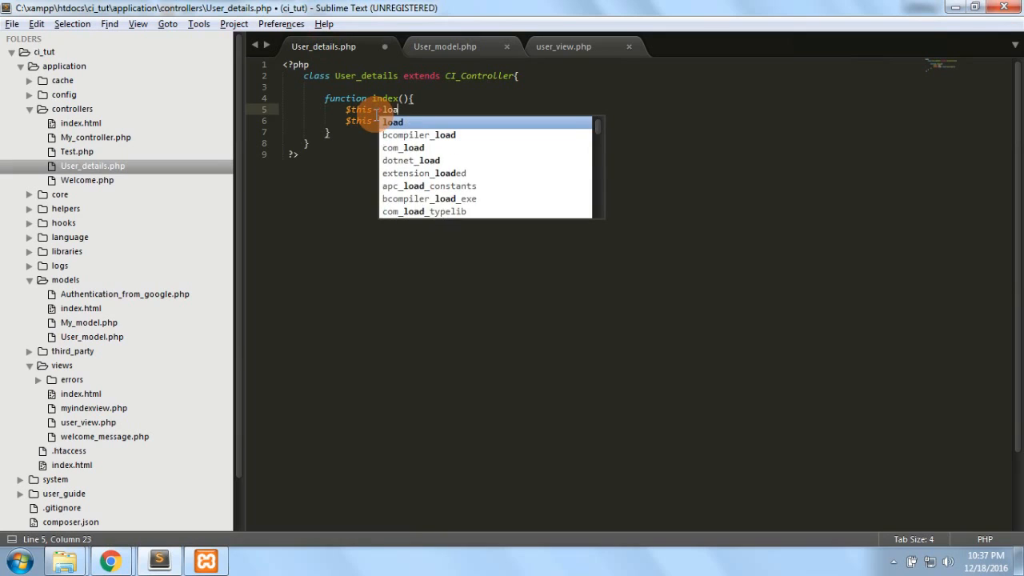
type("->model('user_modal');")
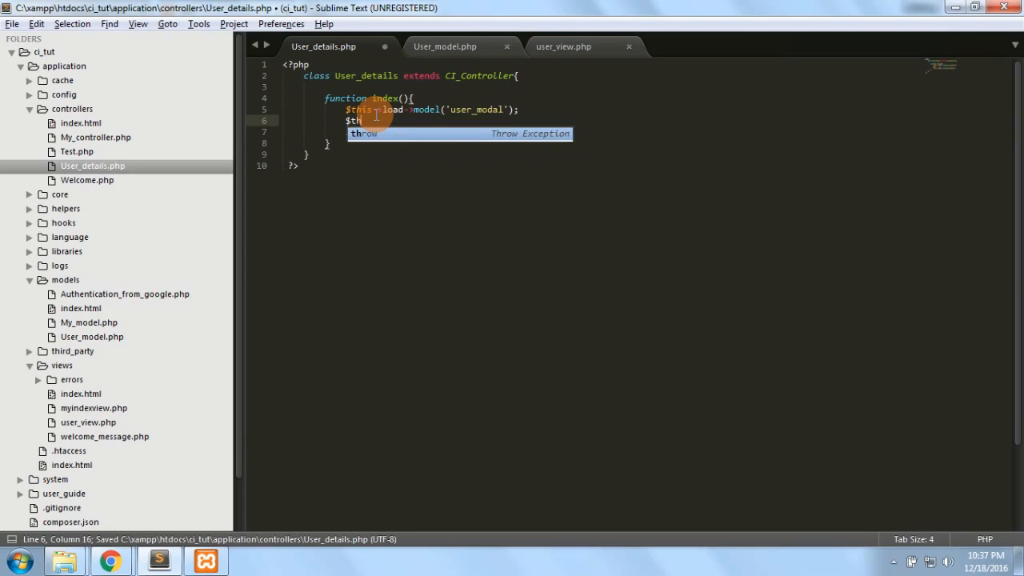
type("$this->m")
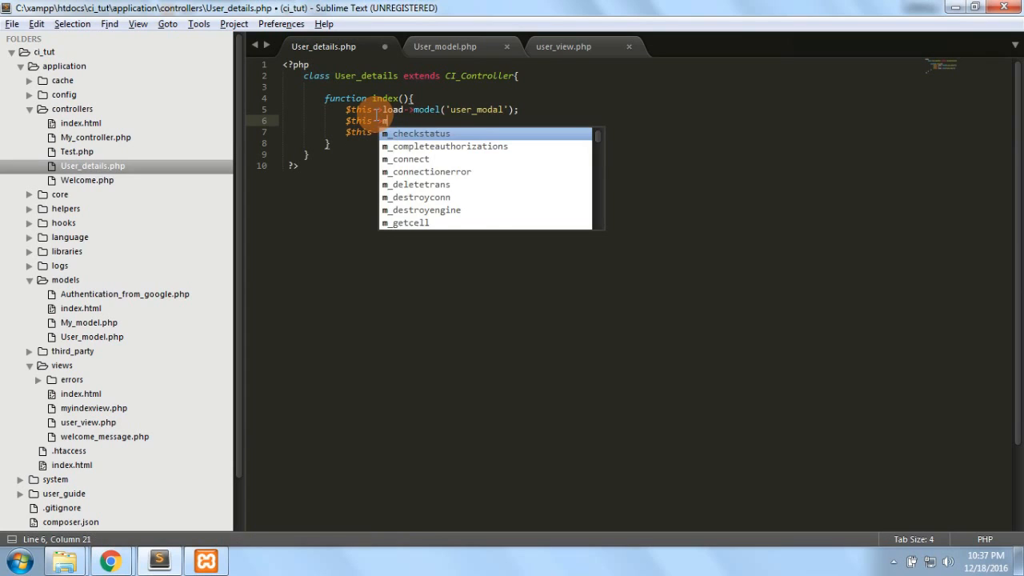
type("o")
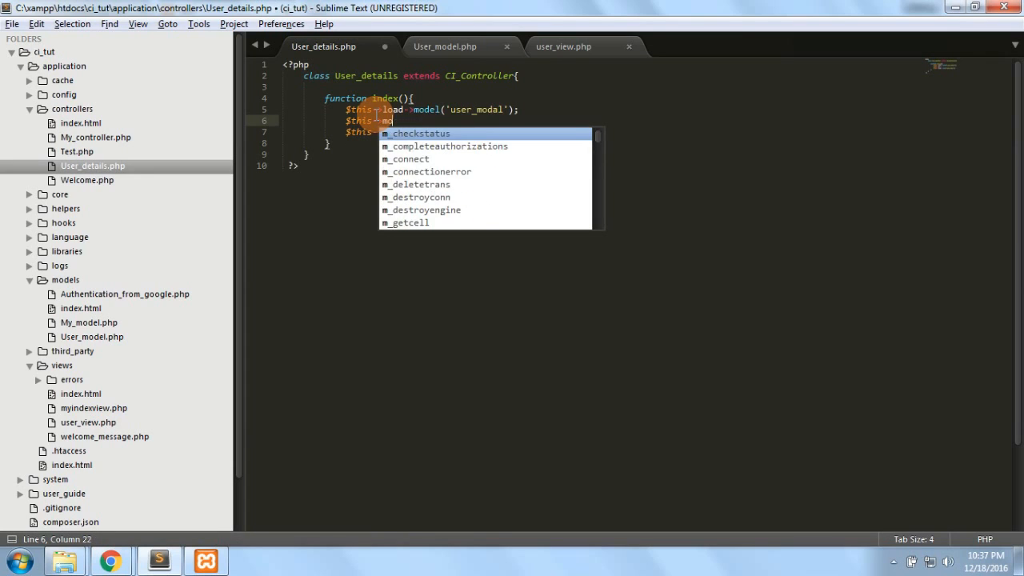
type("user_modal->")
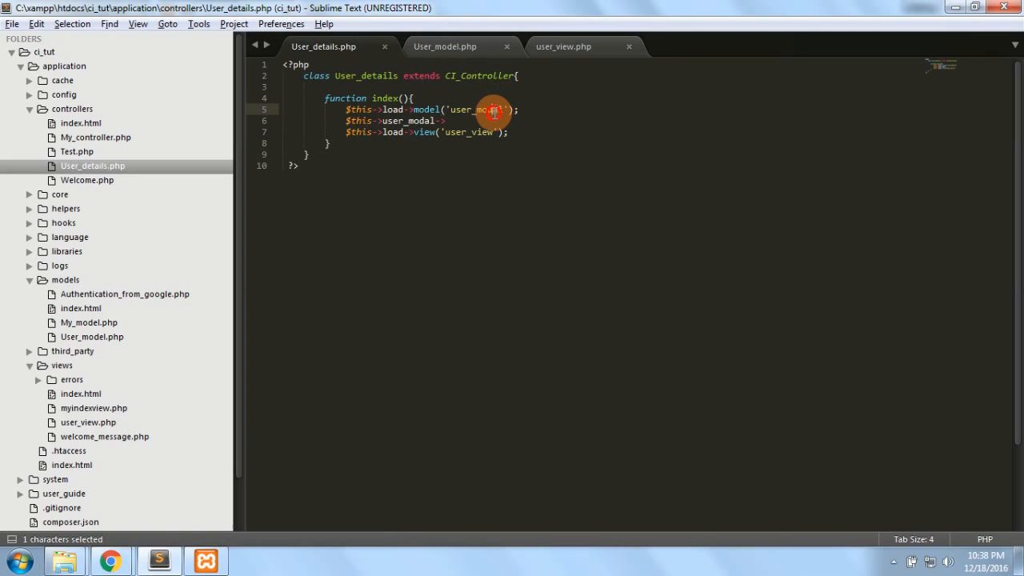
left_click(445, 45)
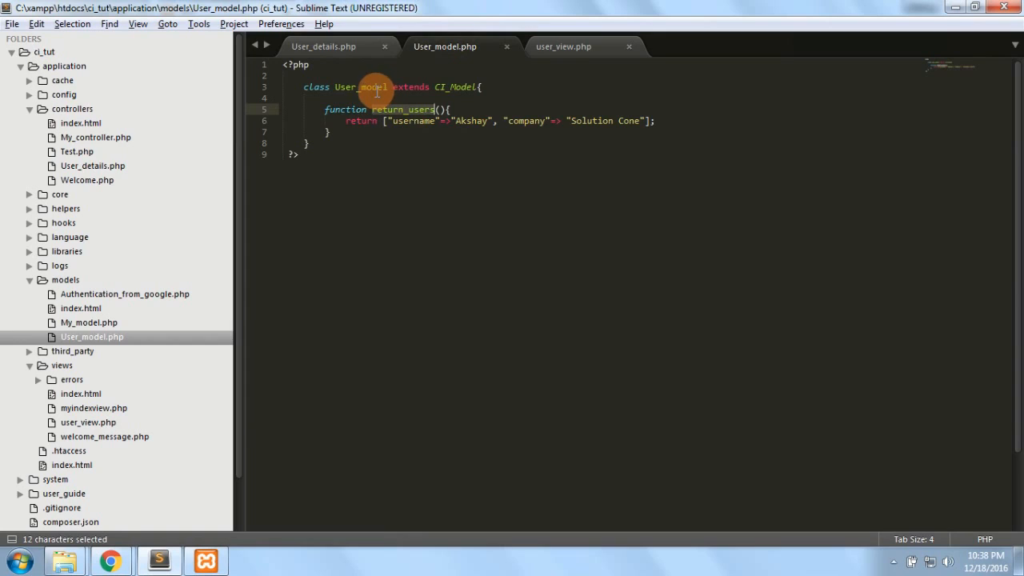
left_click(323, 45)
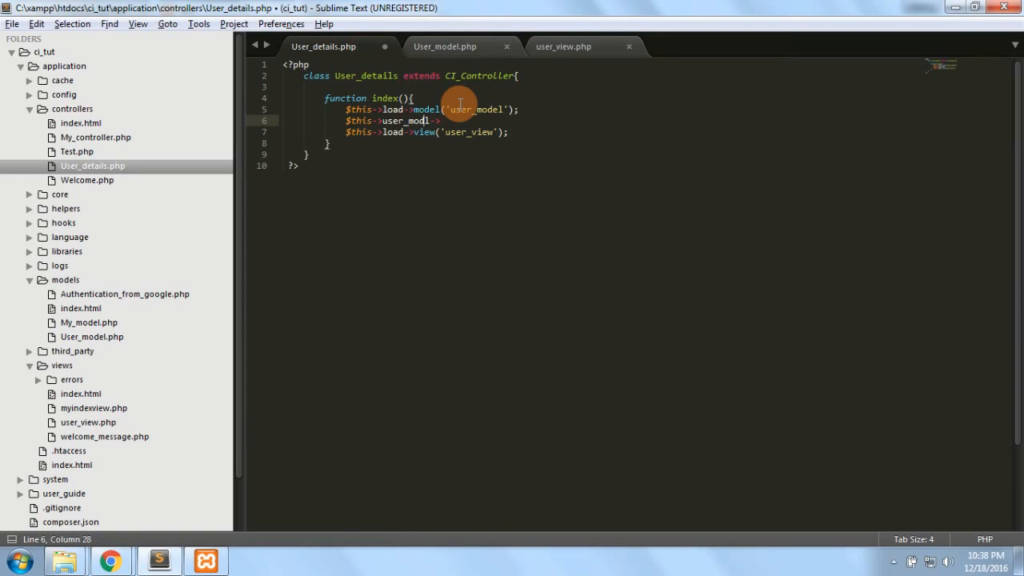
key("ctrl+s")
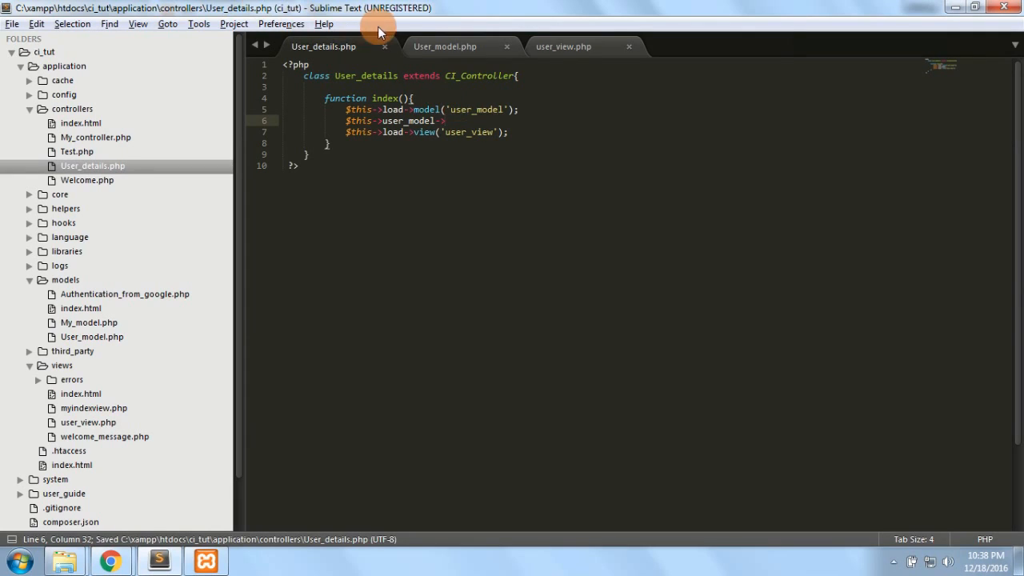
Store $this->user_model->return_users() in $data['userArray'] and pass $data to user_view.
left_click(445, 44)
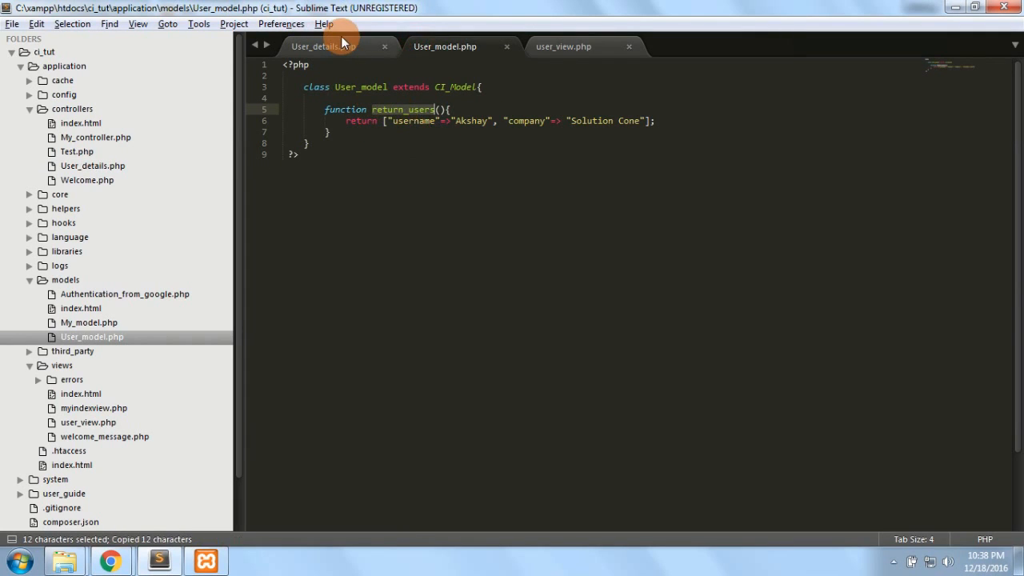
left_click(323, 45)
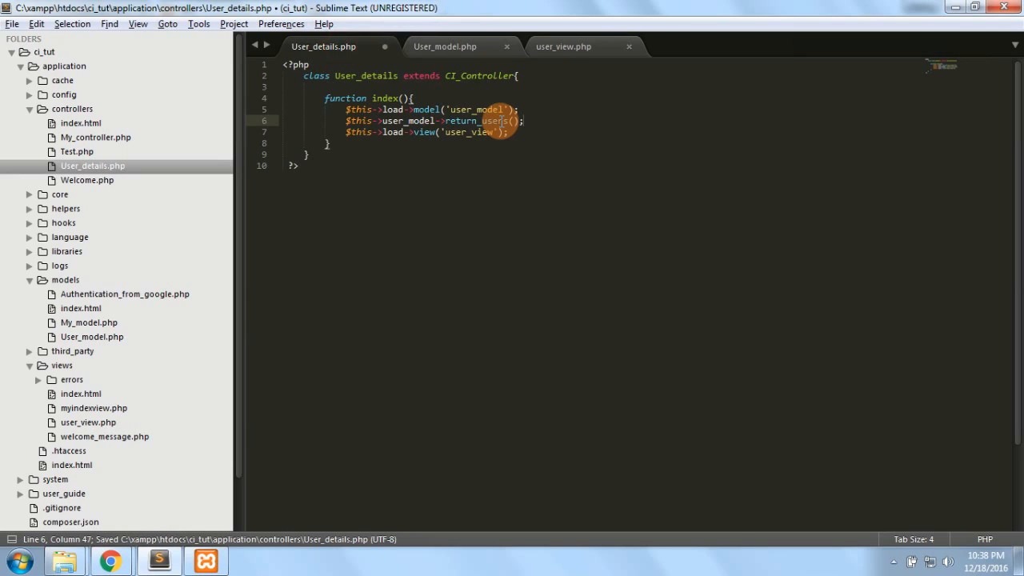
type("$userArray =")
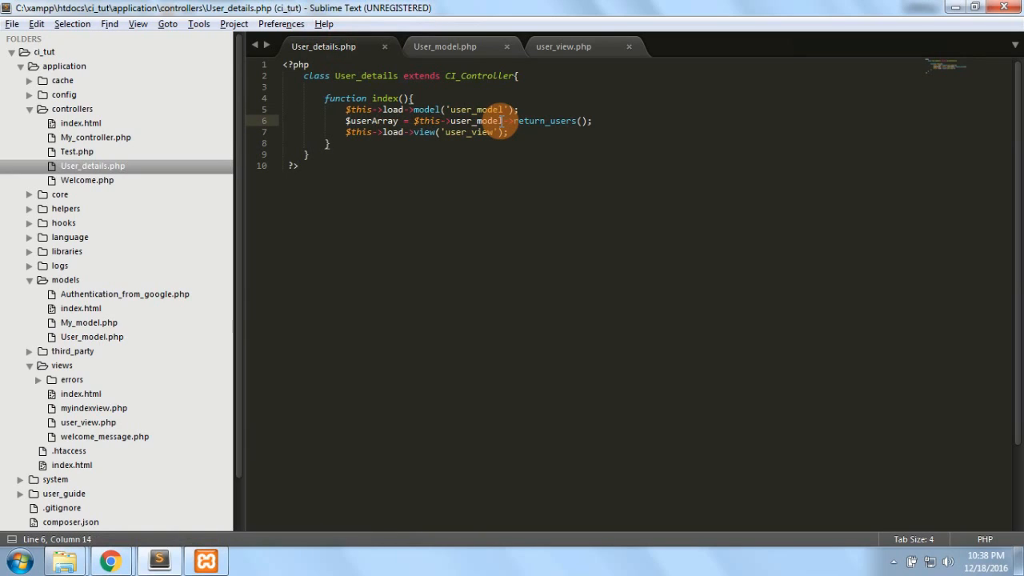
type("data")
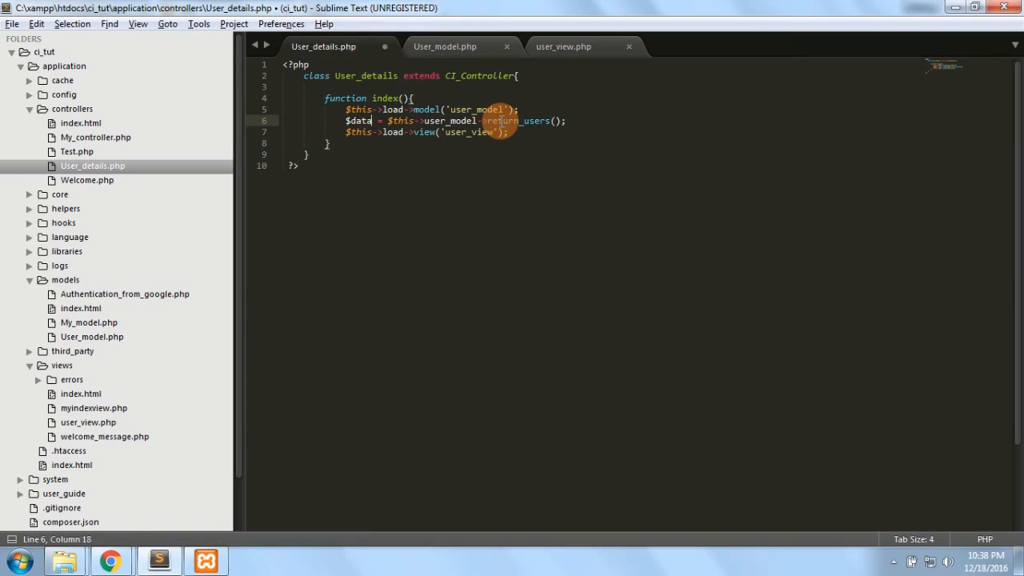
type("[]")
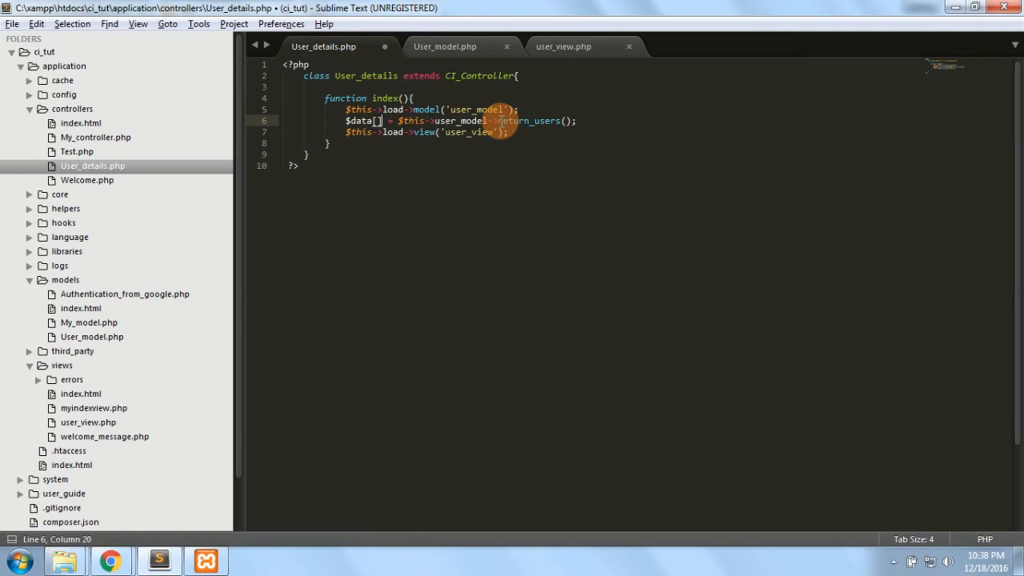
type("userArray'")
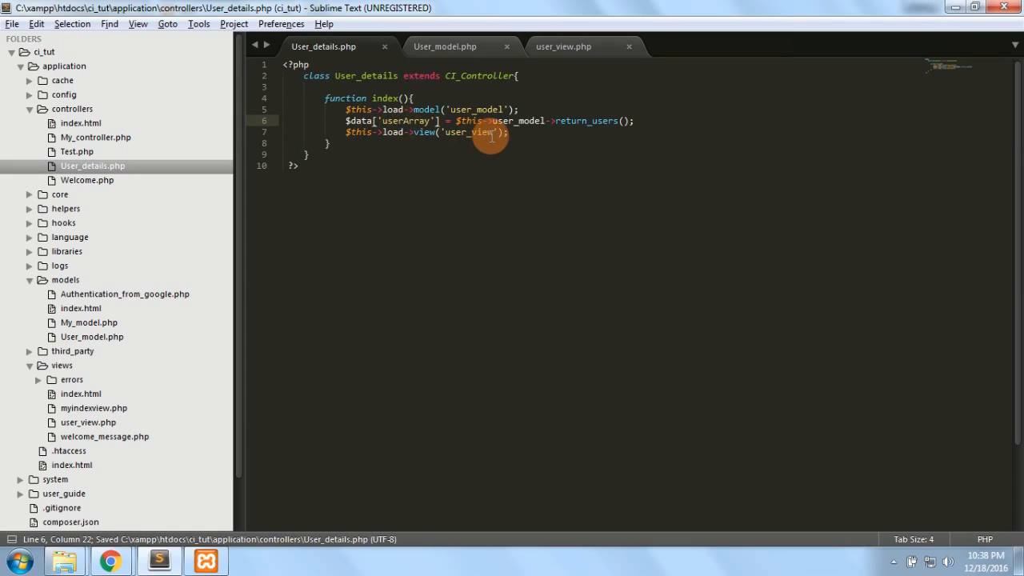
type(",")
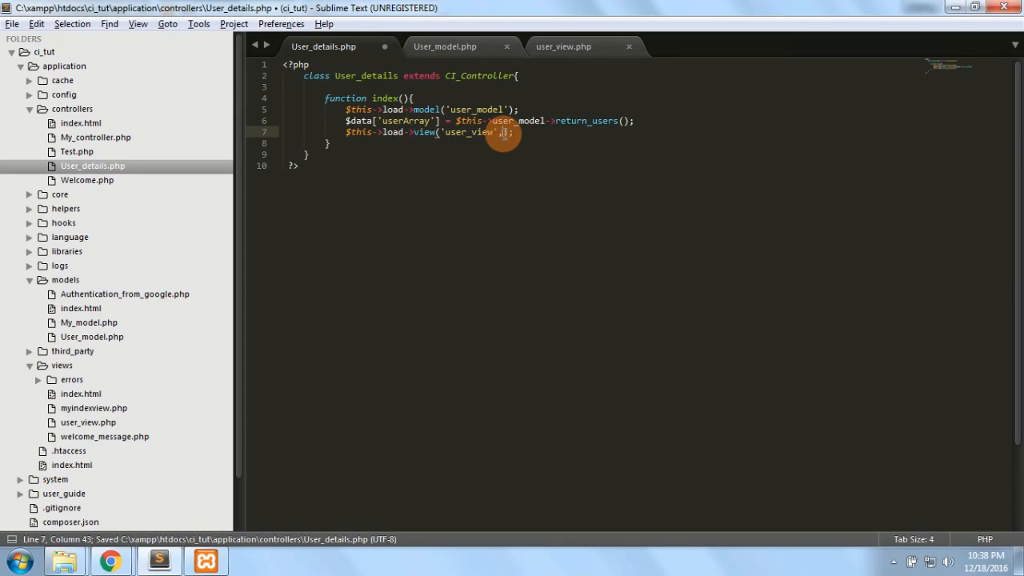
type("$data")
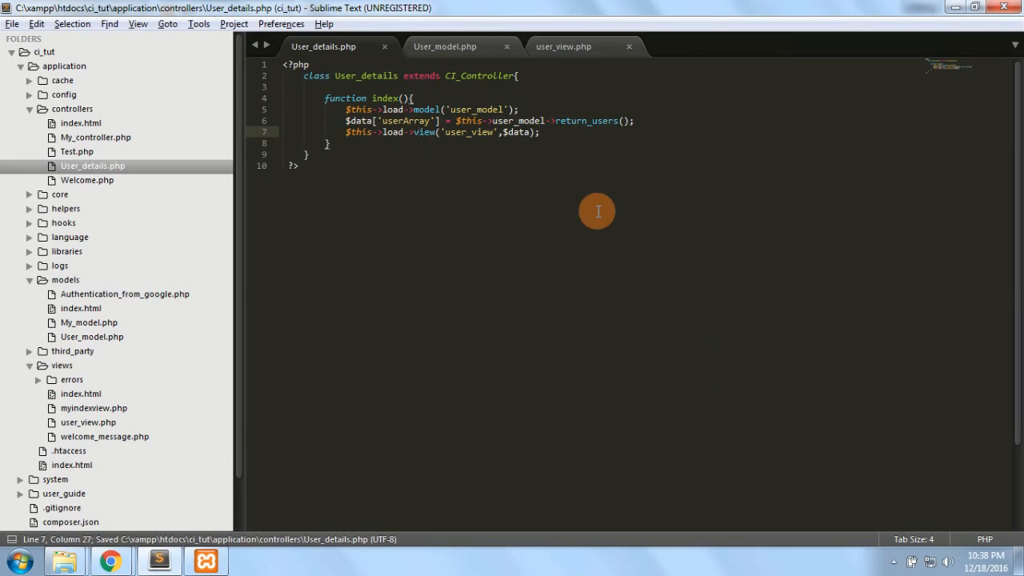
mouse_move(467, 67)
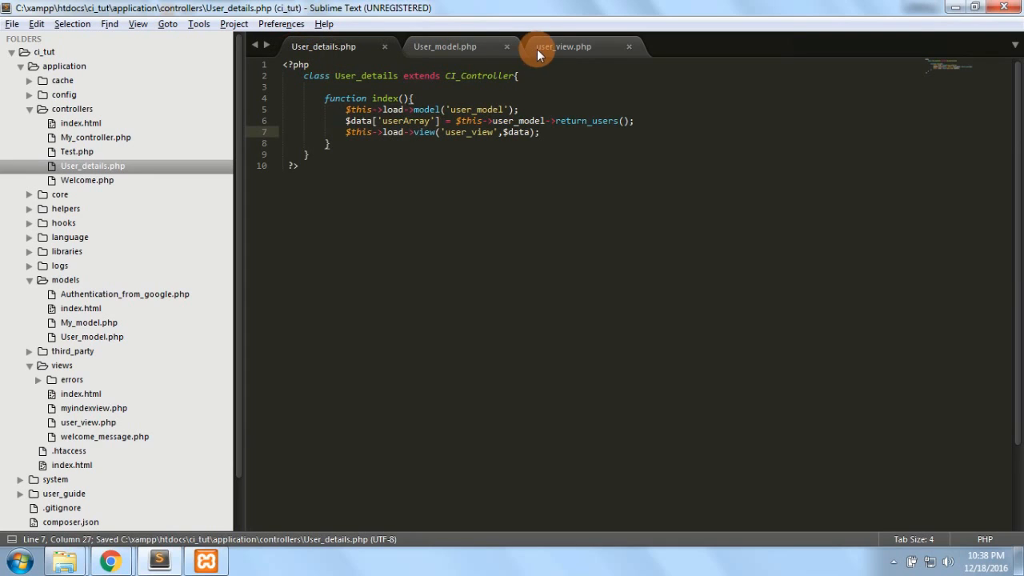
In user_view.php add a PHP block echoing <pre>, print_r($userArray) and </pre>.
left_click(563, 45)
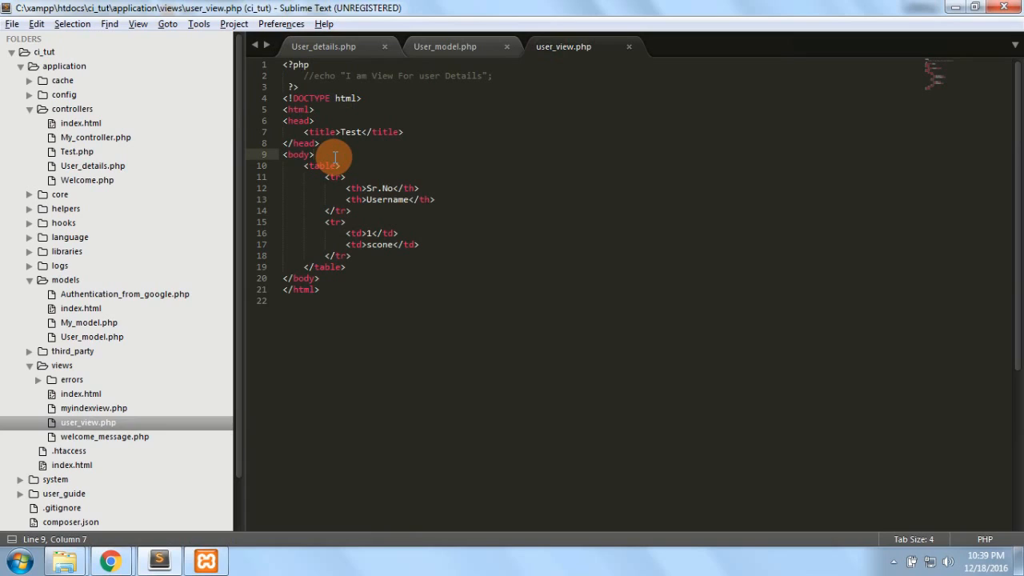
type("php")
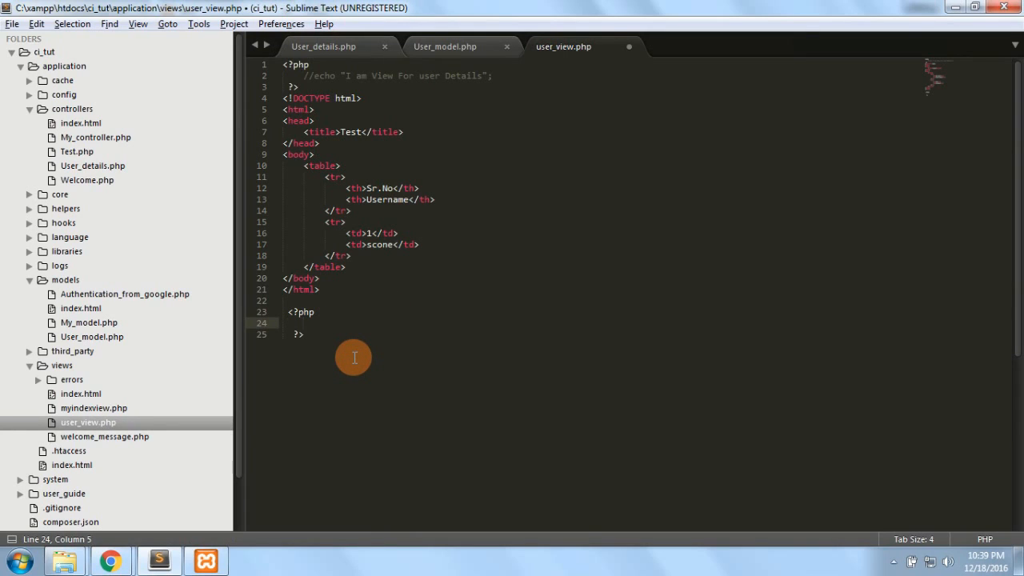
left_click(323, 45)
type("e")
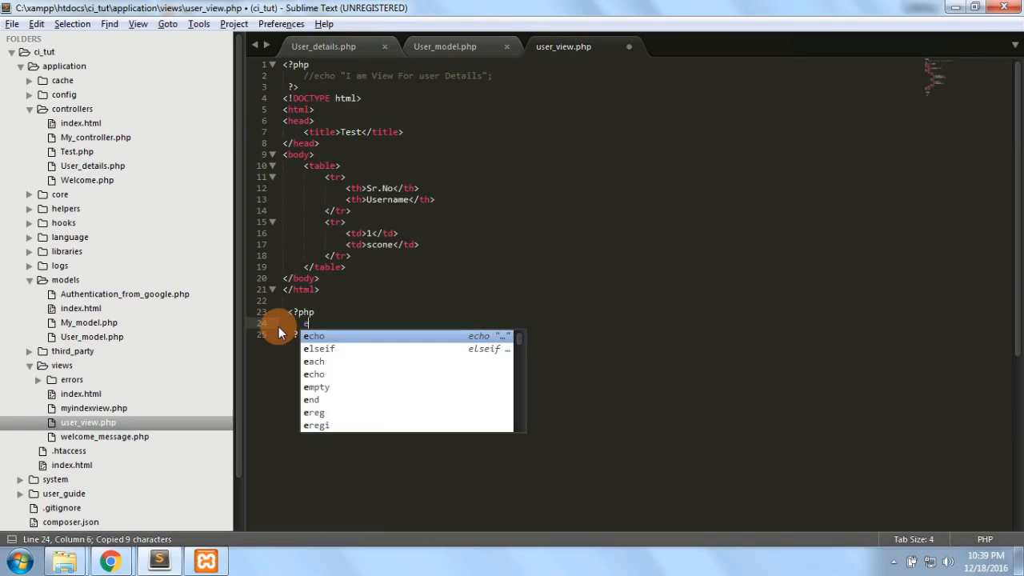
key("Tab")
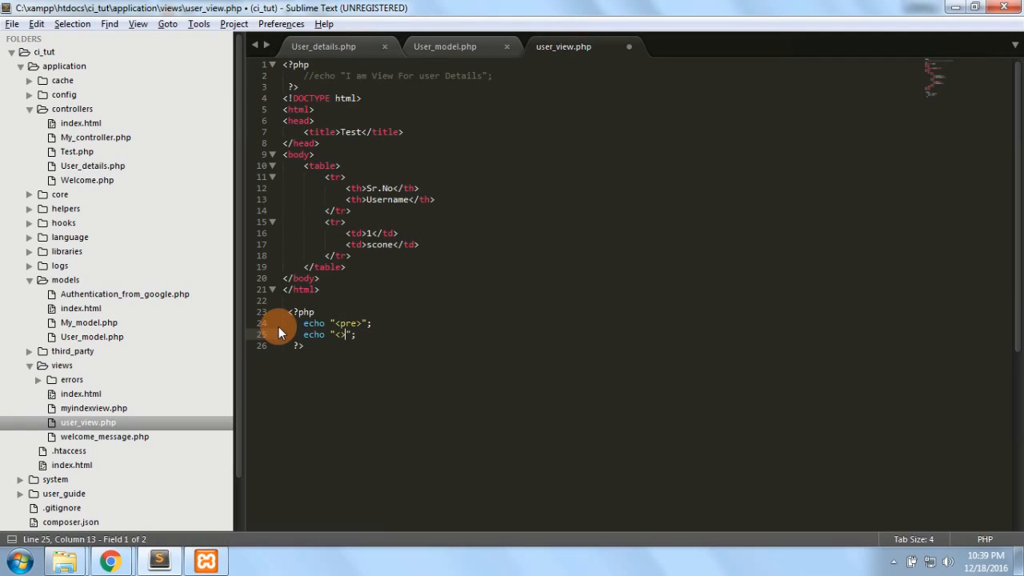
type("/pre")
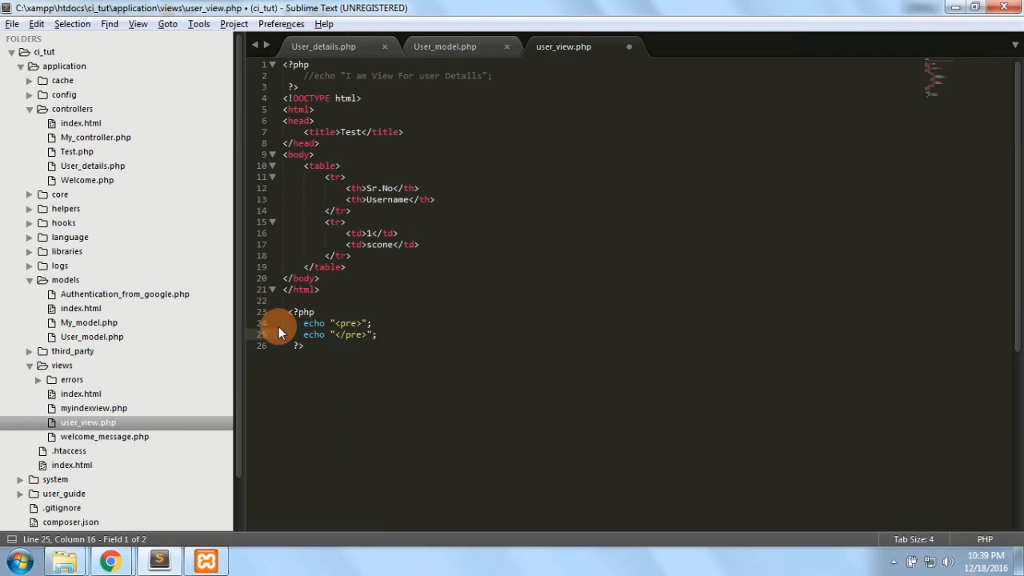
type("print_r($")
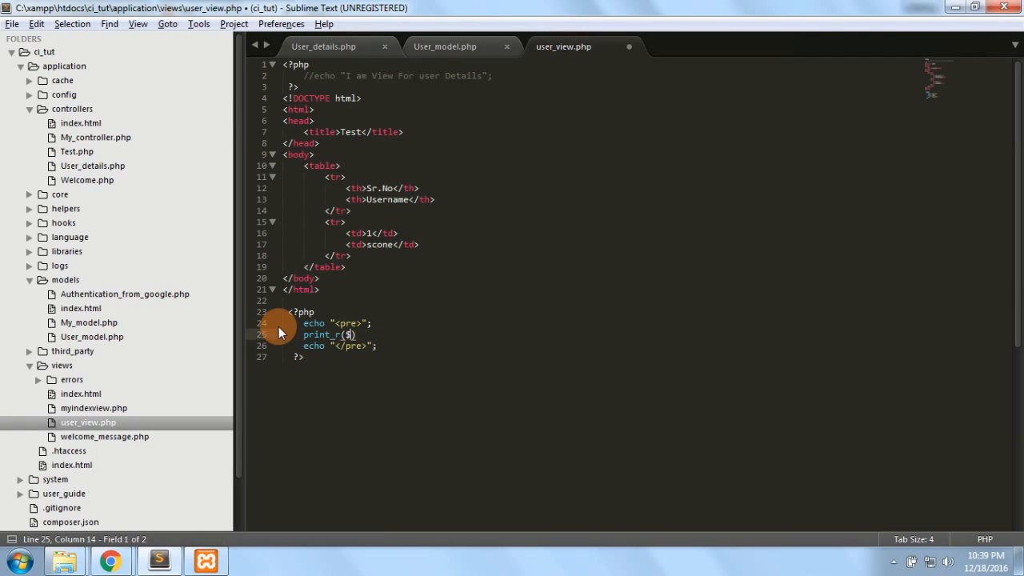
type("userArray);")
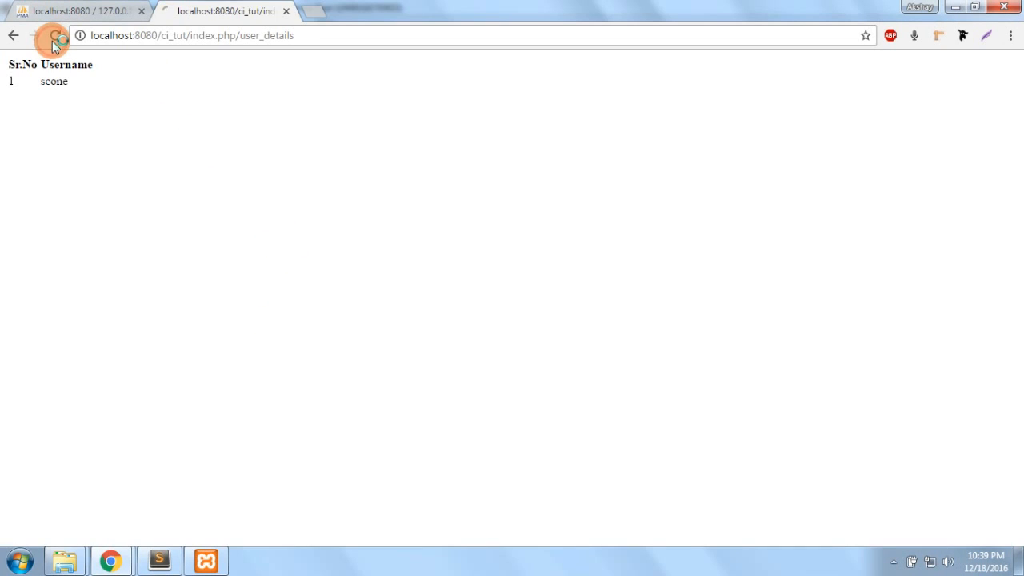
Check the dumped array in the browser and return to the editor.
left_click(54, 35)
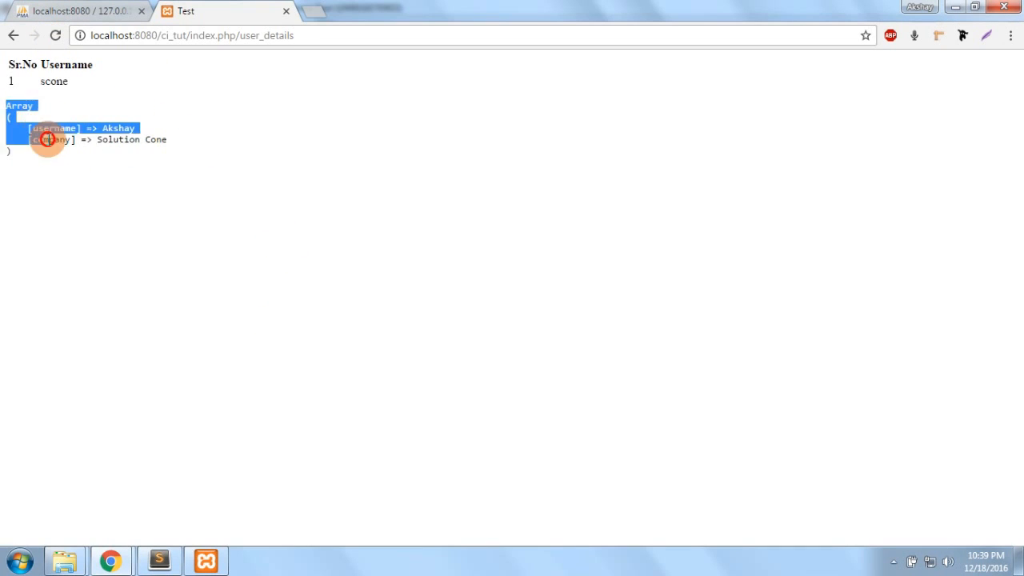
left_click(47, 140)
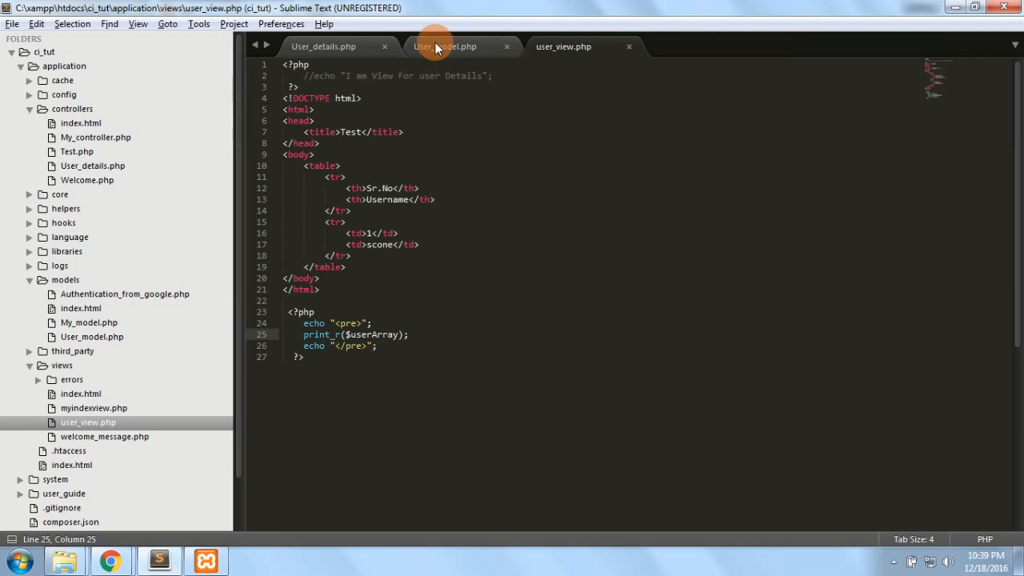
Inspect User_model's return array and the controller's view call, ending on the model.
left_click(445, 45)
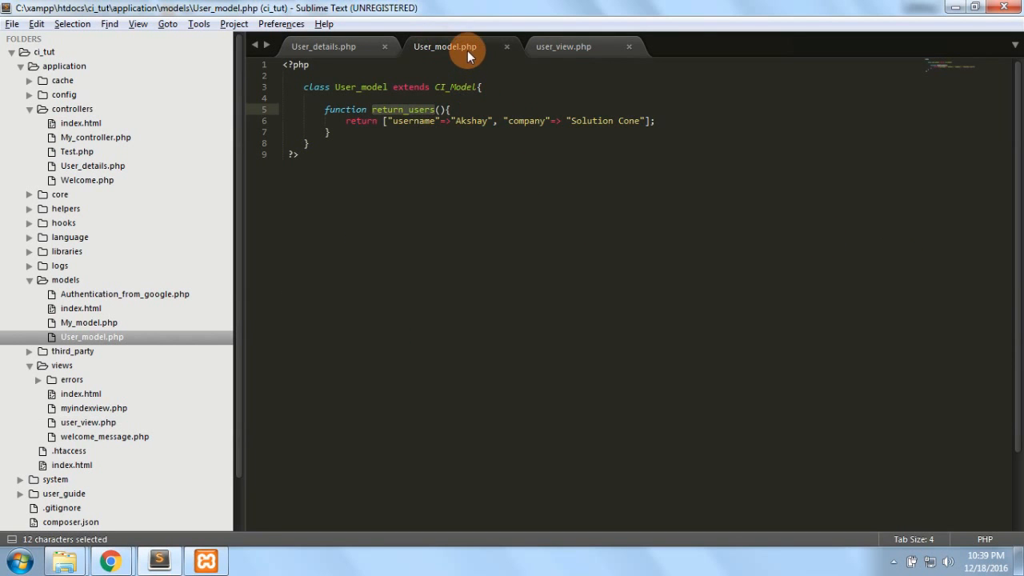
left_click(323, 44)
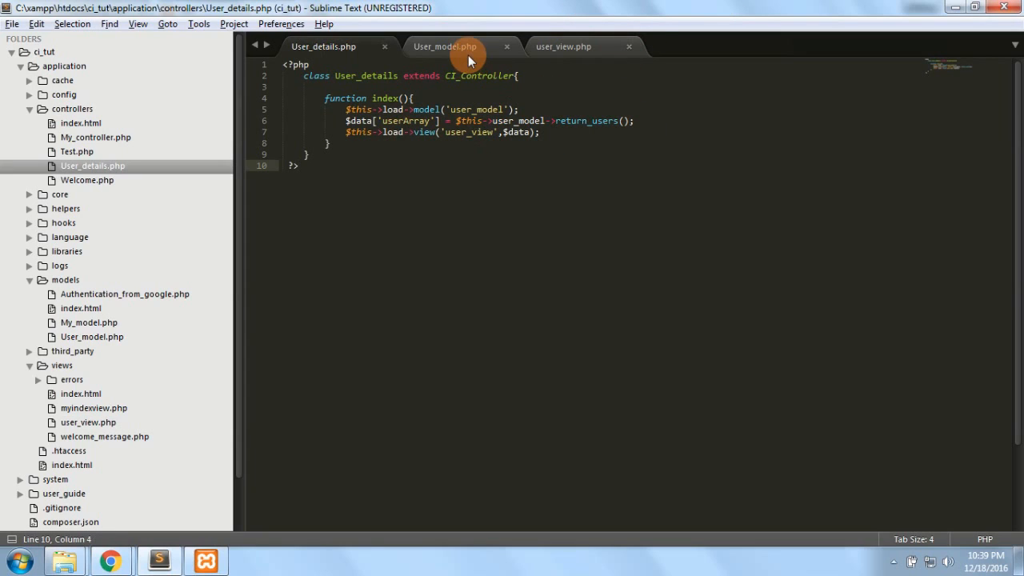
left_click(444, 47)
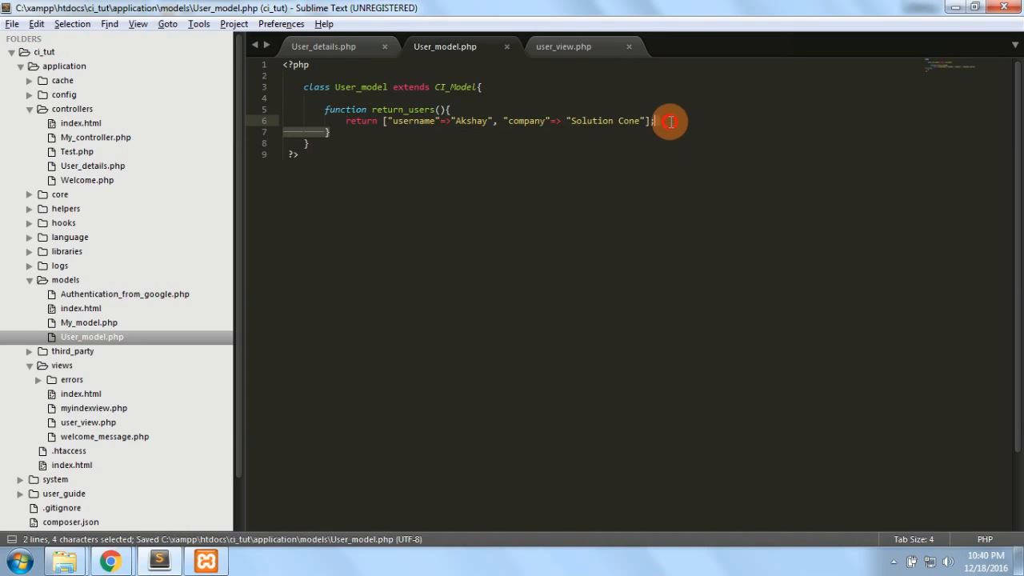
left_click(360, 122)
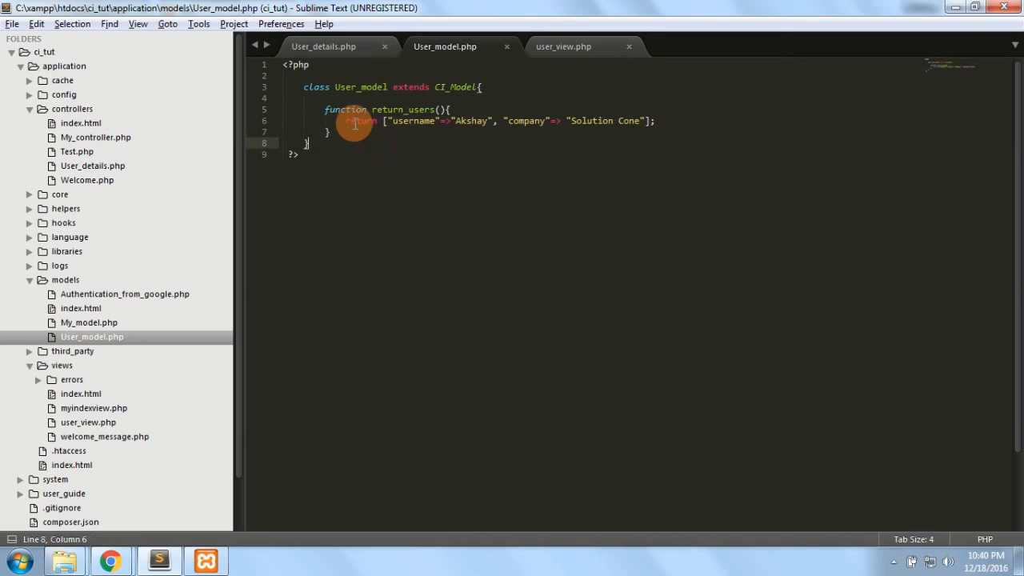
mouse_move(589, 144)
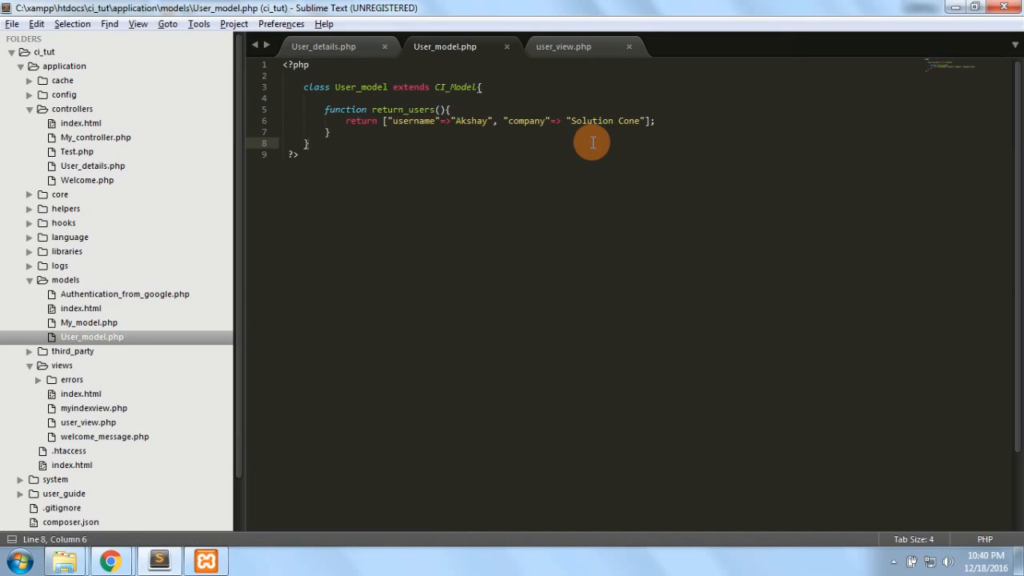
mouse_move(567, 8)
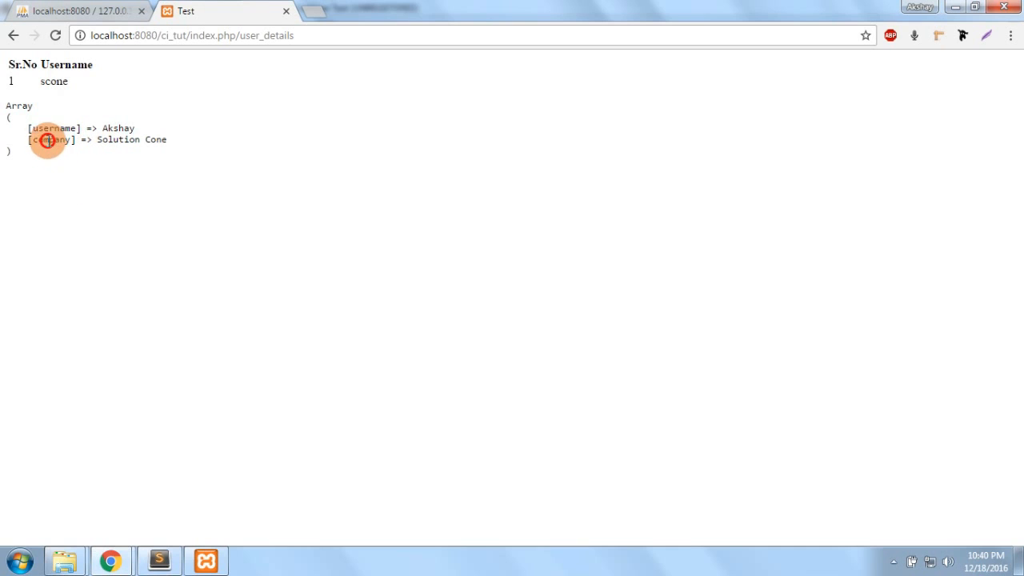
Return from Chrome to Sublime and open user_view.php via the controller tab.
left_click(159, 560)
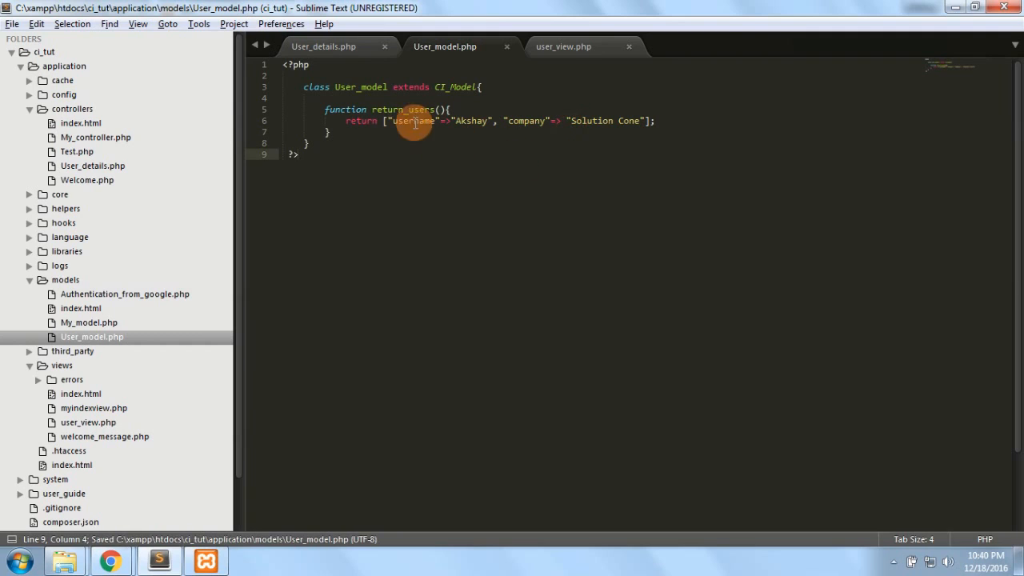
left_click(323, 45)
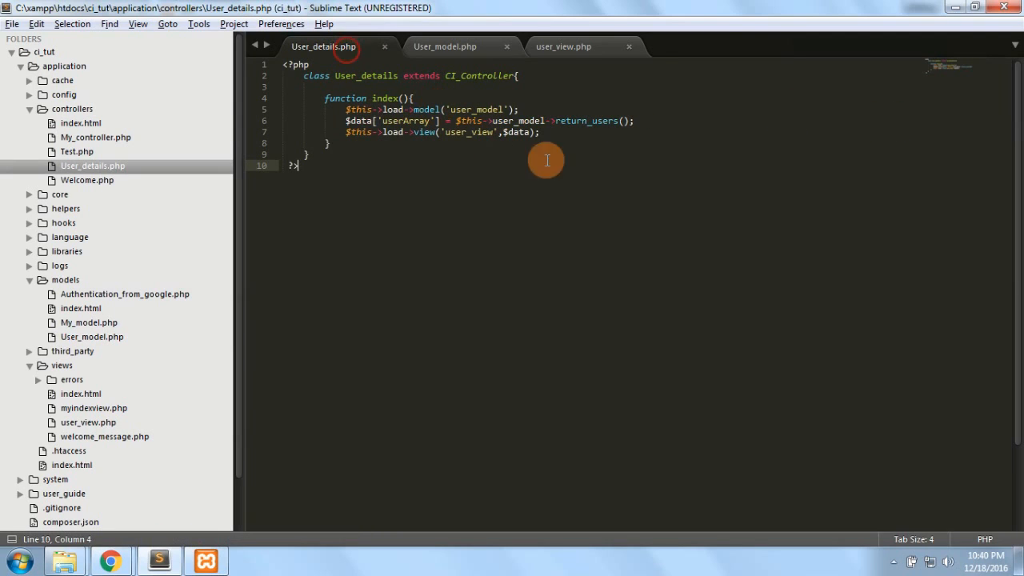
left_click(564, 45)
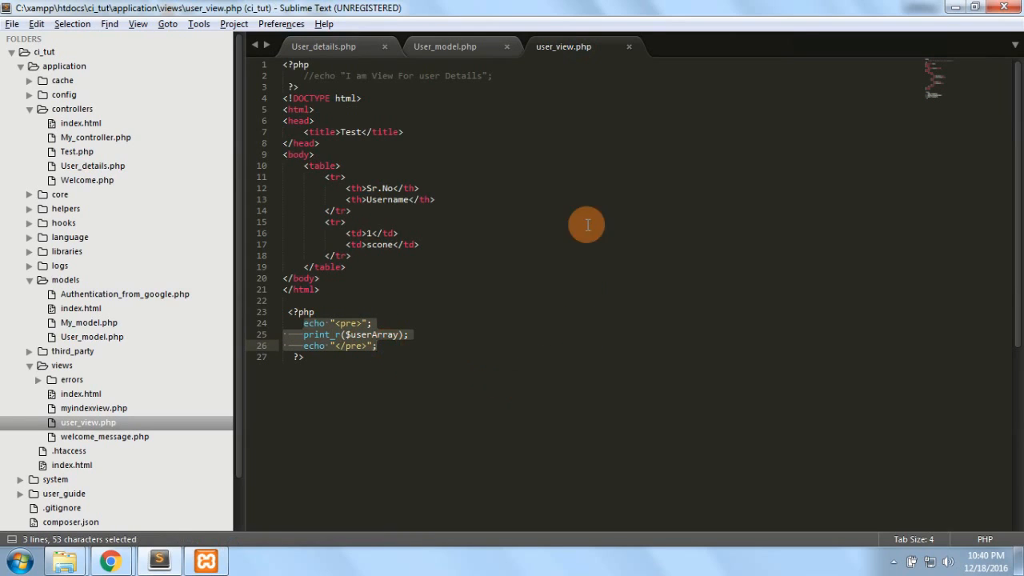
Add a <th>Company</th> header and a third empty <td> to the data row.
left_click(368, 234)
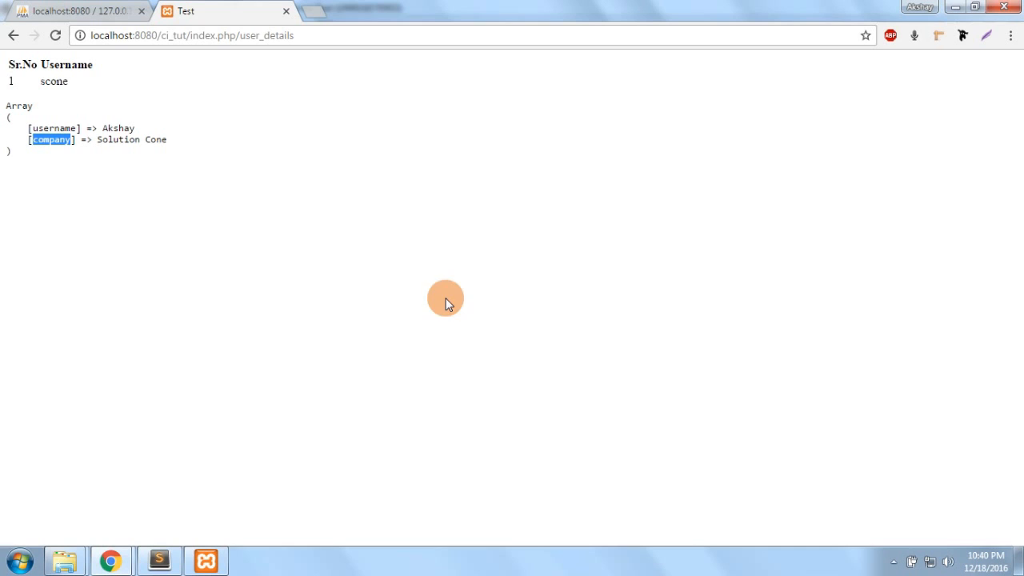
left_click(158, 560)
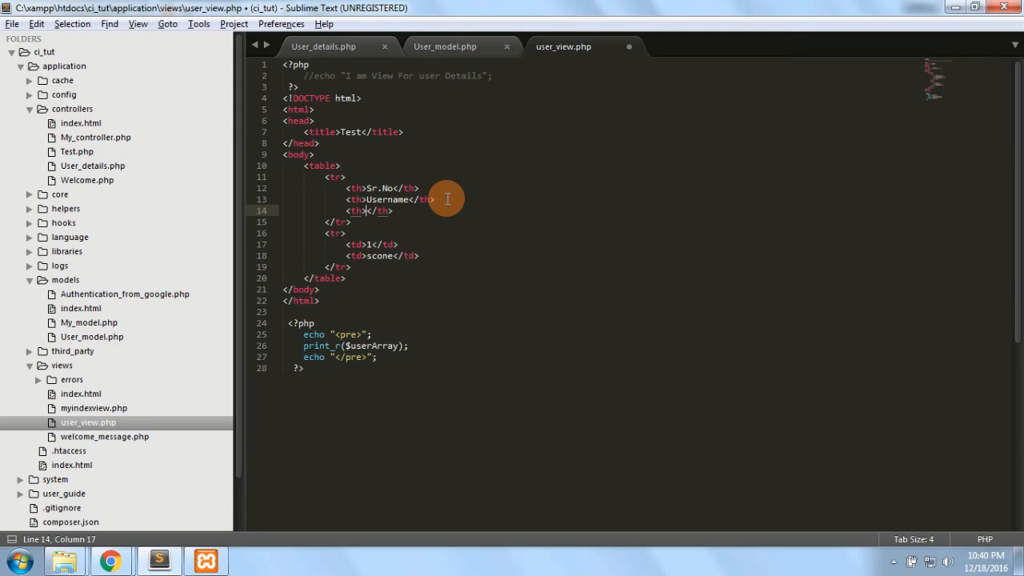
type("Company")
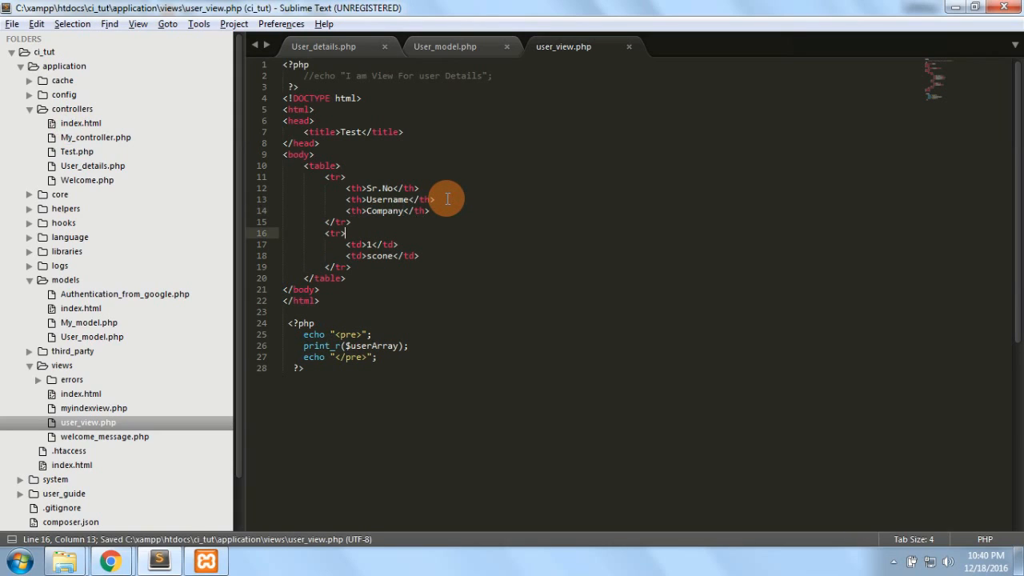
key("Enter")
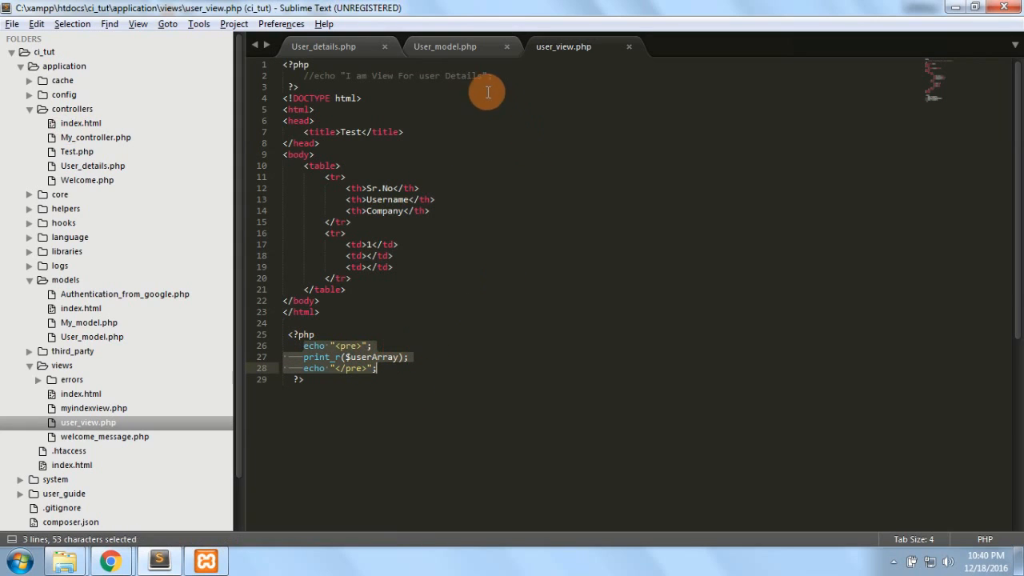
mouse_move(515, 328)
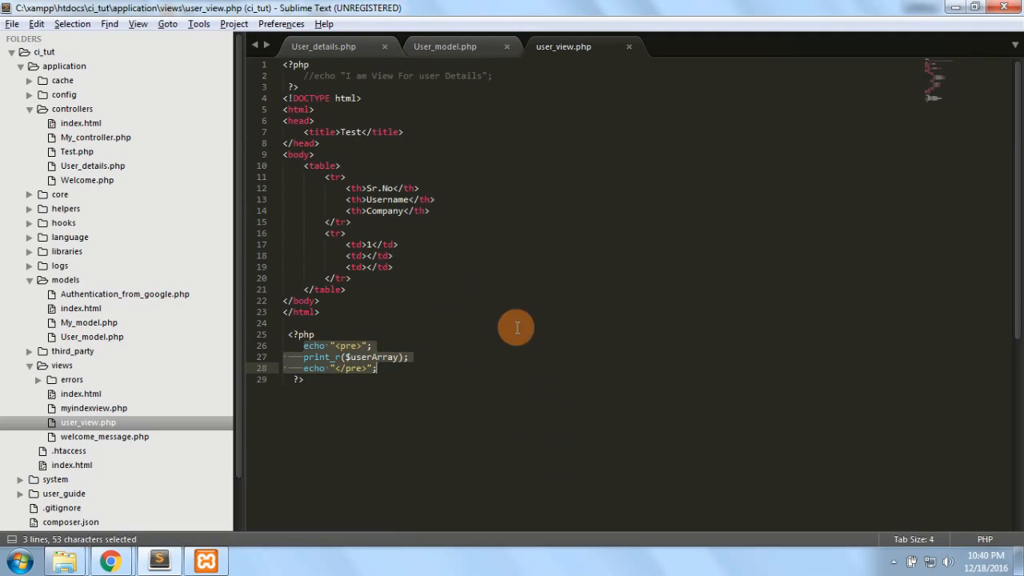
mouse_move(445, 263)
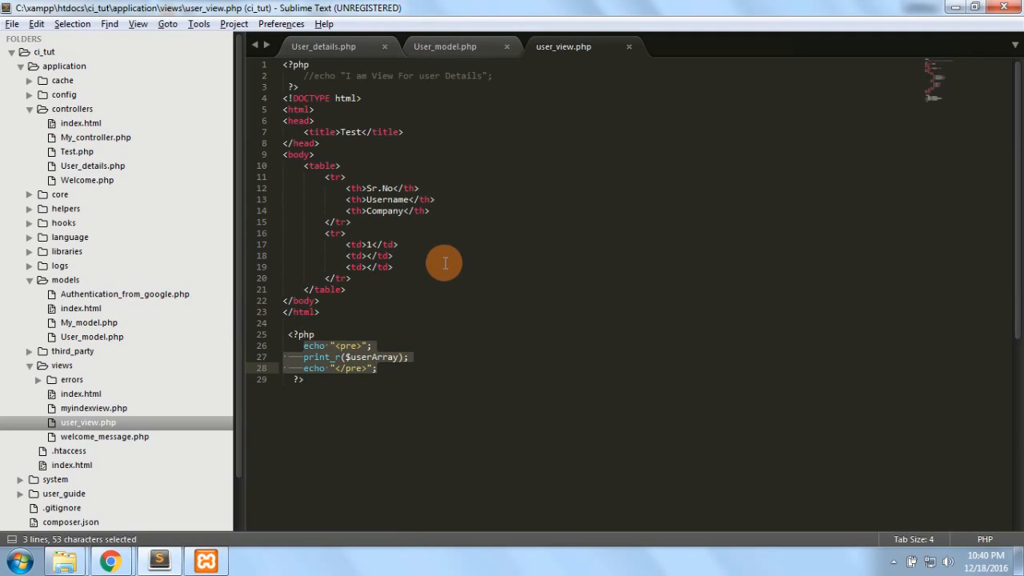
Echo $userArray['username'] in the Username cell, checking the key in the browser.
left_click(368, 256)
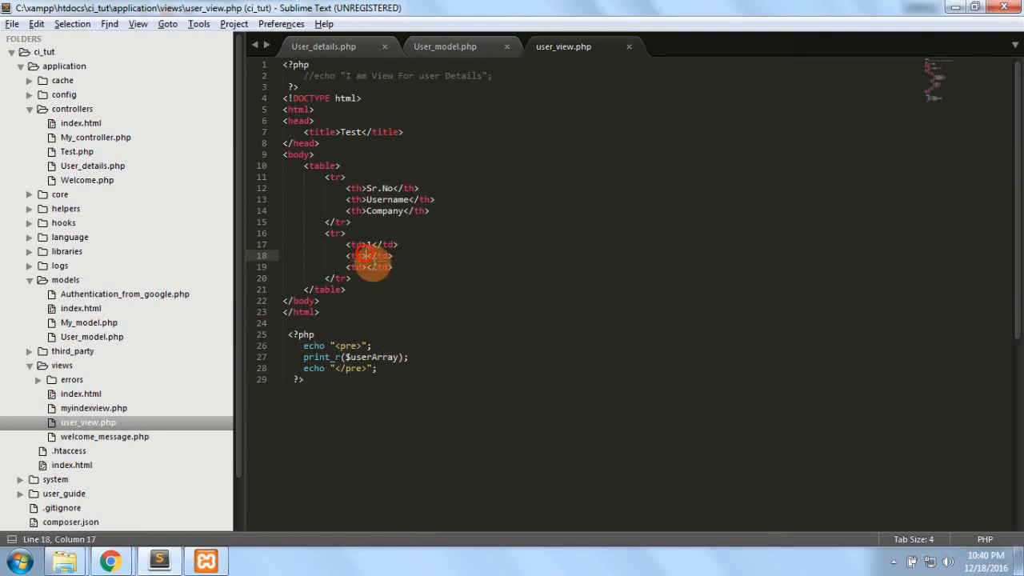
type("2")
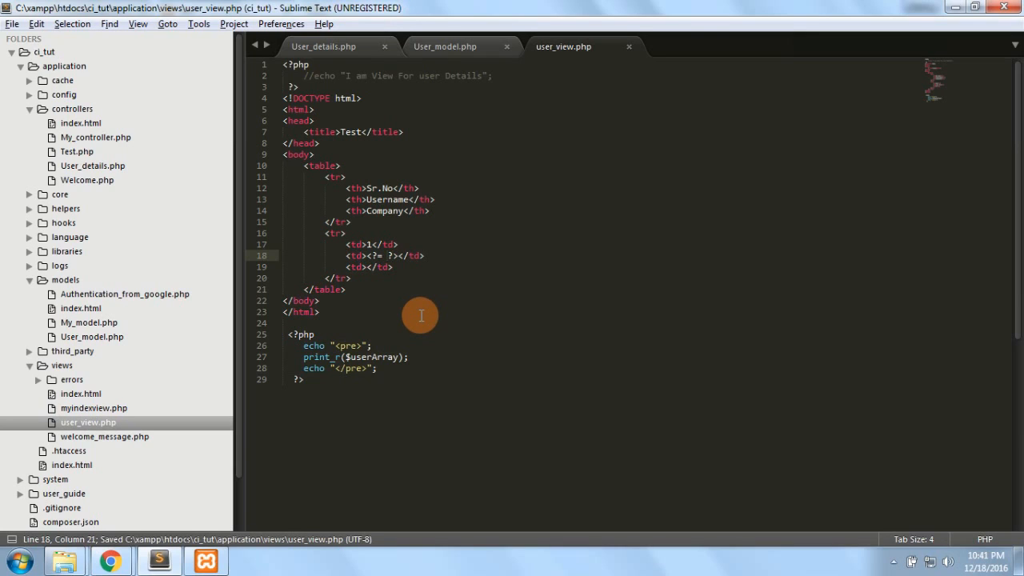
type("$userAr")
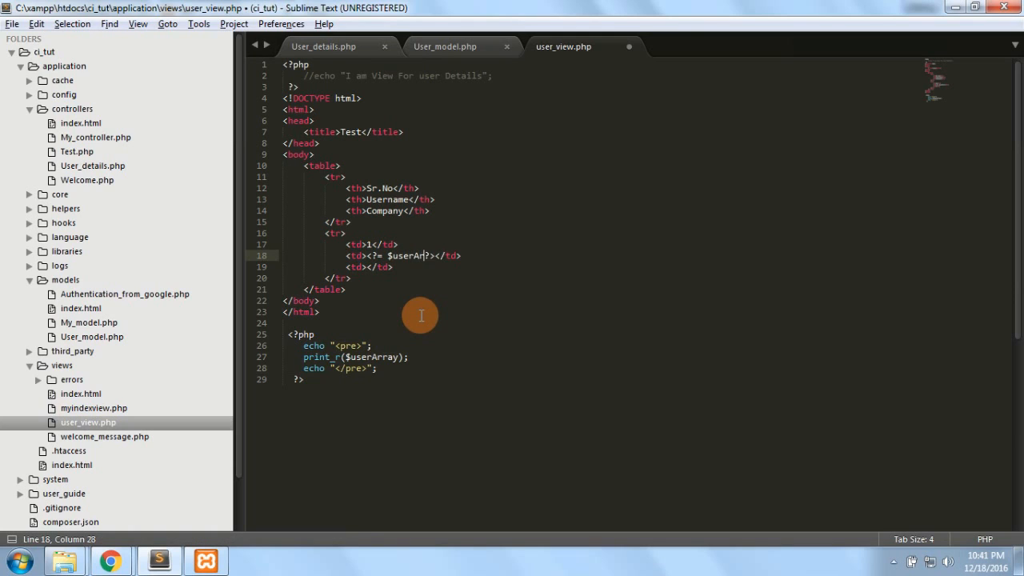
left_click(110, 560)
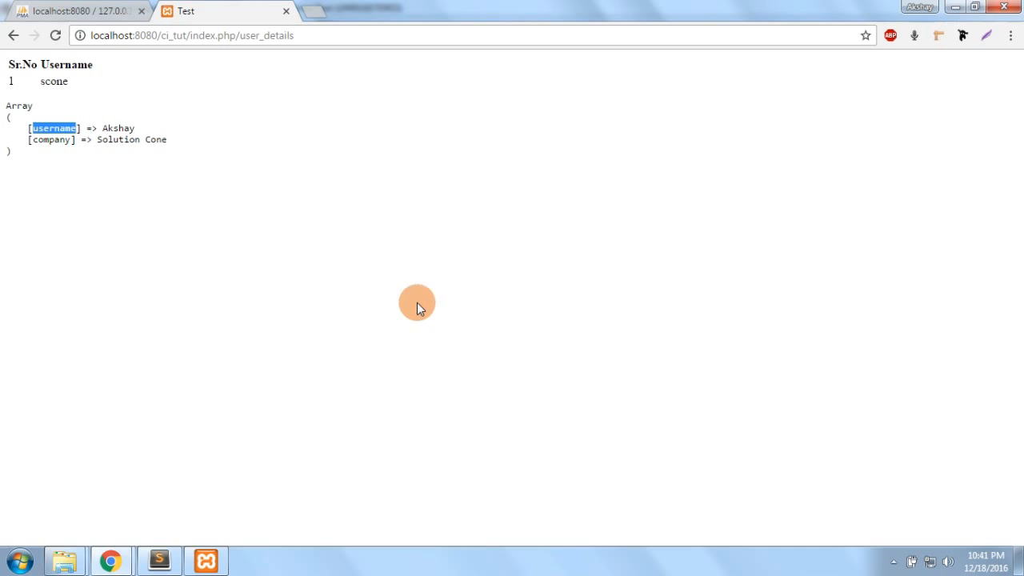
left_click(158, 560)
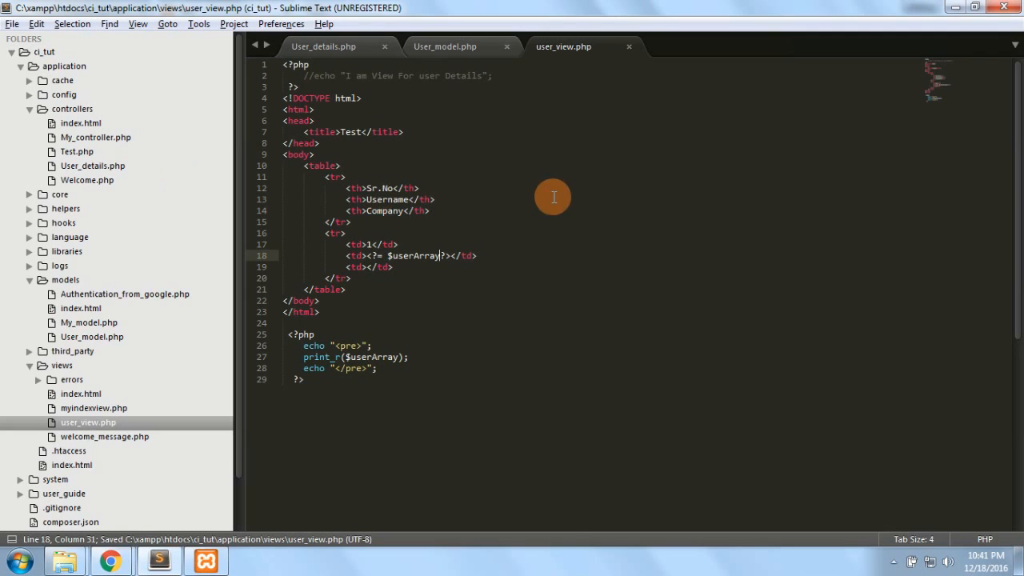
type("[]")
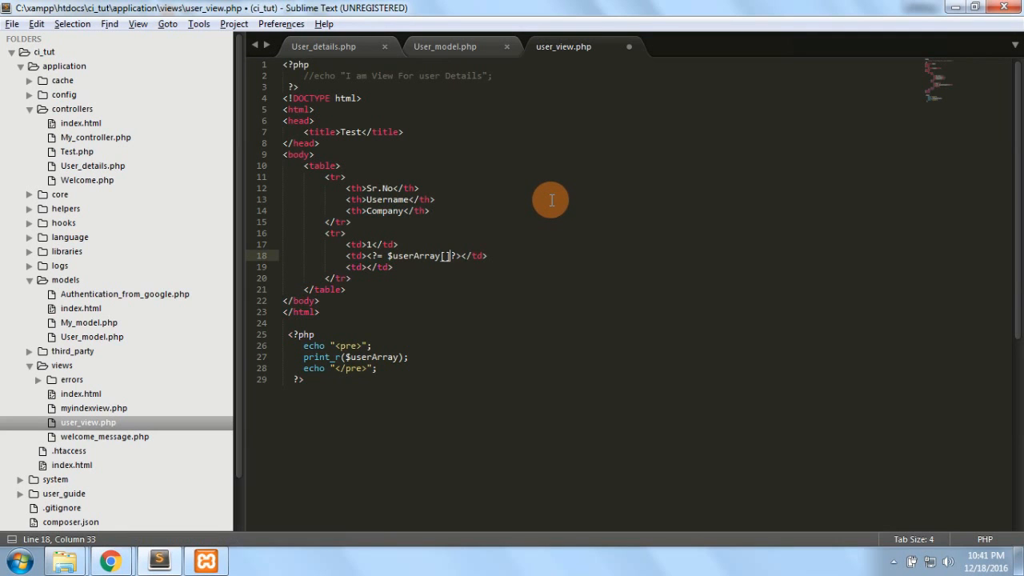
type("'username';")
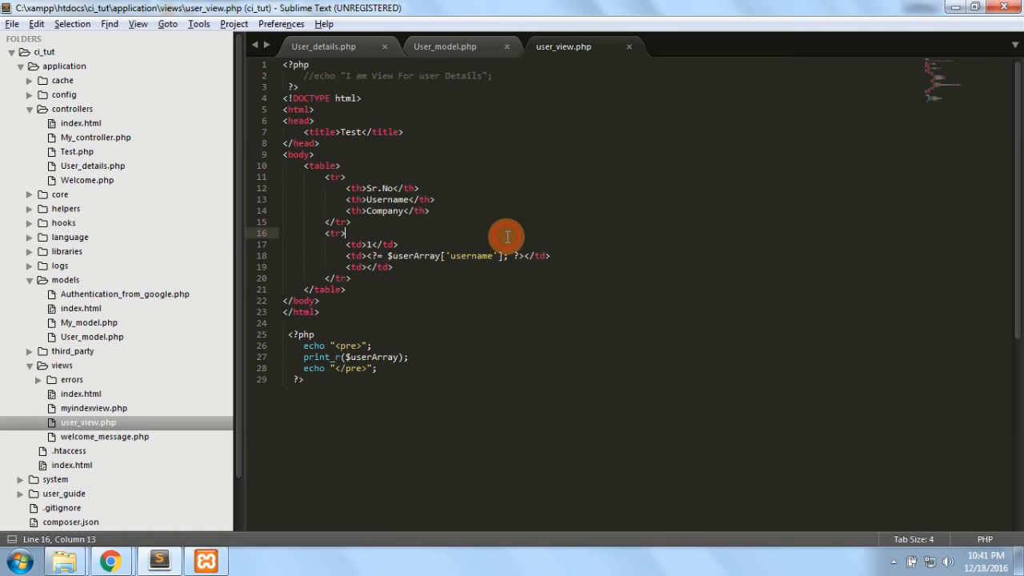
Start the Company cell echo and select the stray echo snippet to remove it.
type("<?p")
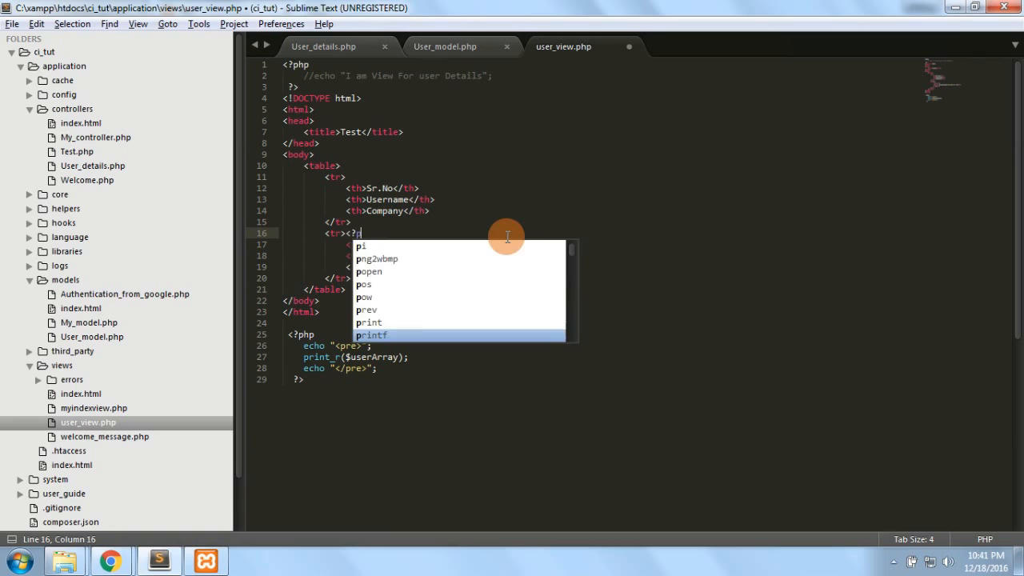
type("echo \"string\";")
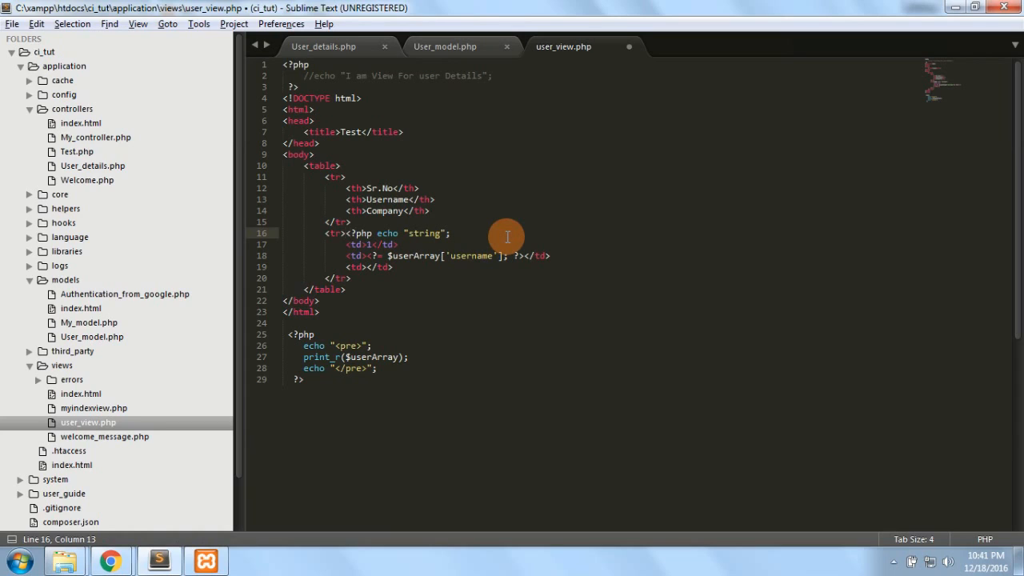
double_click(359, 234)
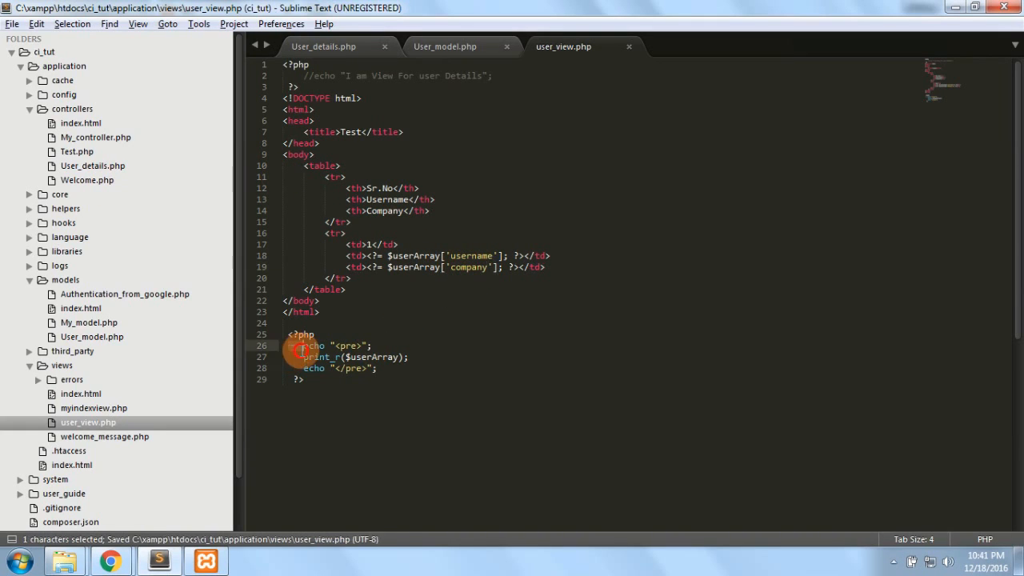
Comment out the print_r debug lines, reload the user details page and save the view.
key("ctrl+/")
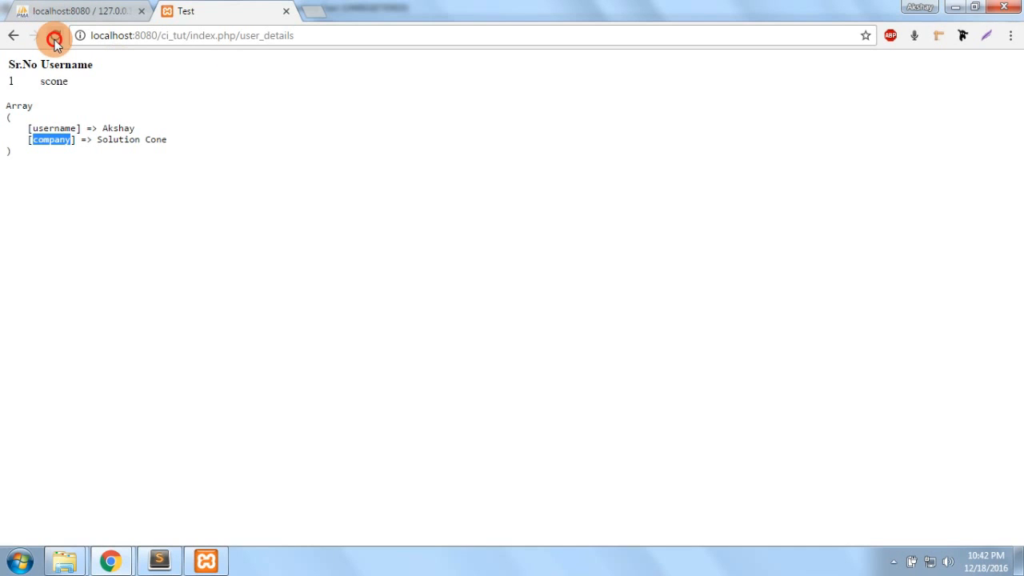
left_click(55, 35)
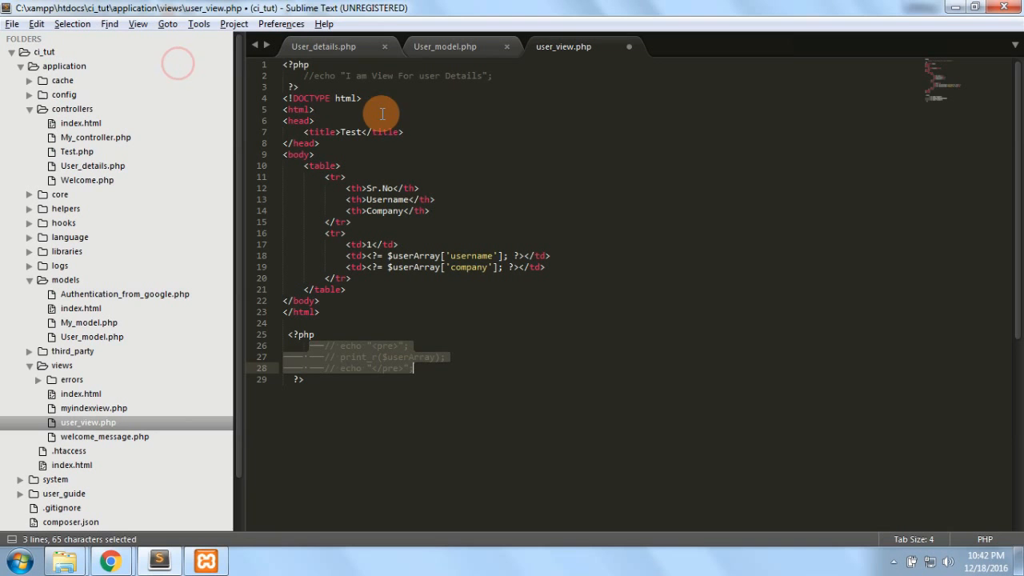
key("ctrl+s")
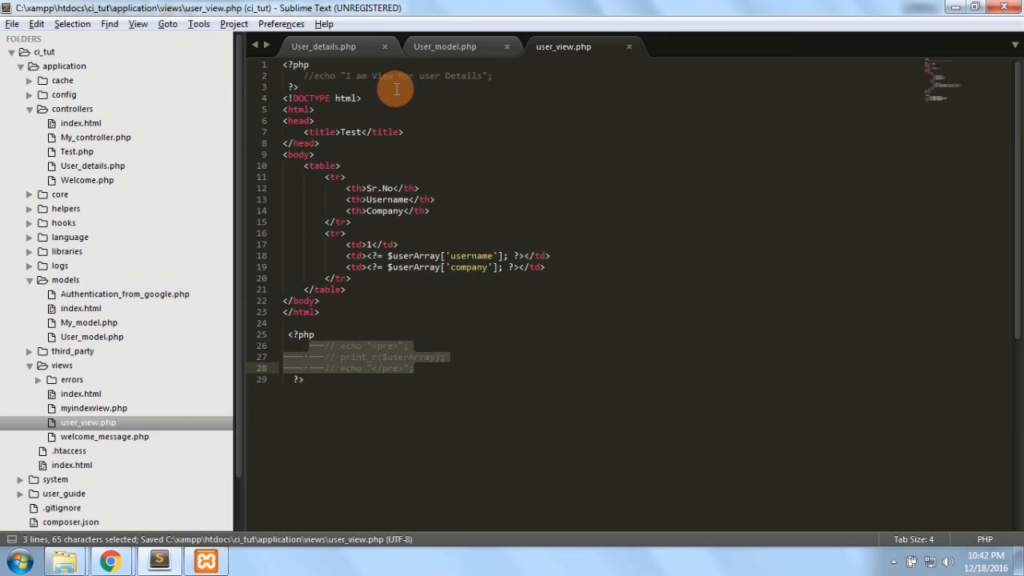
mouse_move(487, 344)
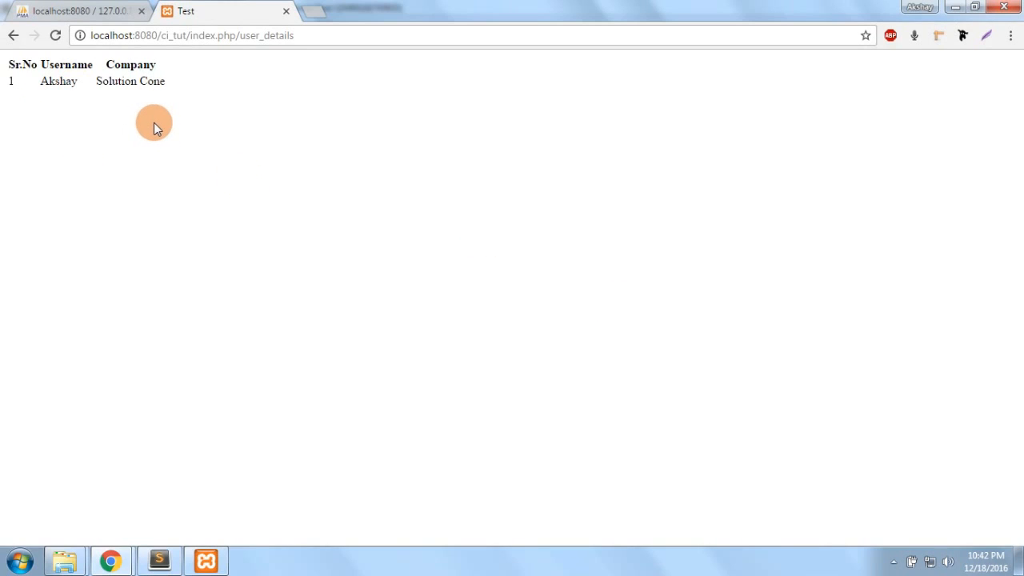
mouse_move(157, 120)
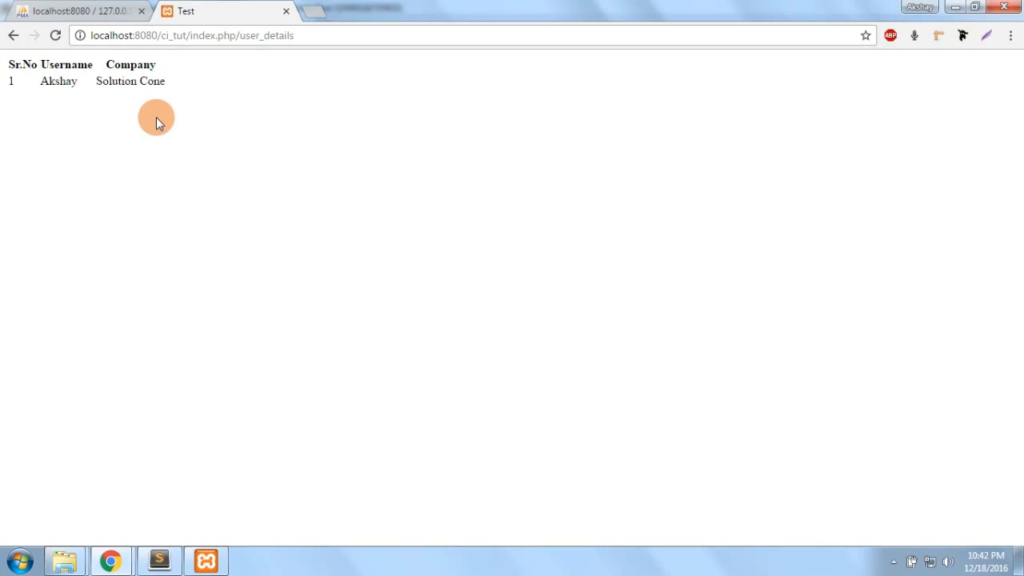
mouse_move(138, 131)
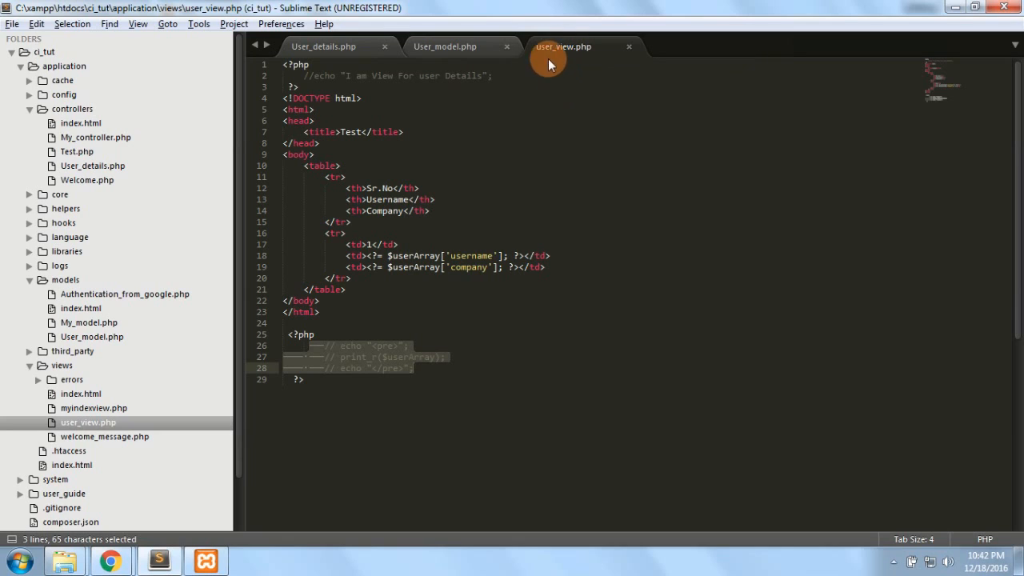
Flip through controller, view and model, selecting return_users and its returned array.
left_click(445, 45)
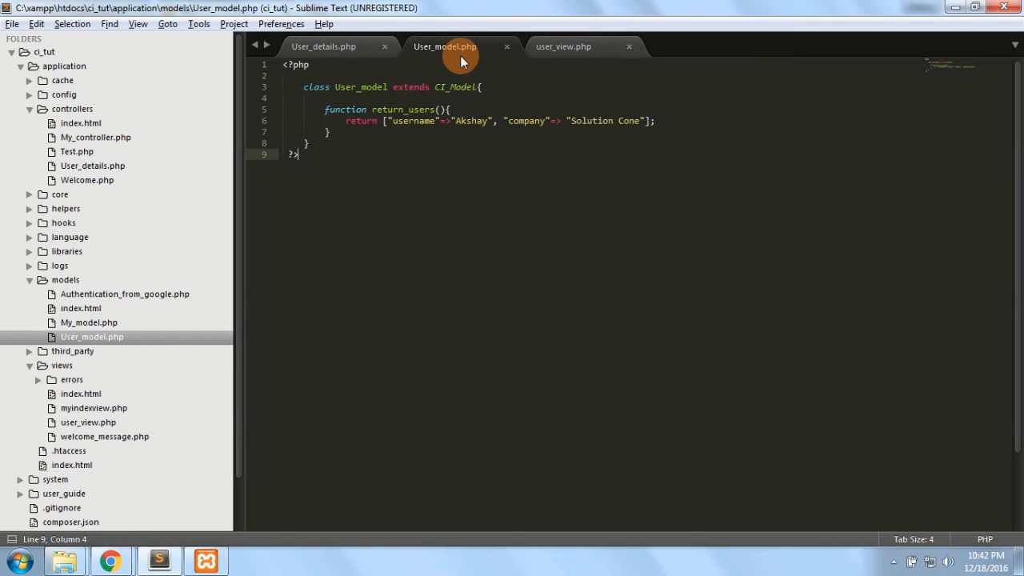
left_click(323, 44)
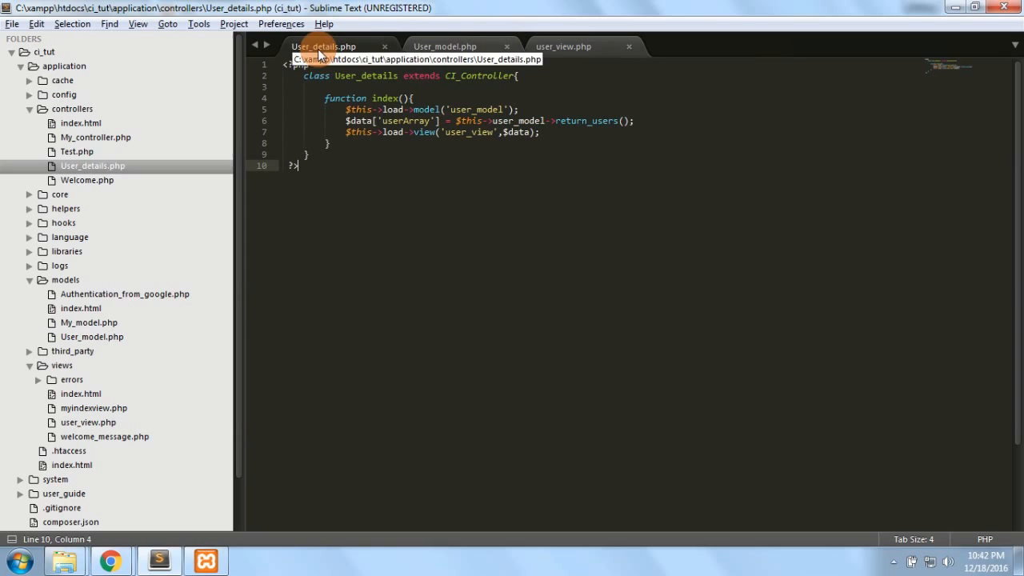
left_click(563, 44)
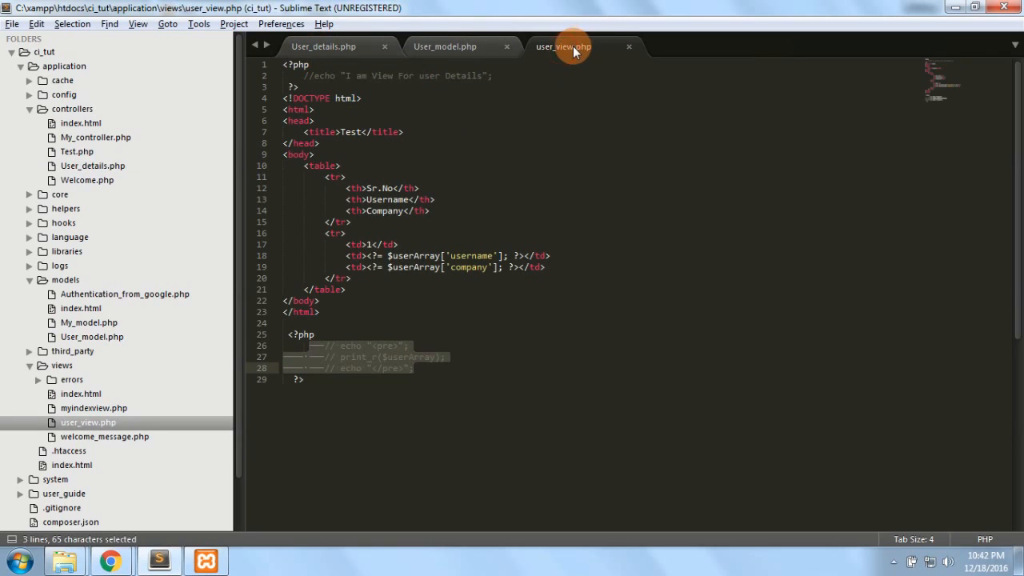
left_click(323, 45)
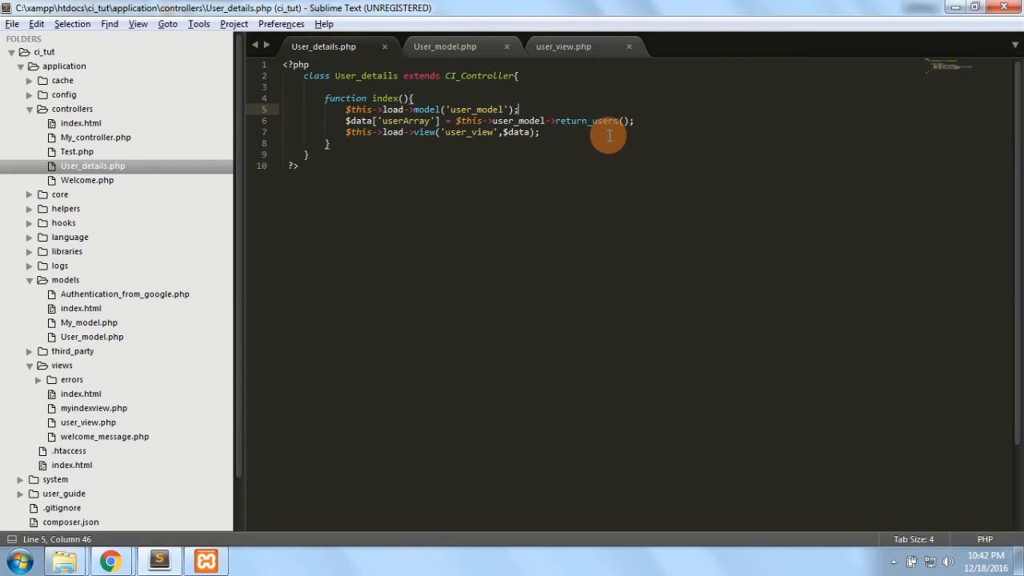
mouse_move(368, 86)
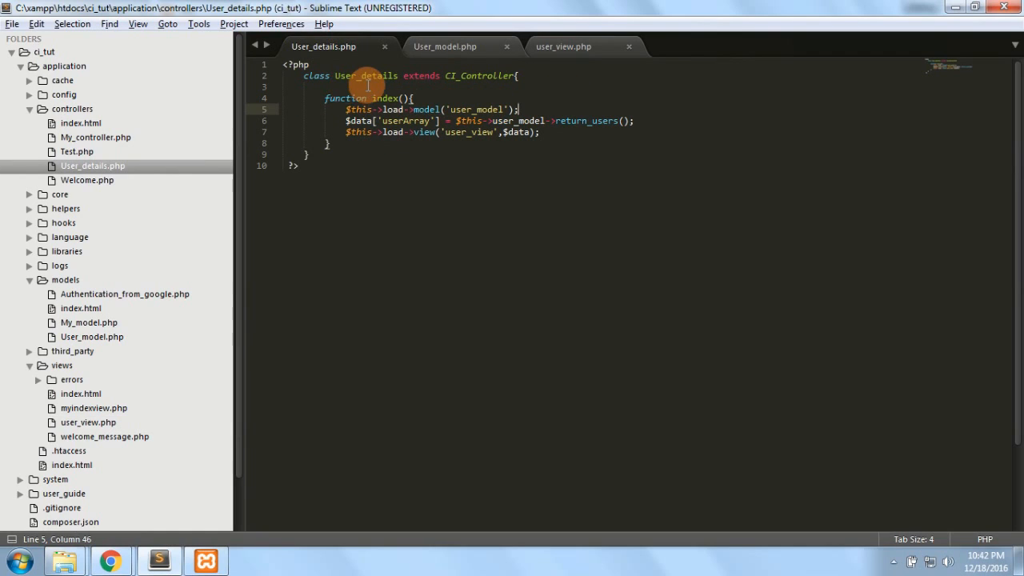
double_click(364, 75)
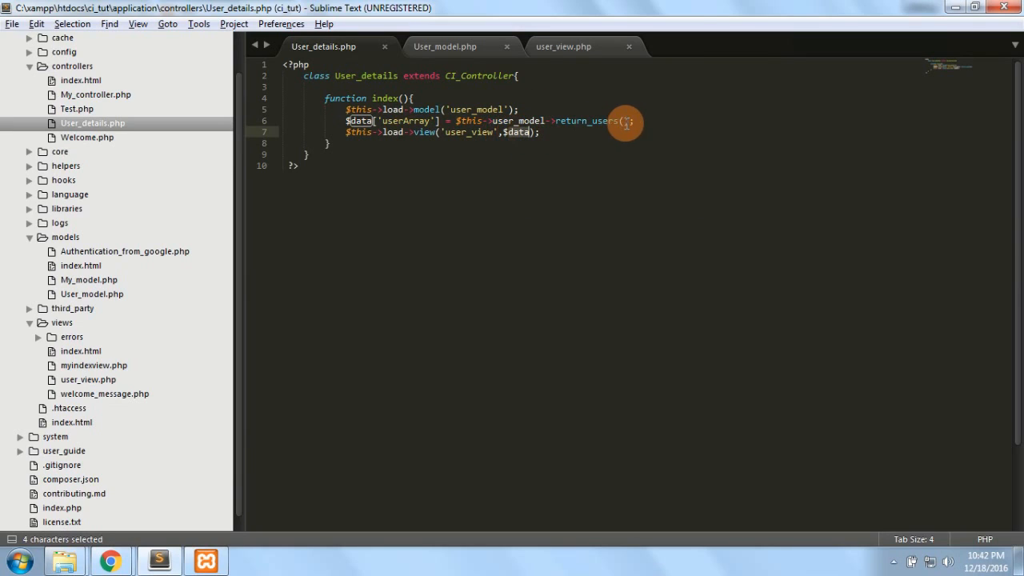
left_click(445, 44)
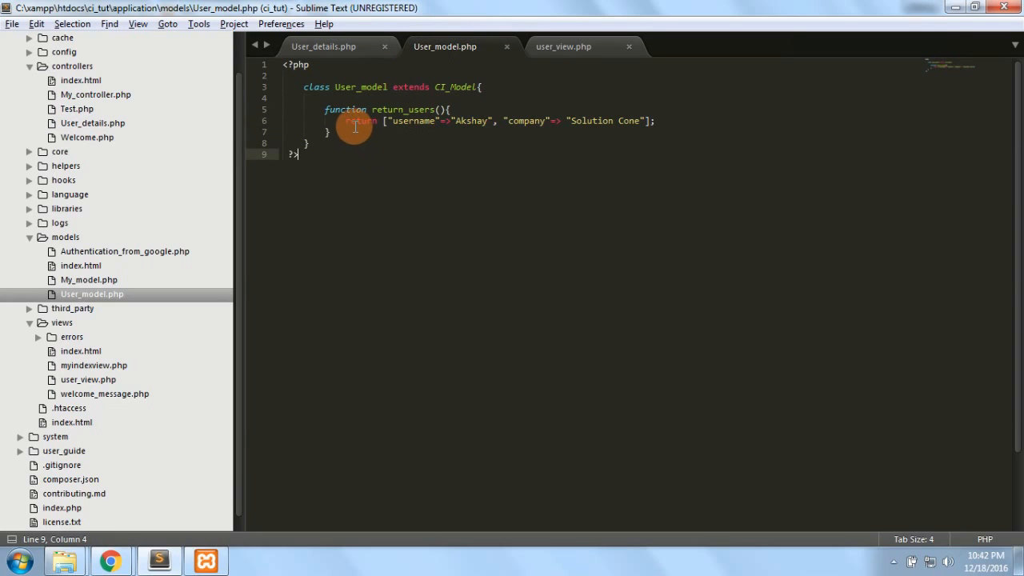
double_click(403, 109)
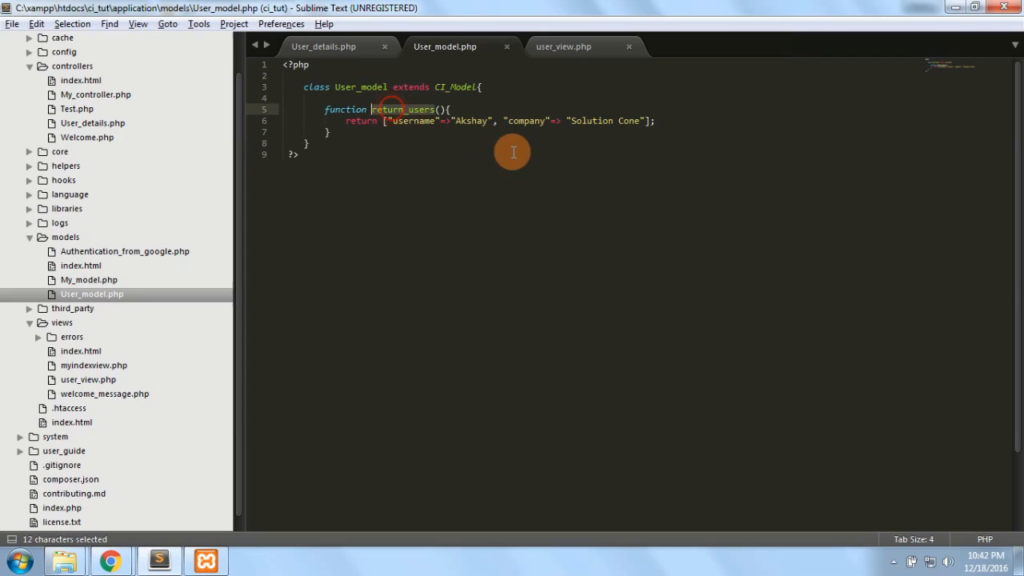
mouse_move(438, 141)
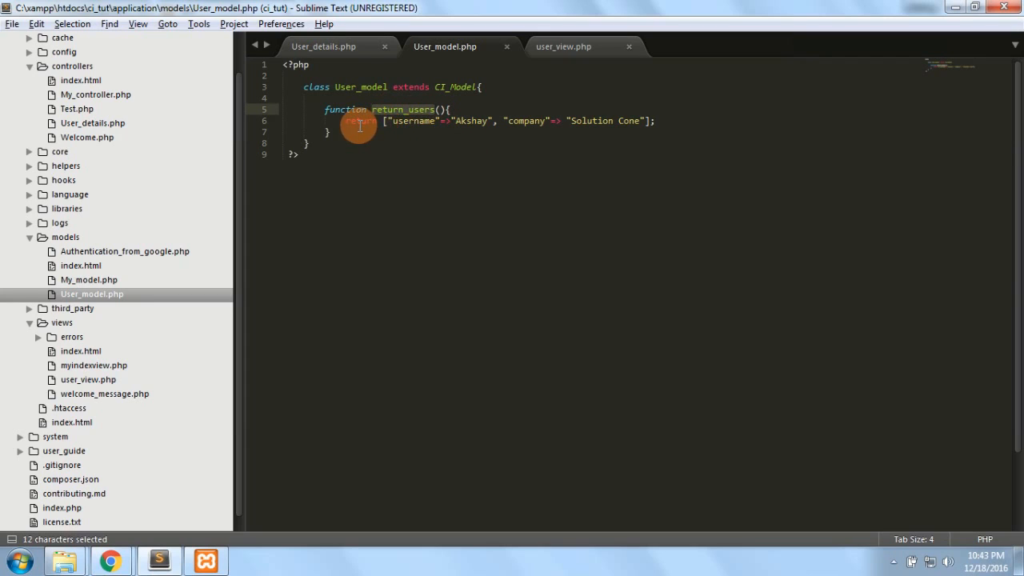
left_click_drag(360, 124, 323, 109)
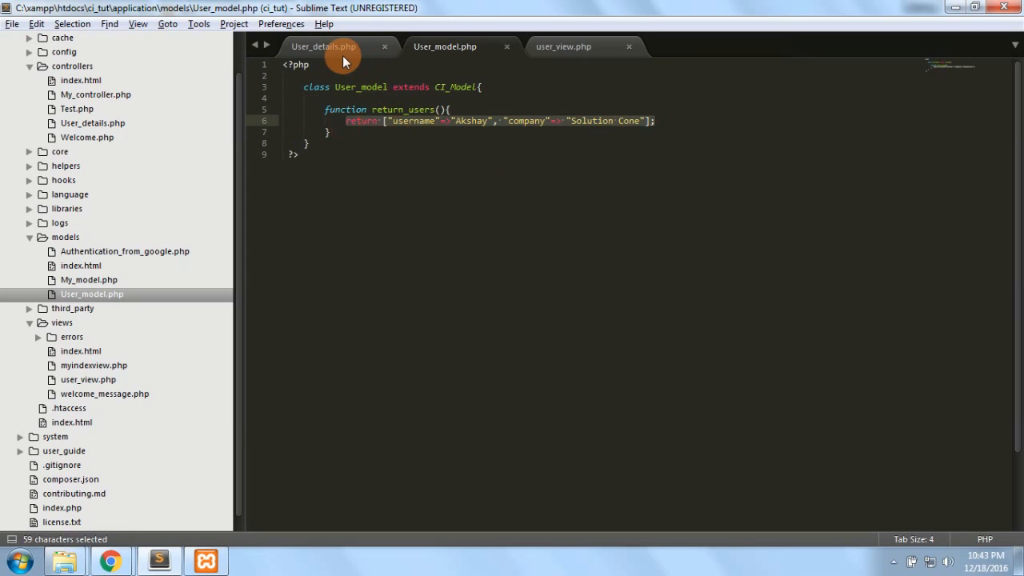
In the controller, highlight the model loading lines and the return_users() call.
left_click(324, 46)
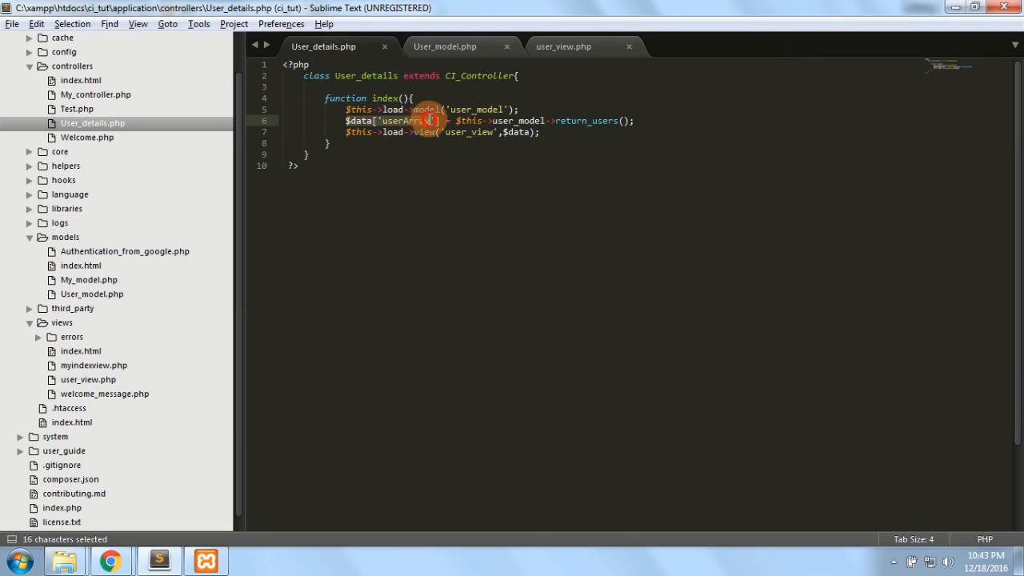
left_click(445, 45)
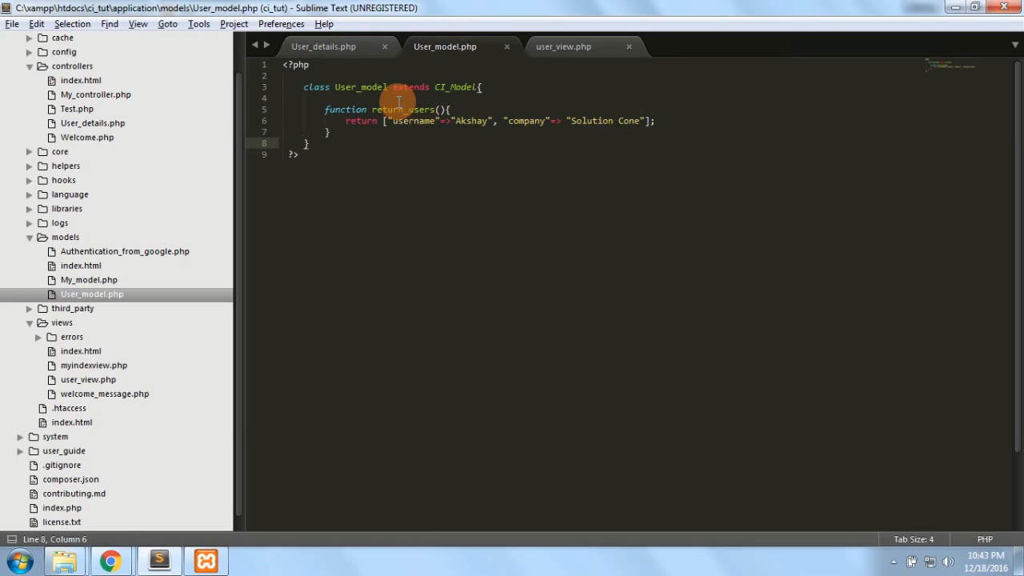
mouse_move(376, 70)
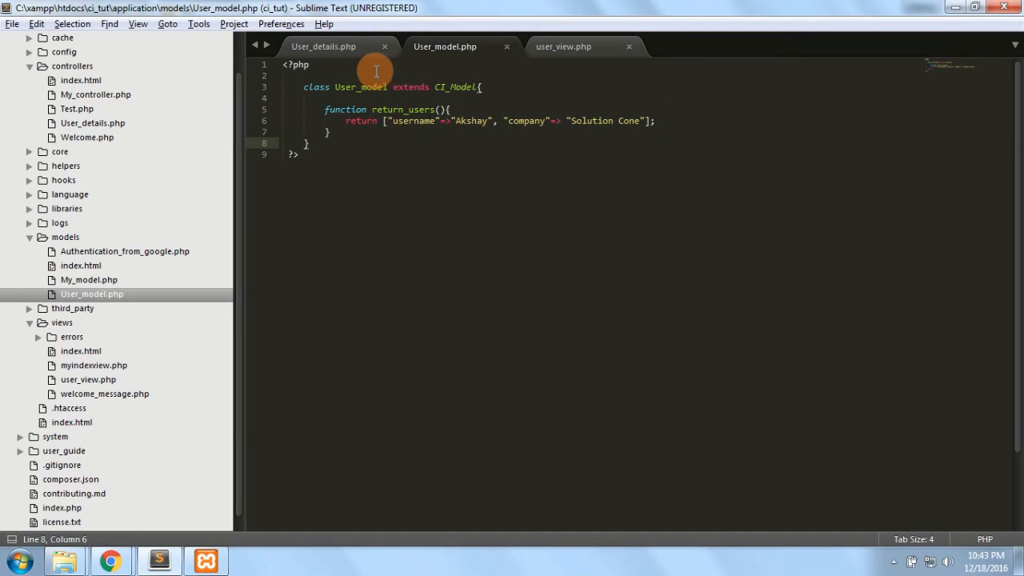
left_click(324, 45)
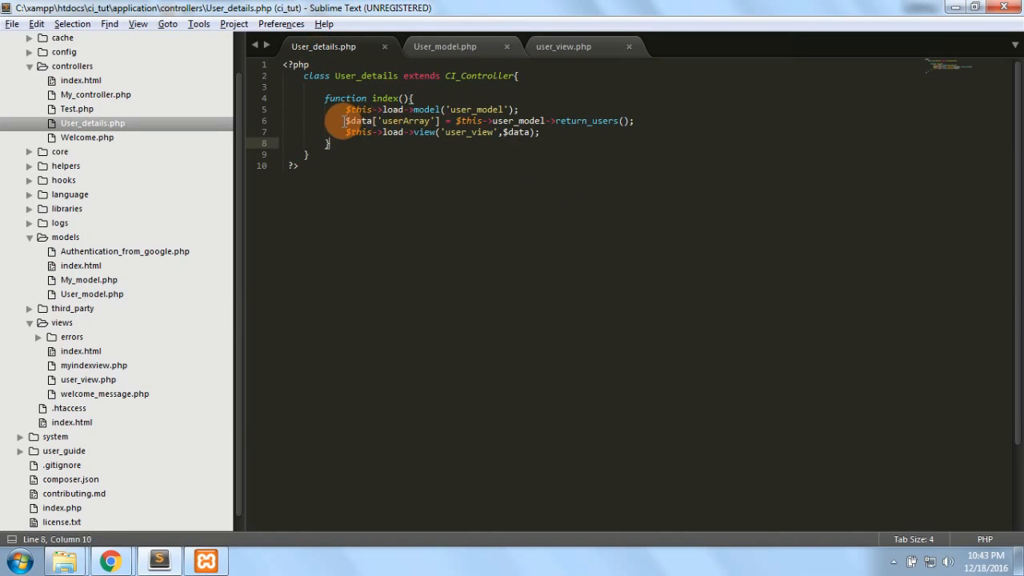
left_click_drag(345, 120, 445, 108)
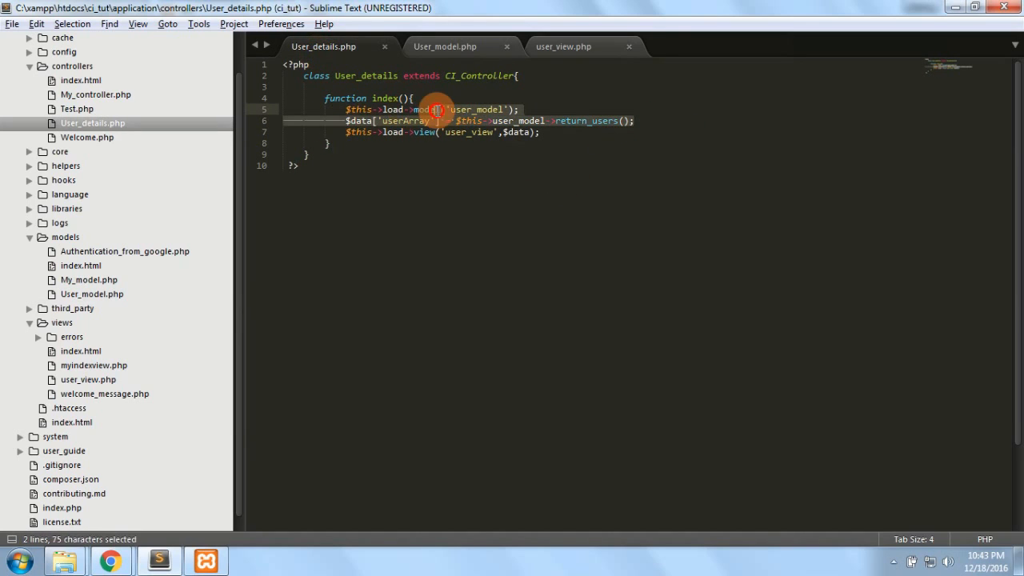
left_click(452, 132)
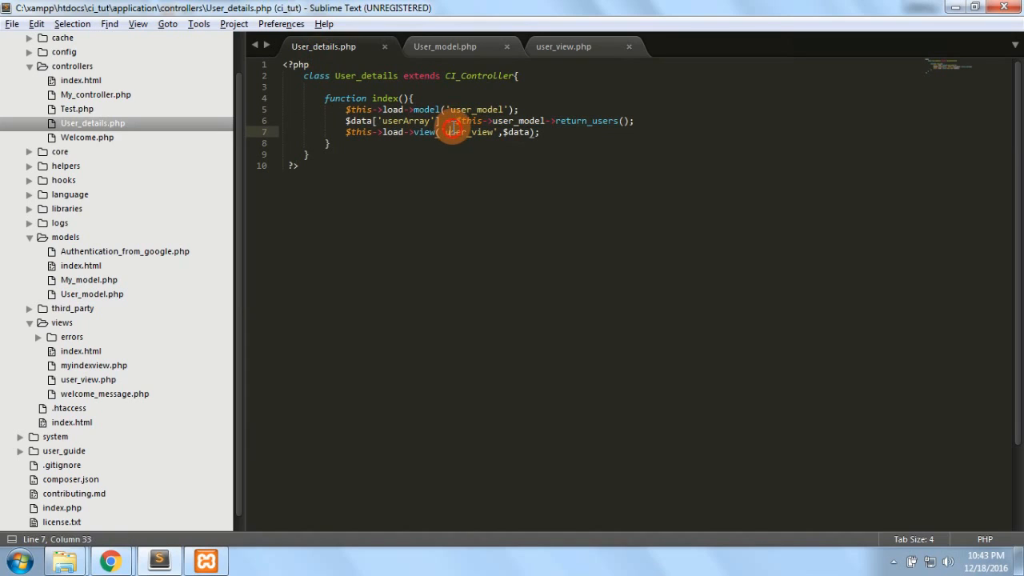
left_click_drag(461, 122, 637, 121)
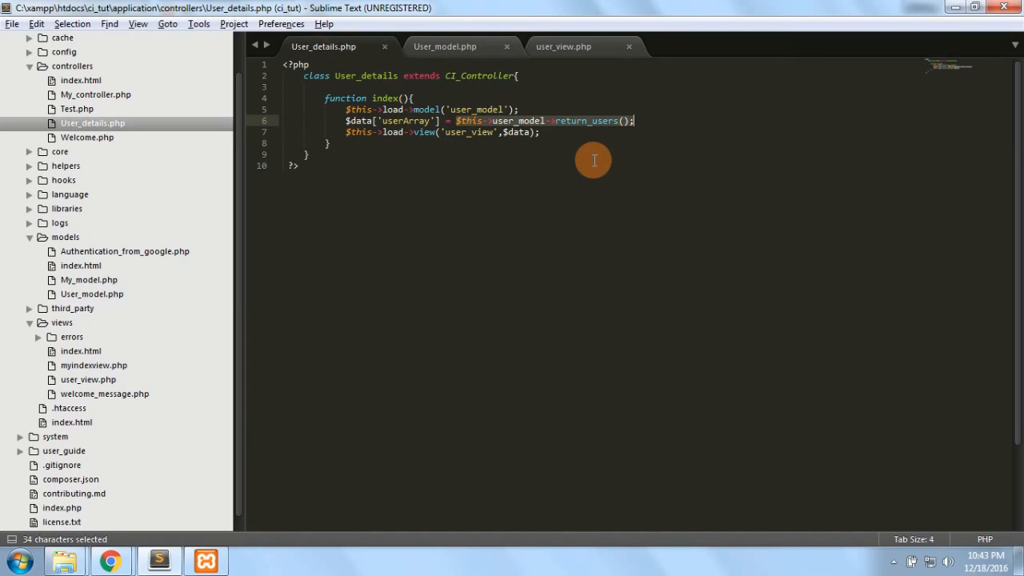
Select Solution Cone in the model and $data in the controller, ending on User_model.php.
left_click(445, 45)
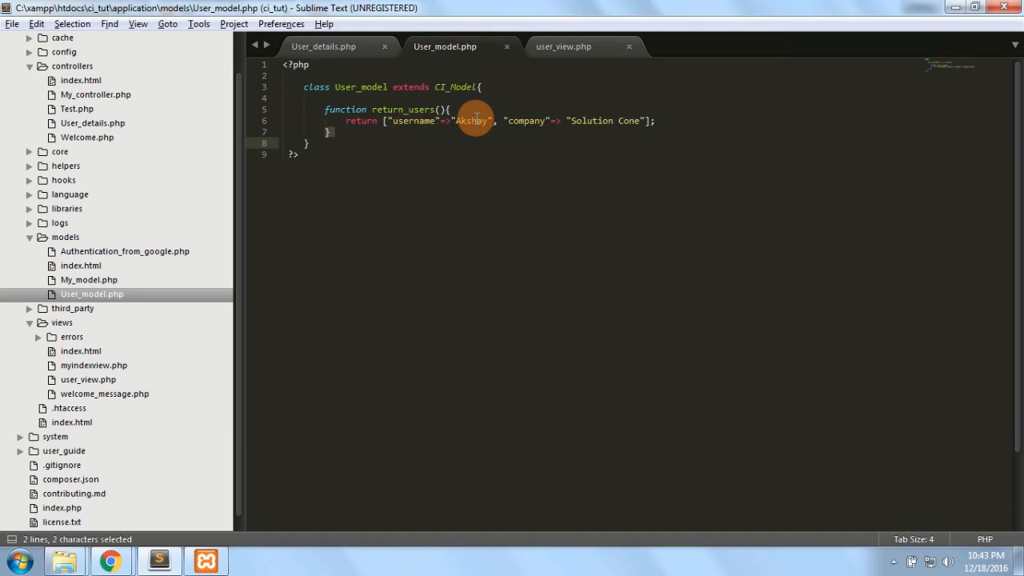
double_click(525, 122)
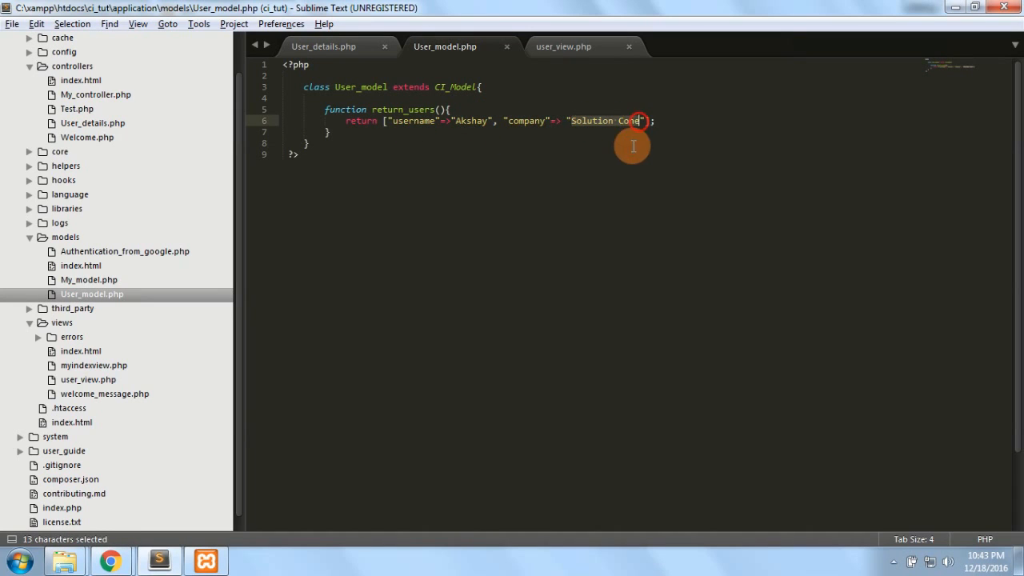
left_click(323, 44)
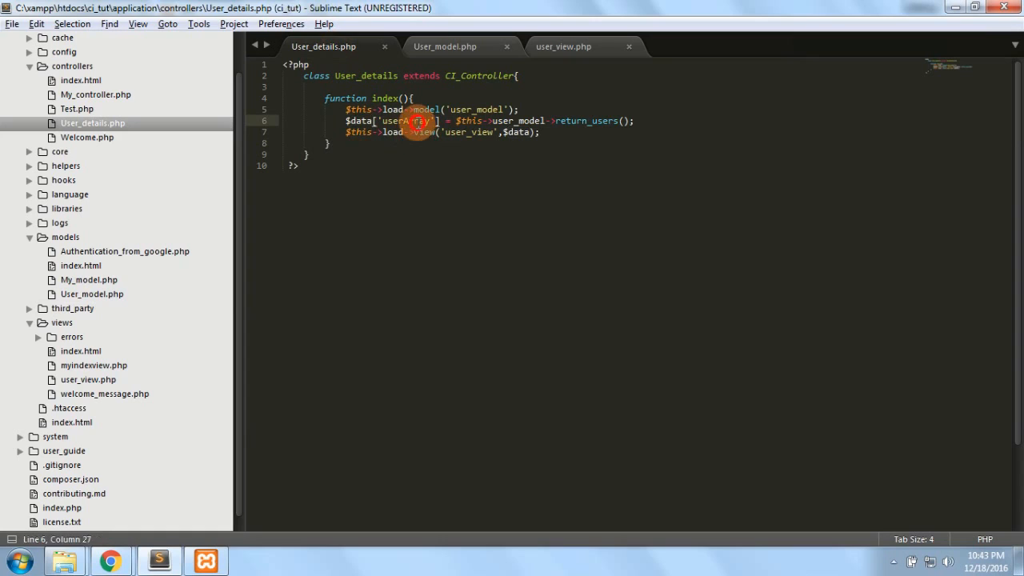
double_click(408, 121)
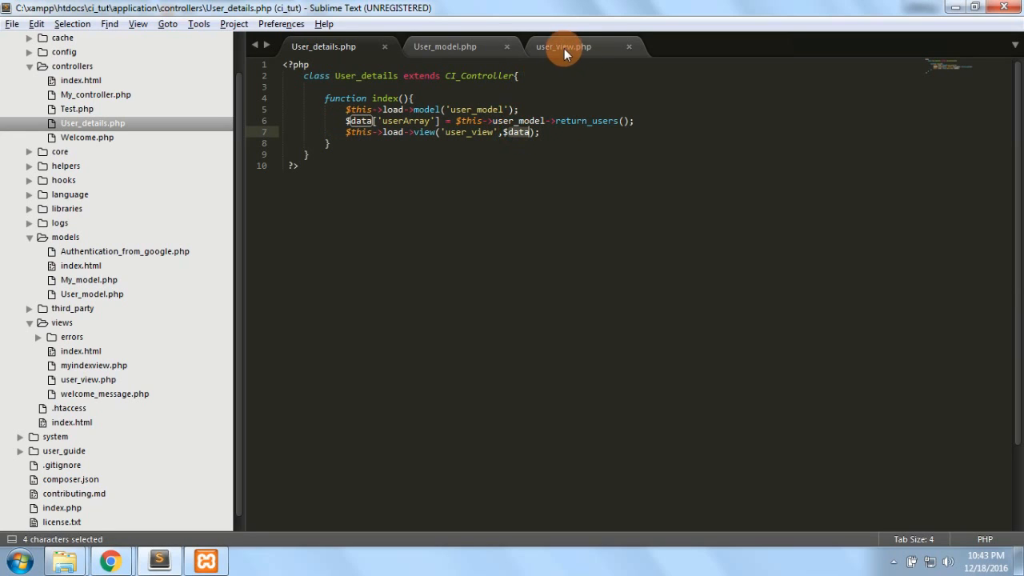
left_click(563, 46)
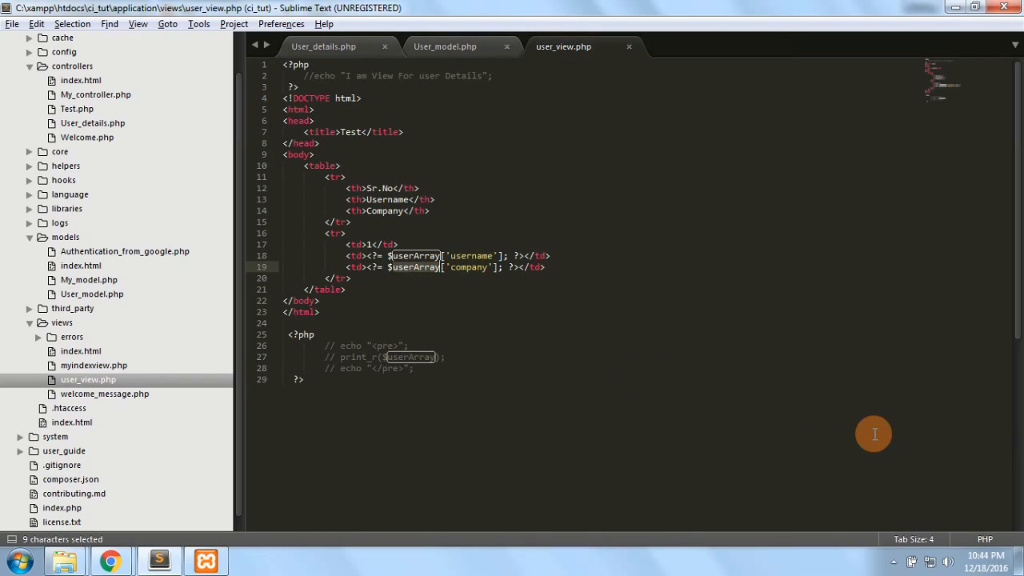
mouse_move(861, 426)
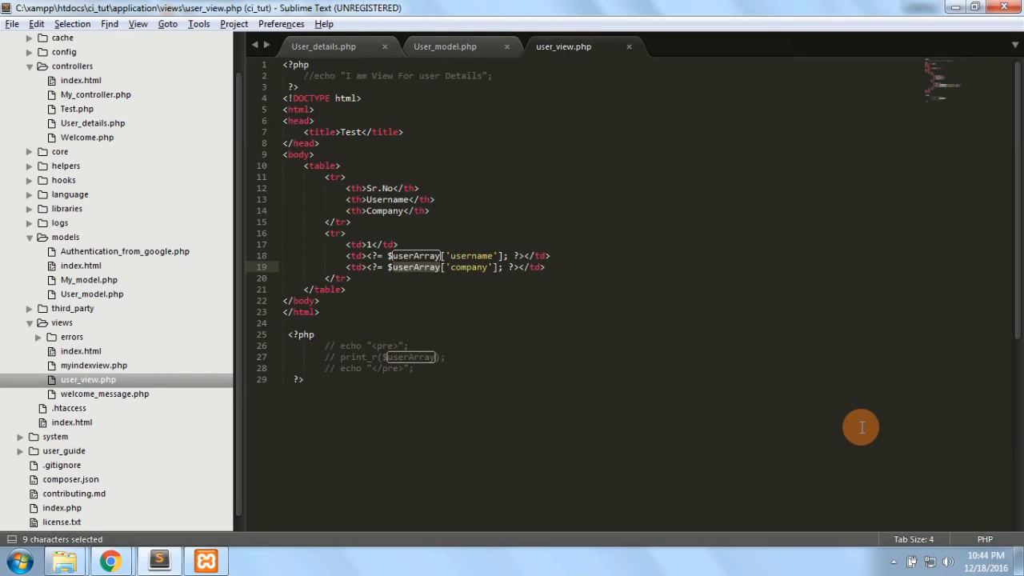
mouse_move(500, 375)
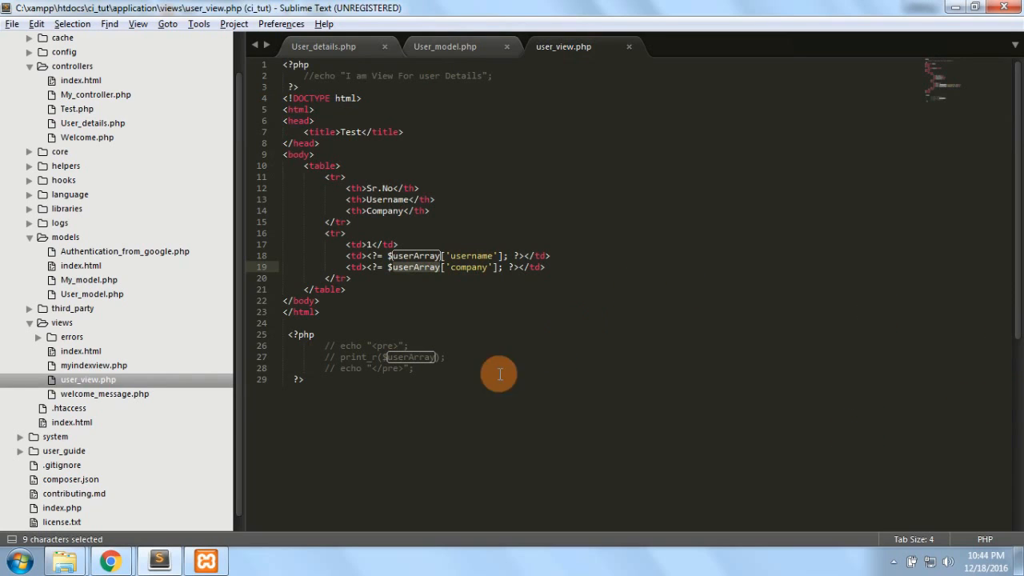
left_click(445, 45)
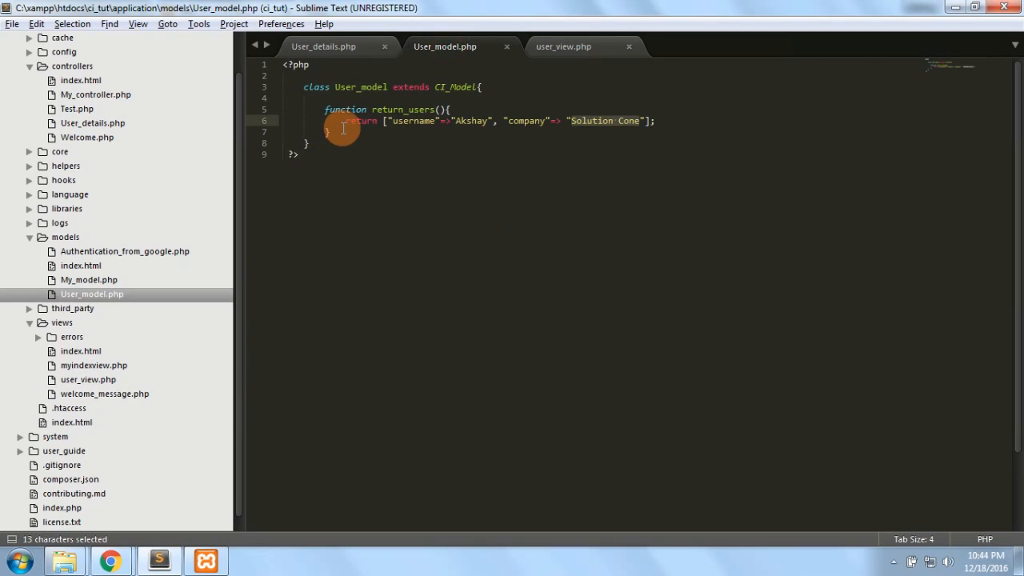